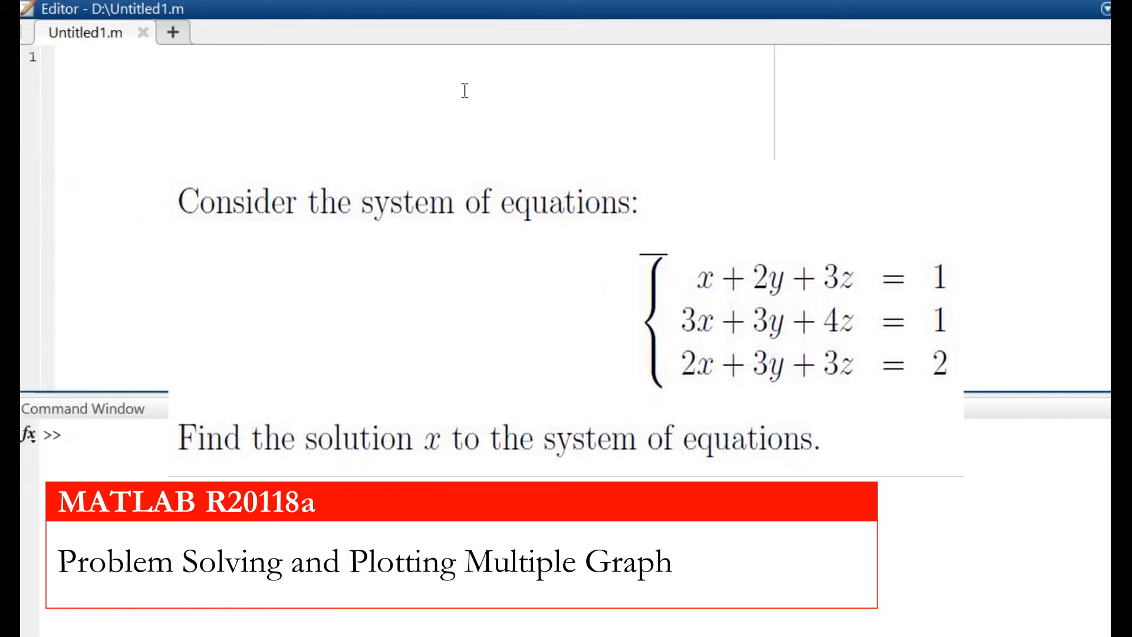
Write line 1 as a=[1 2 3; 3 3 4; 2 3 3] and begin b= on line 2
click(87, 54)
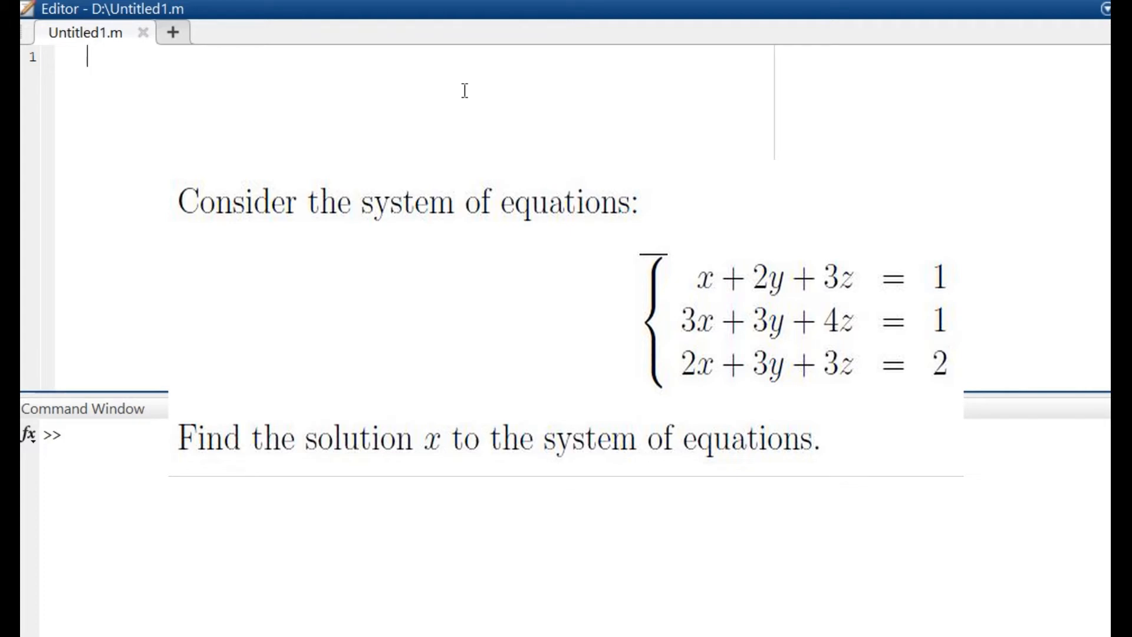
text(a=)
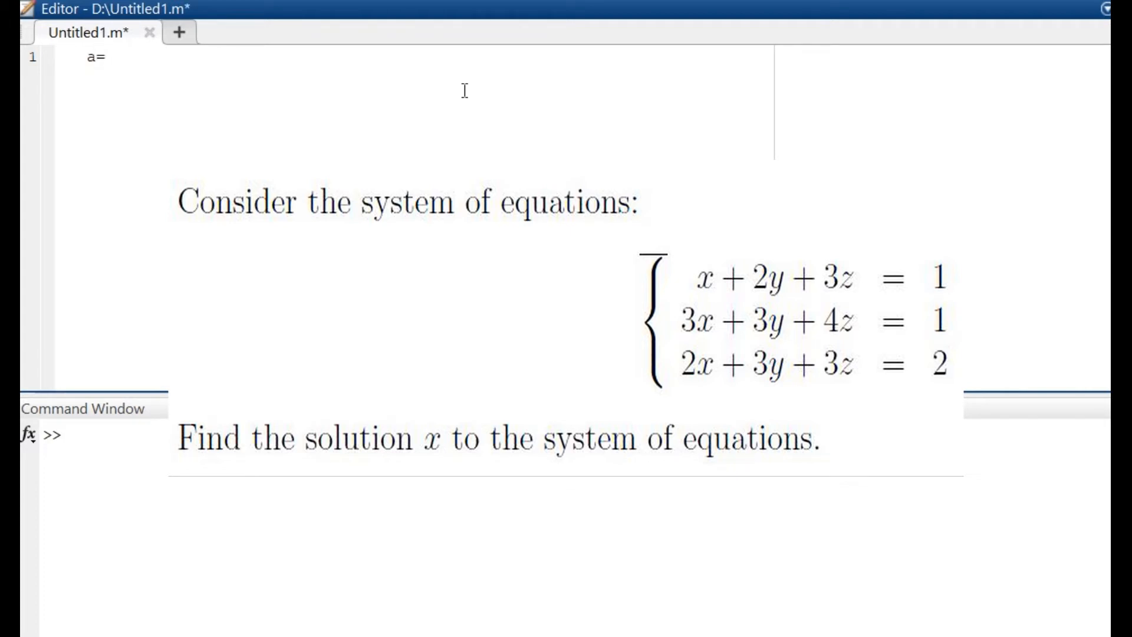
text([)
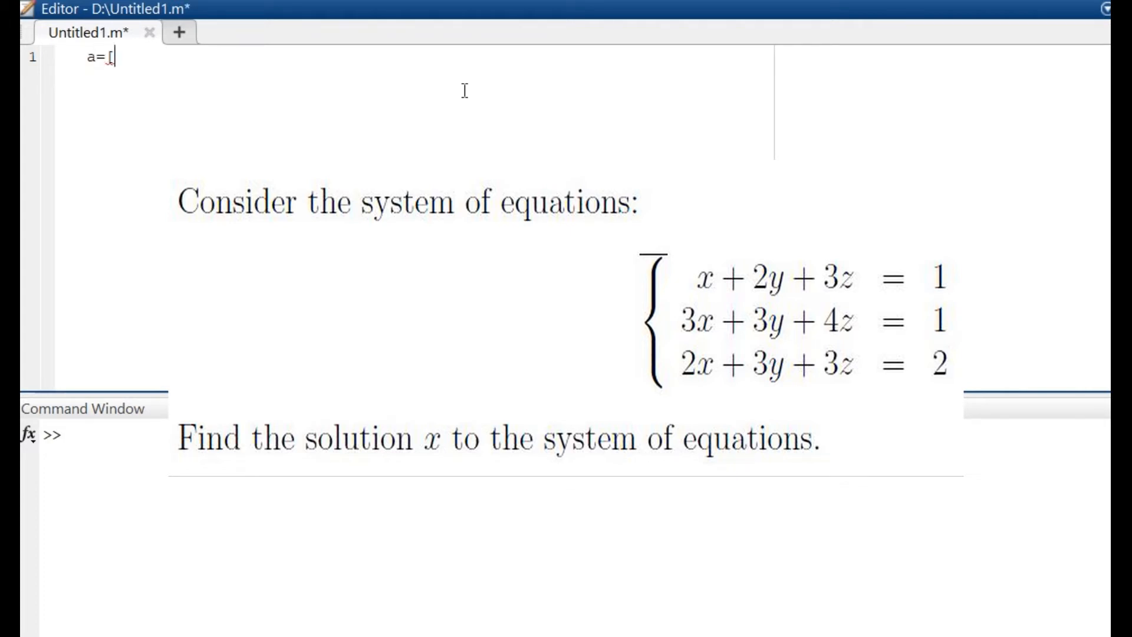
text(1 2)
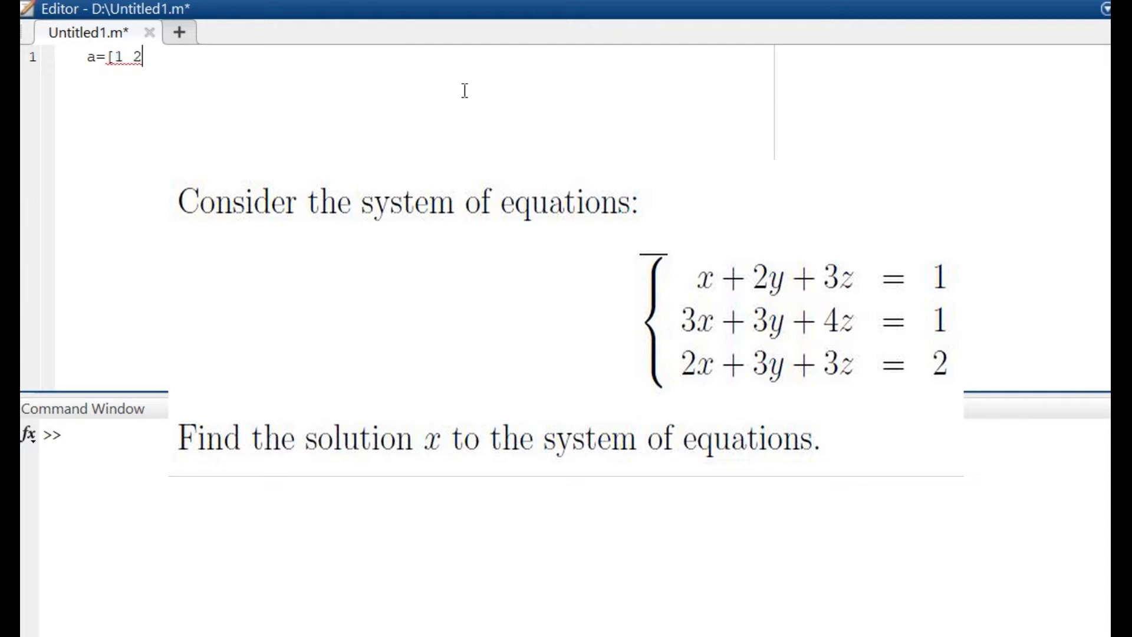
text(3; 3 3 4)
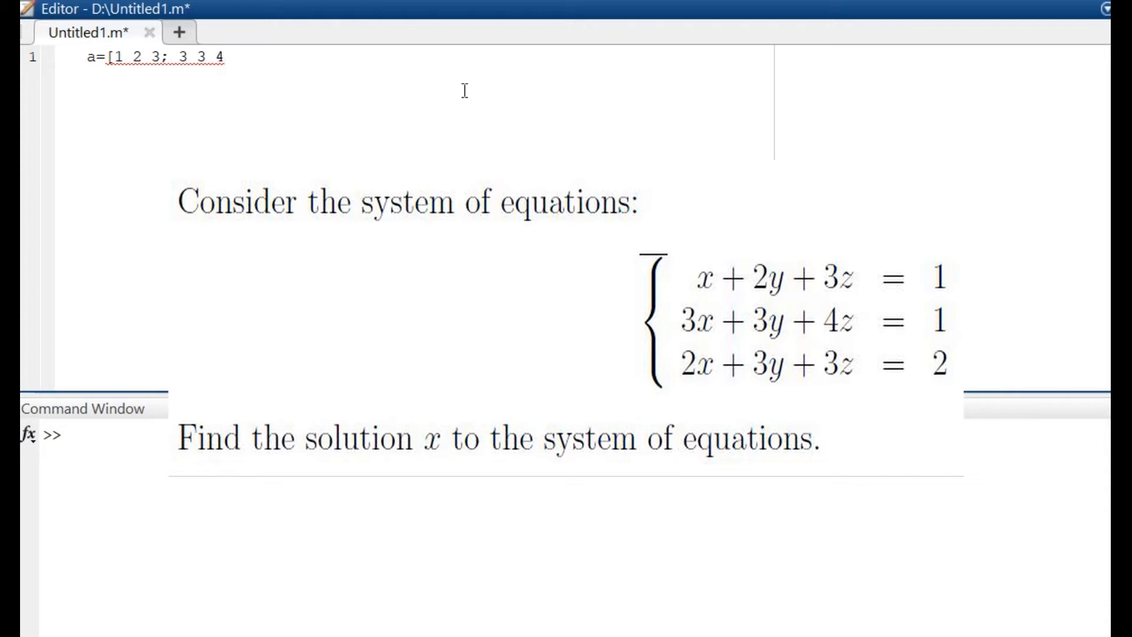
text(;)
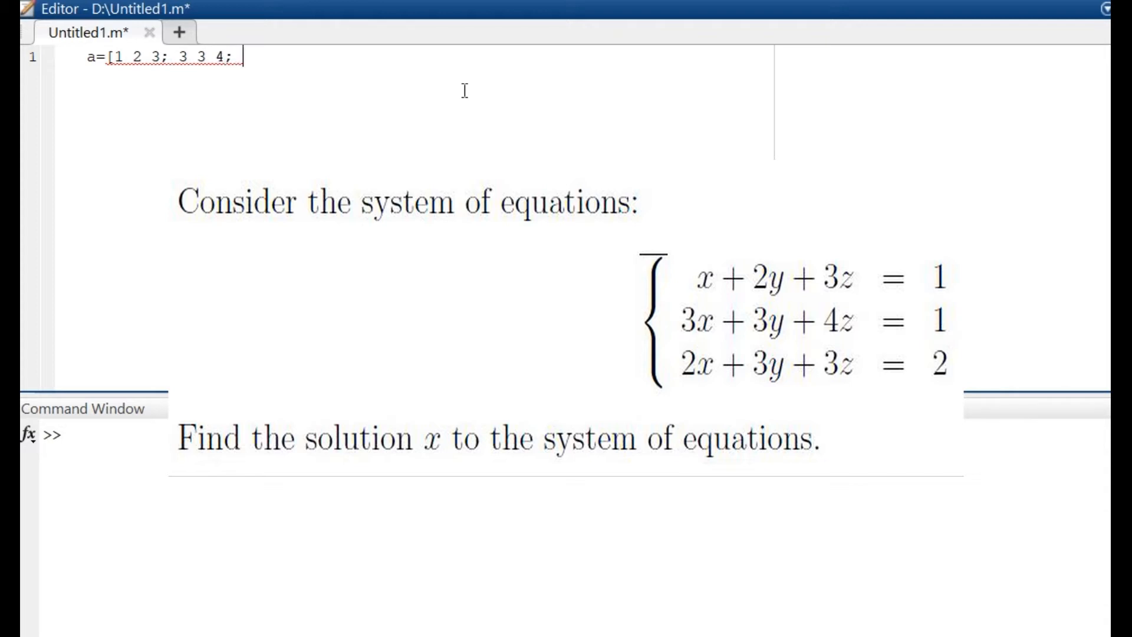
text(2 3 3)
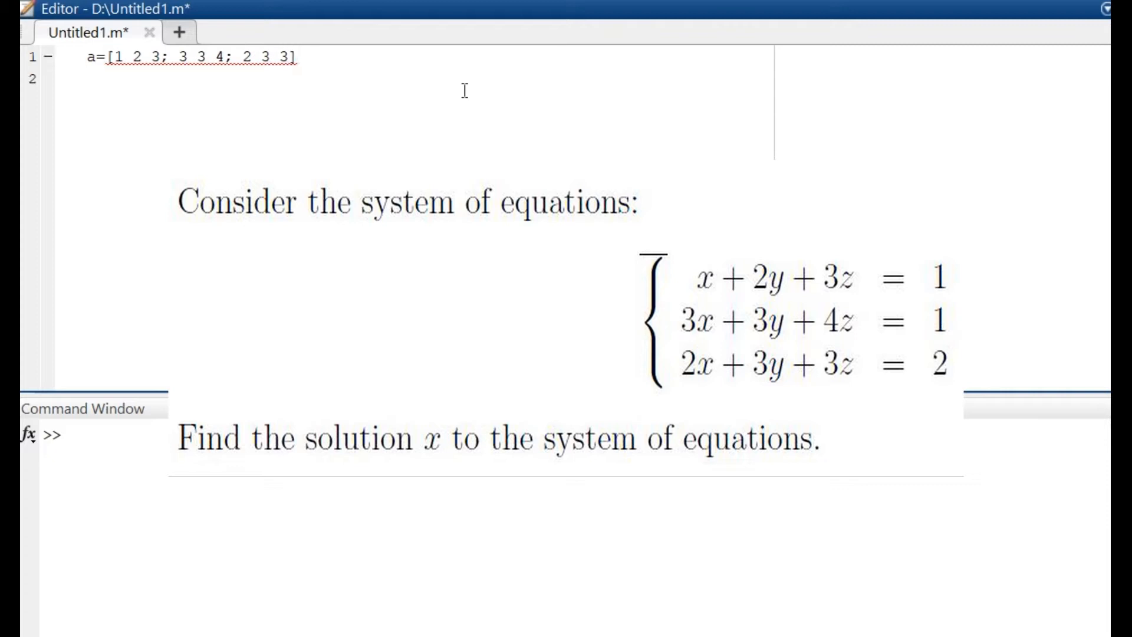
text(b=)
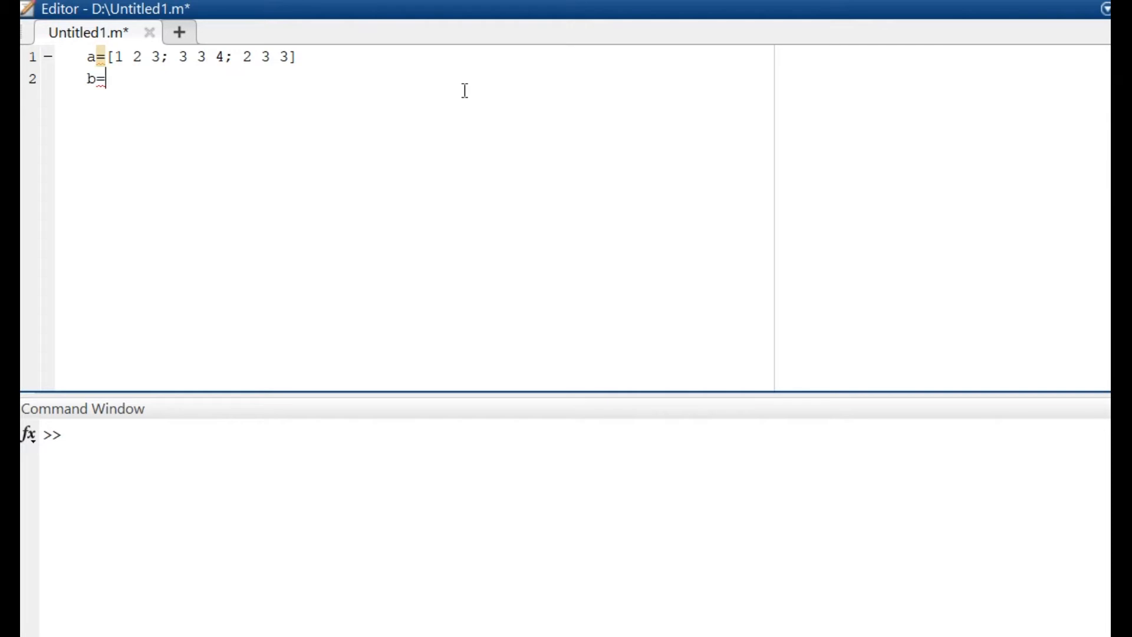
Complete b=[ 1 ; 1 ; 2]; and end line 1 with a semicolon
text([)
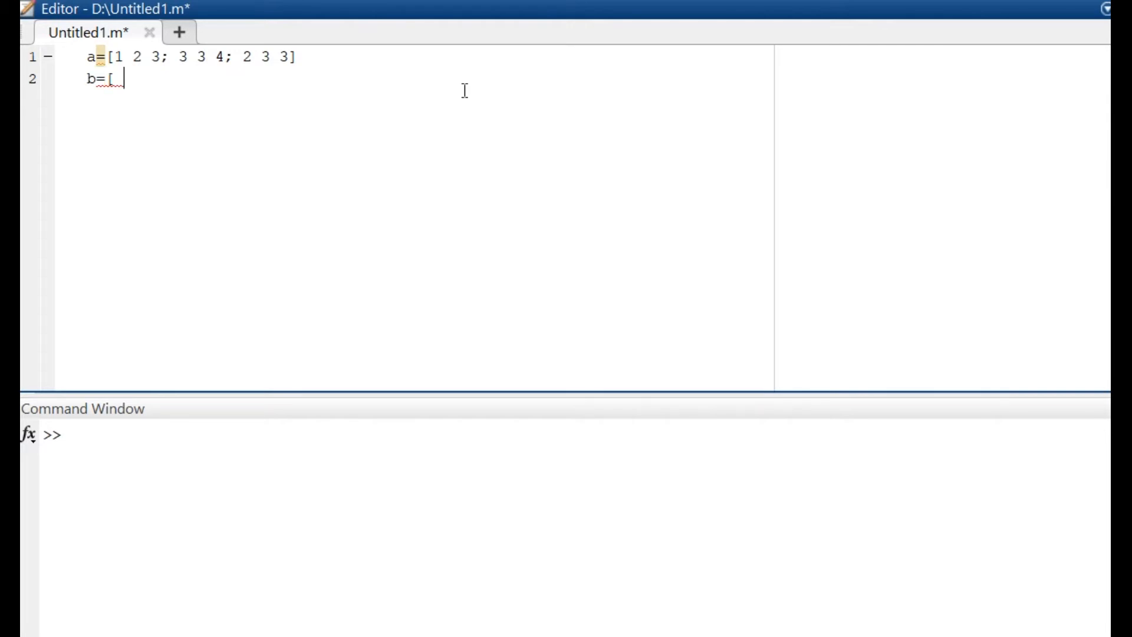
text(1)
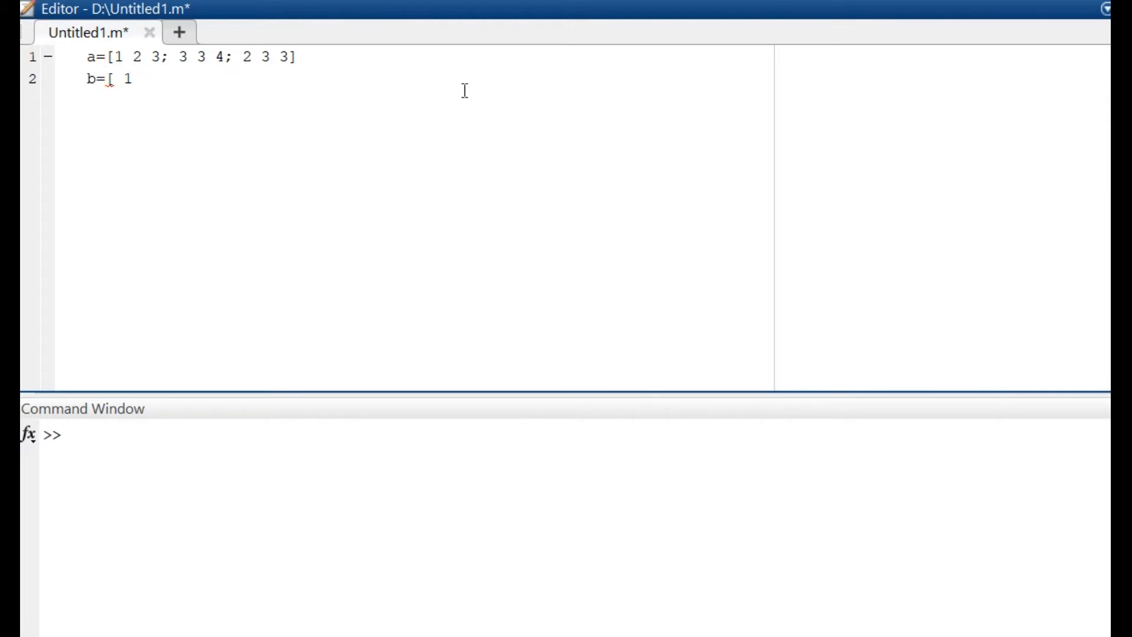
text(; 1)
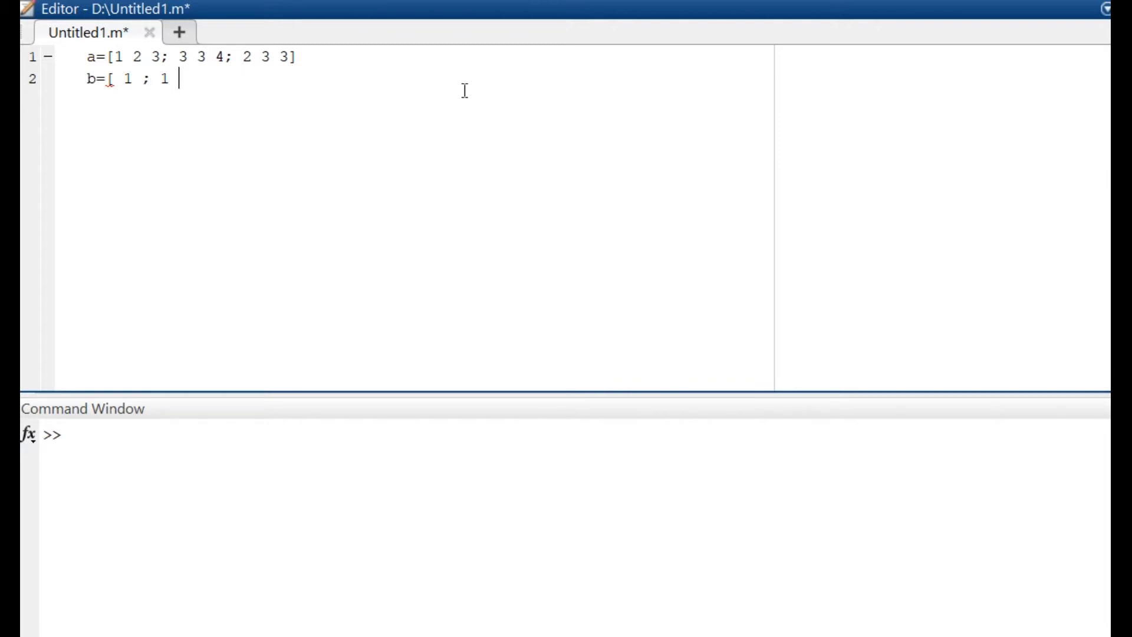
text(; 2)
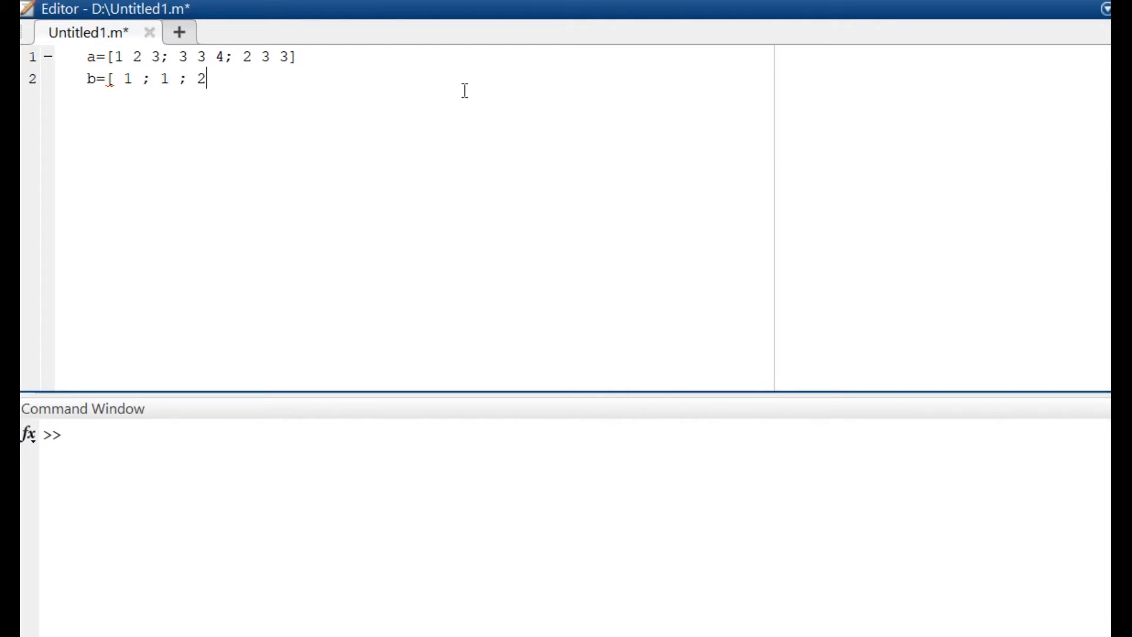
text(])
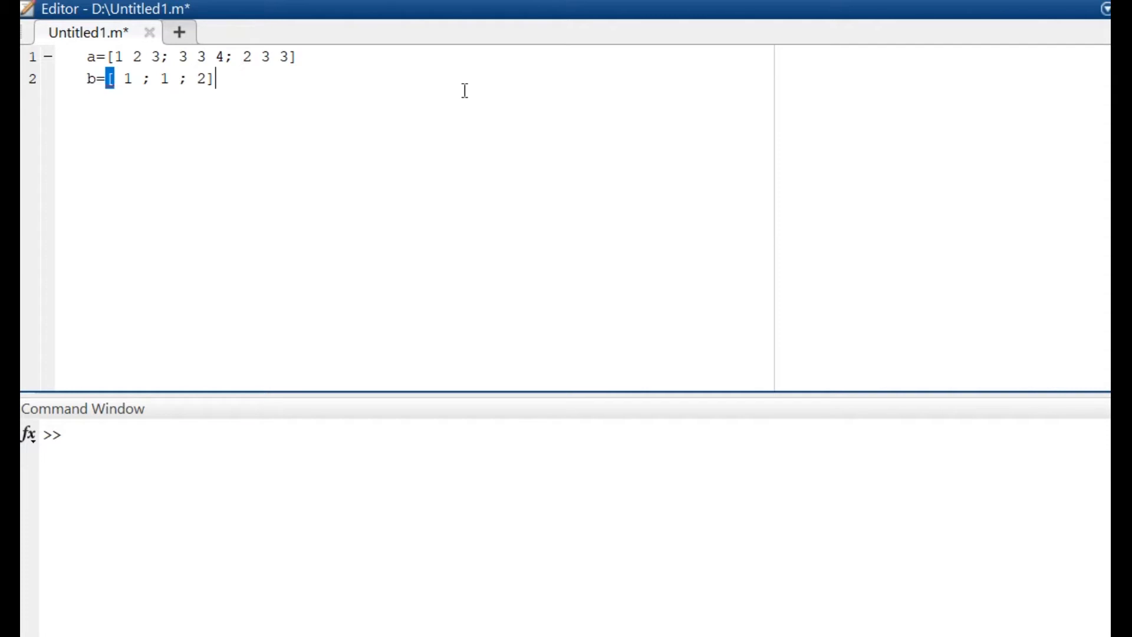
text(;)
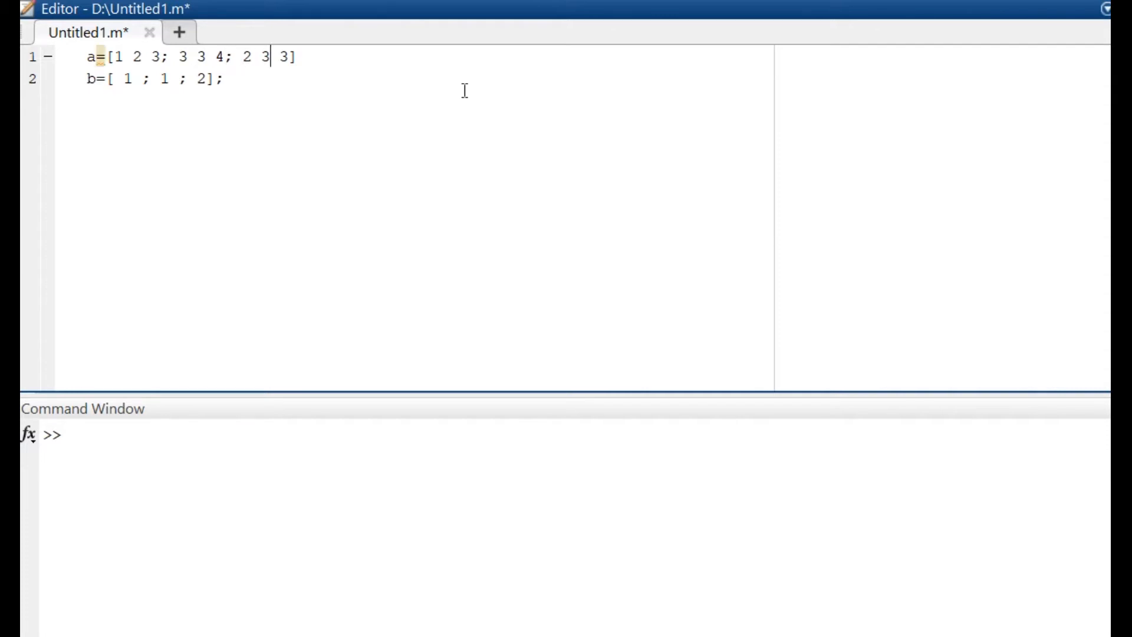
text(;)
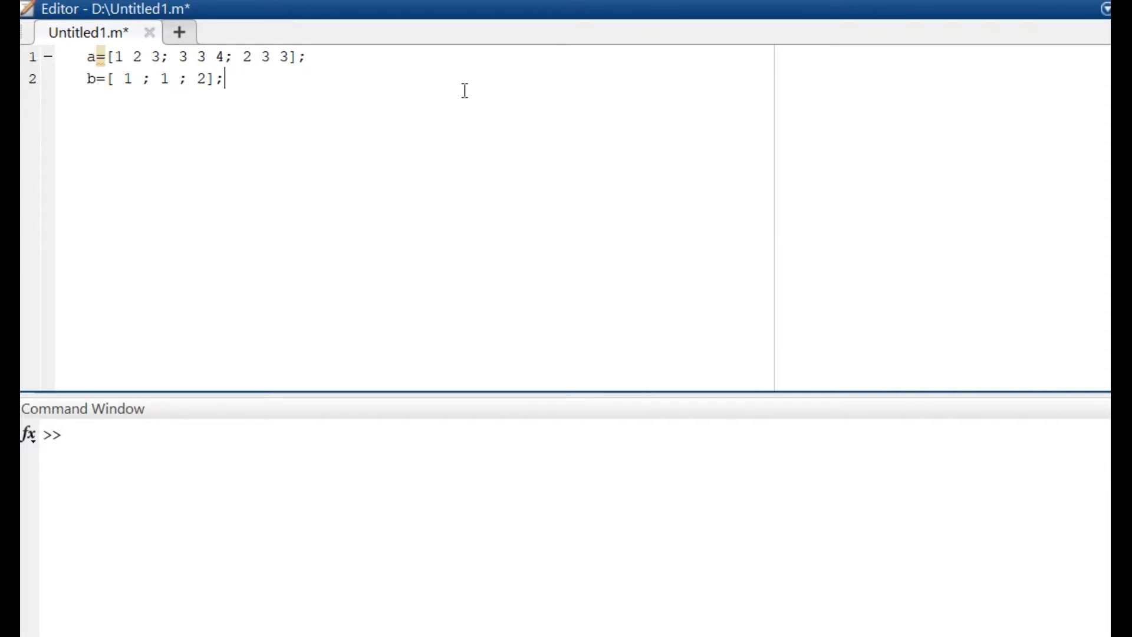
Add line 3 solving the system as c=a\b;
text(c)
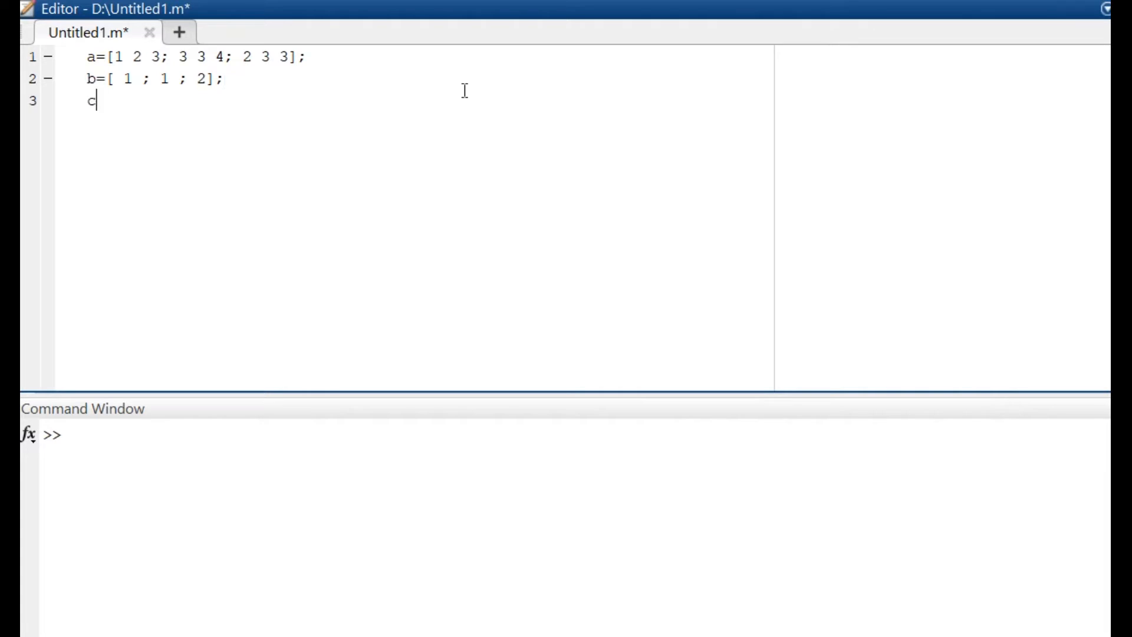
text(=a)
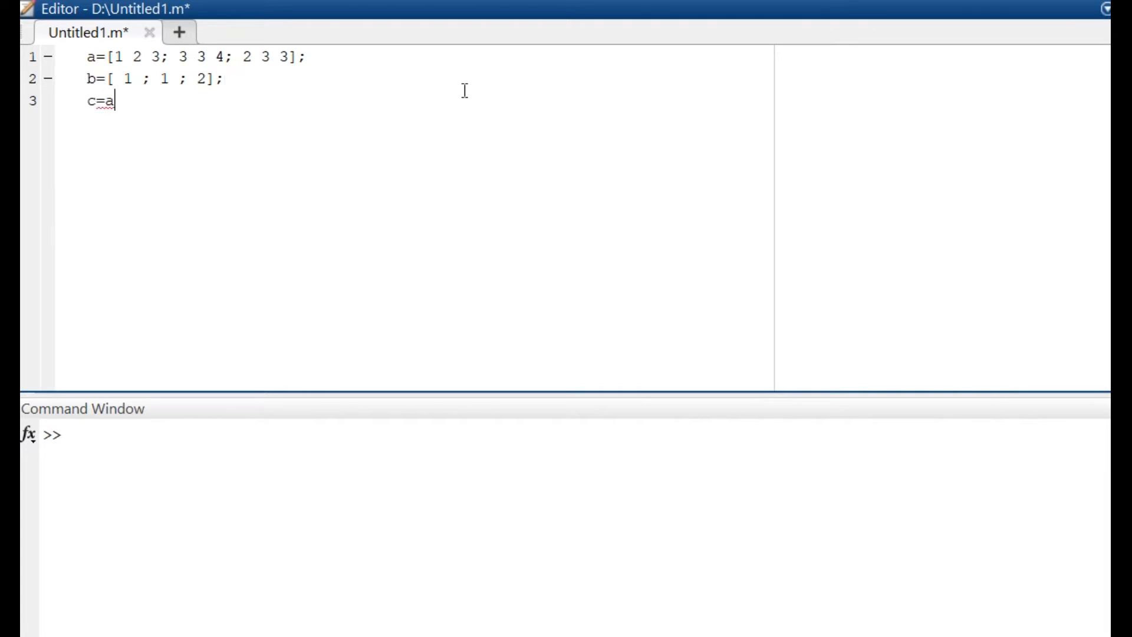
text(\b;)
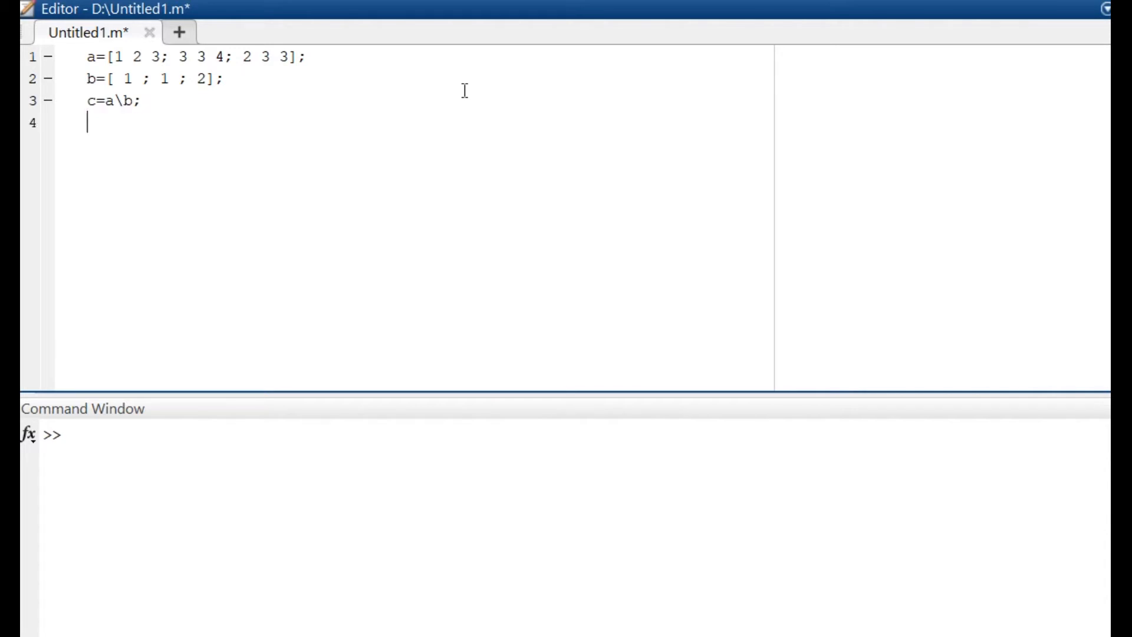
Write fprintf("The value is ..%d",c); on line 4, then save and run the script
text(fpri)
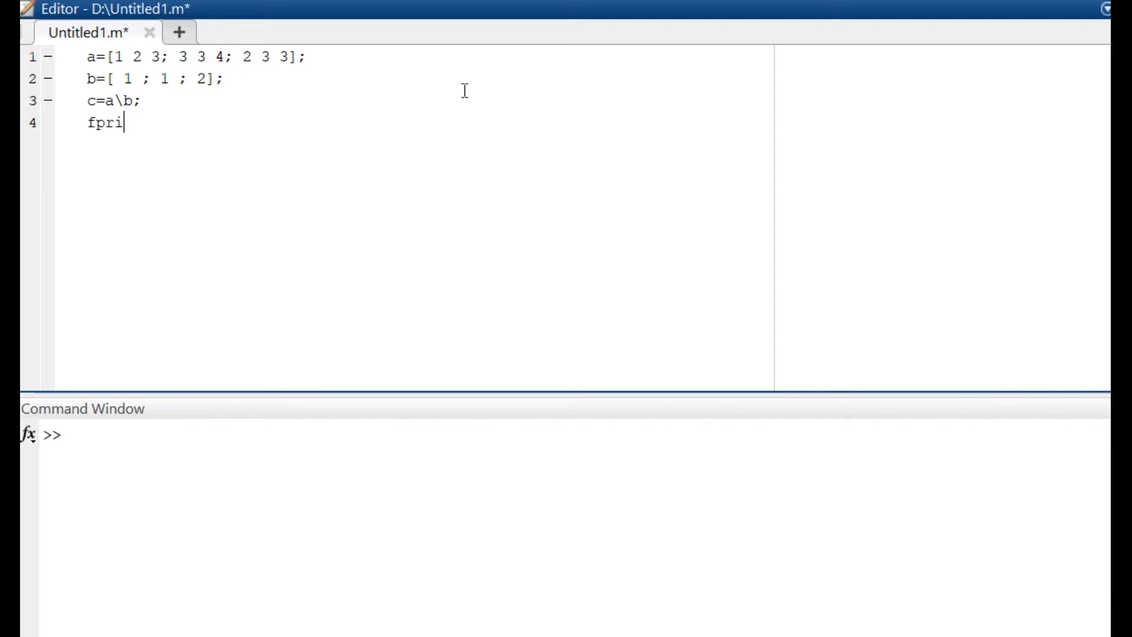
text(ntf)
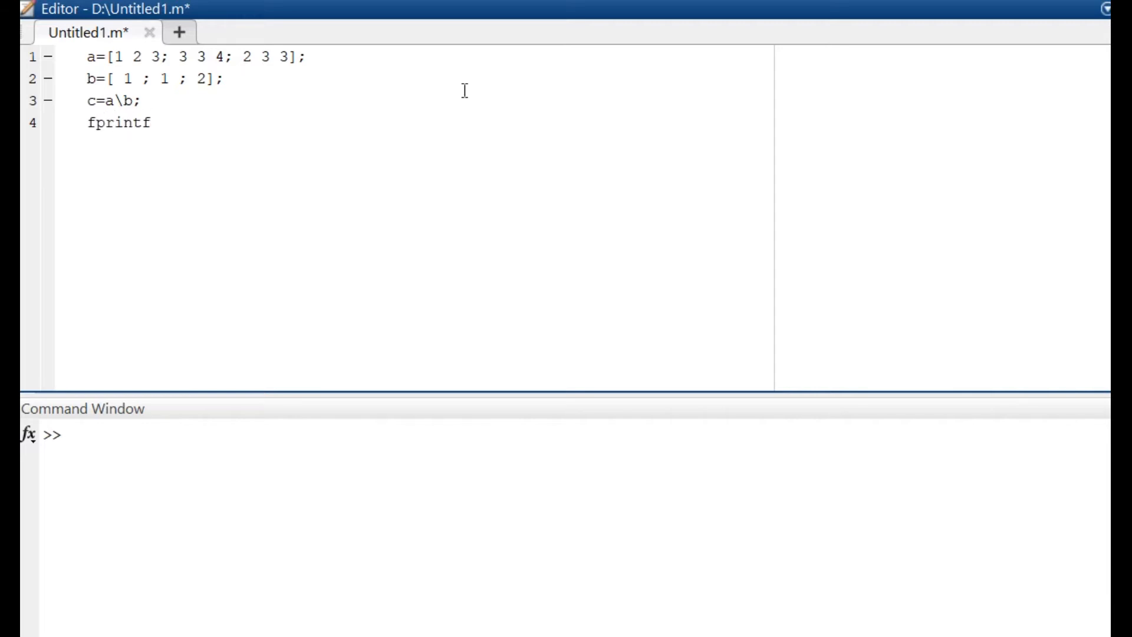
text(())
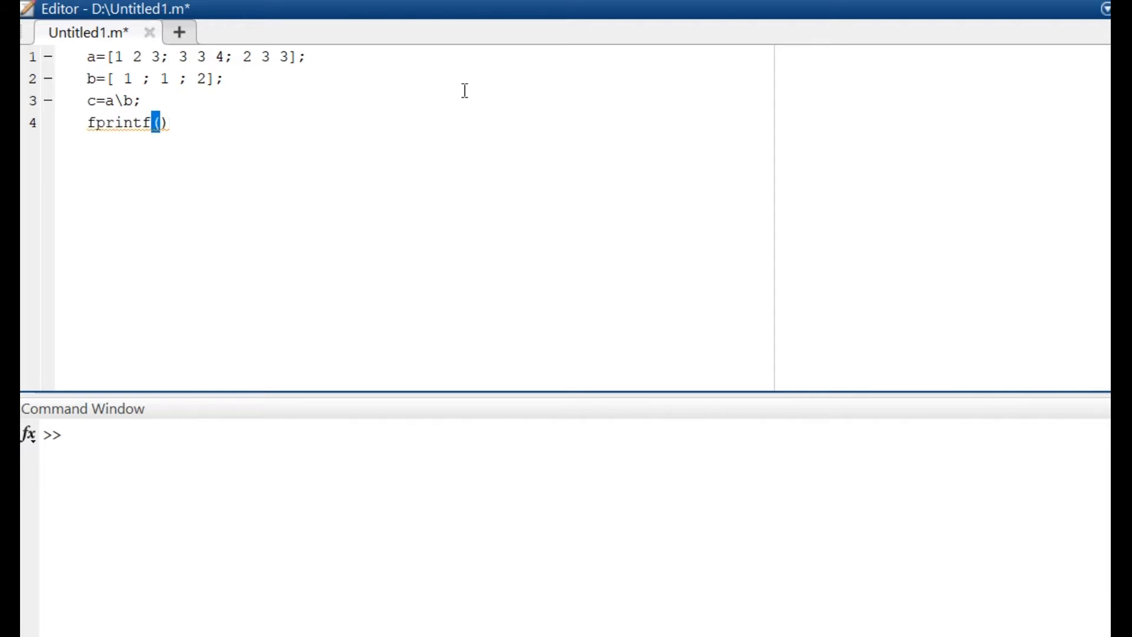
text(")
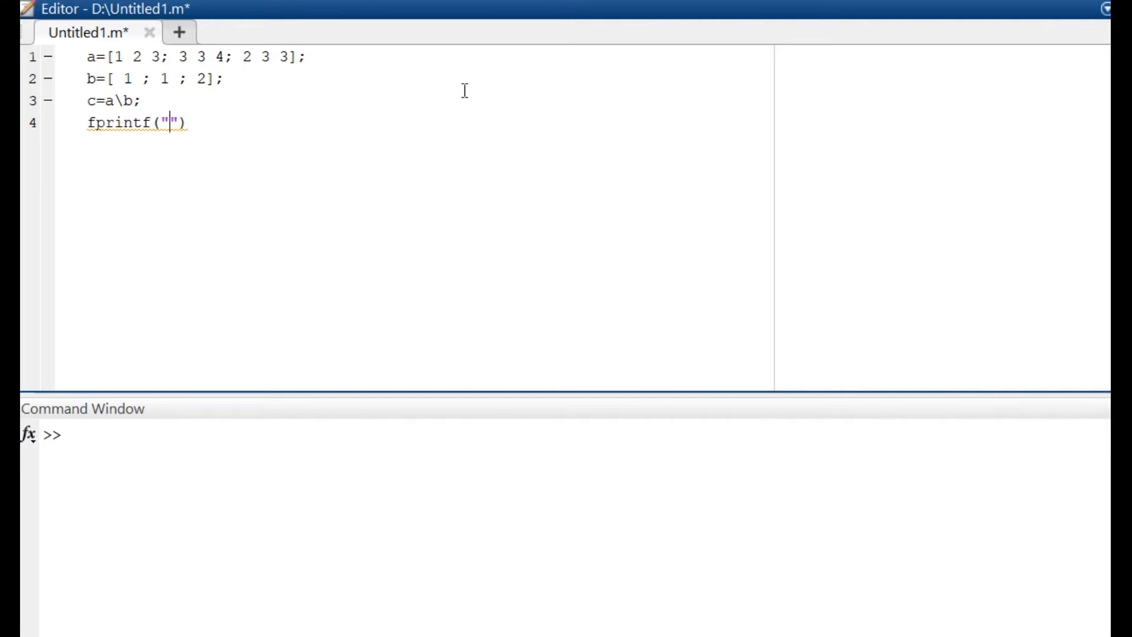
text(The va)
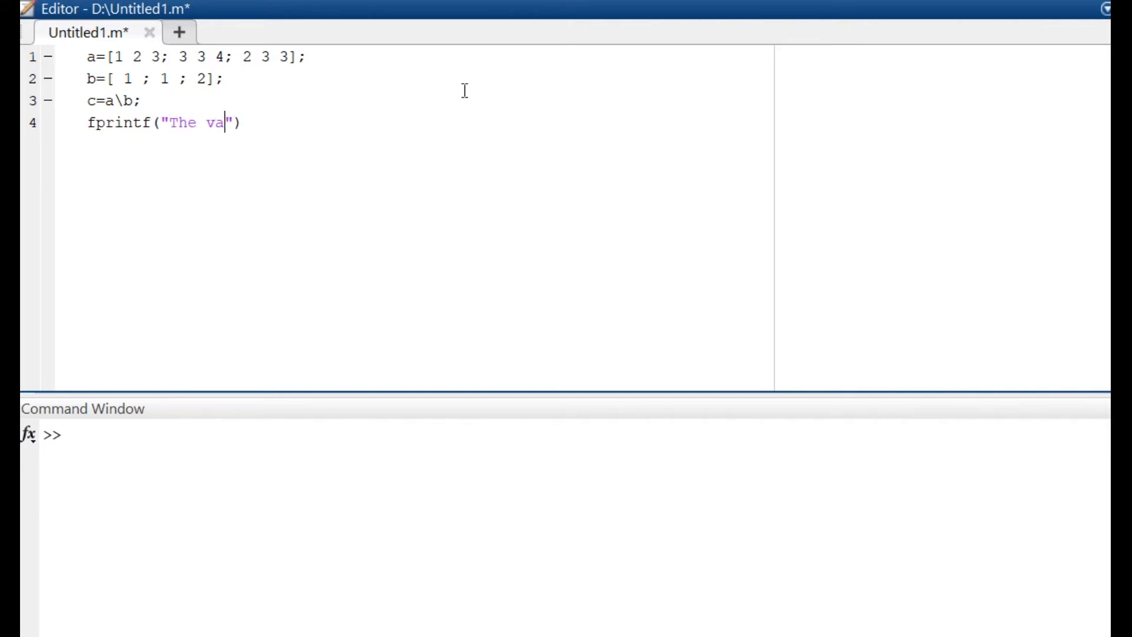
text(lue is)
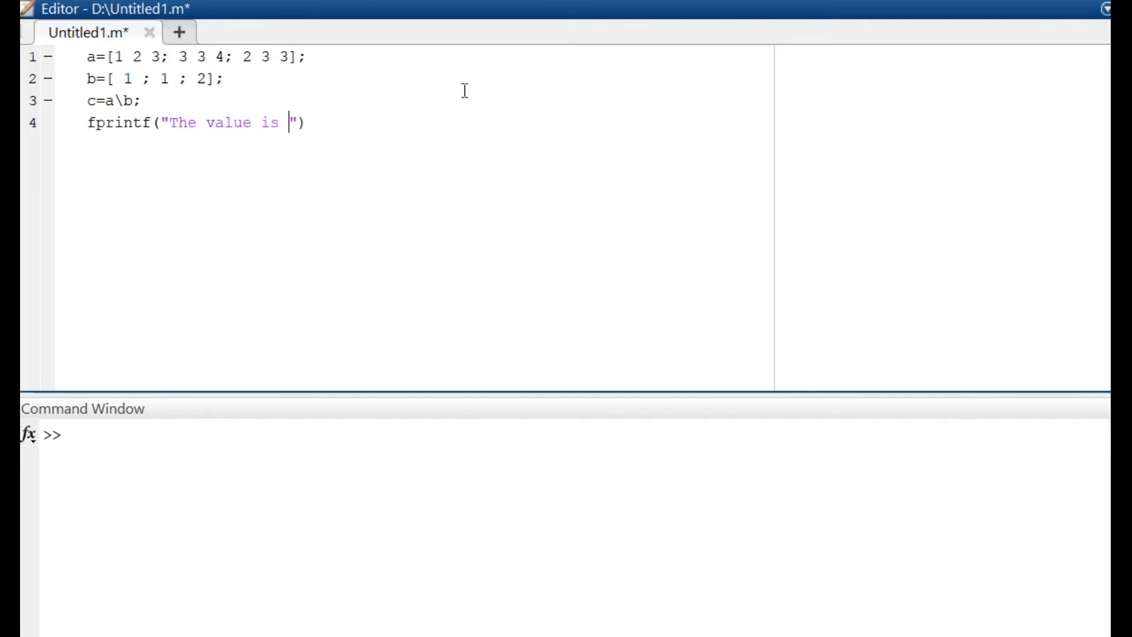
text(..)
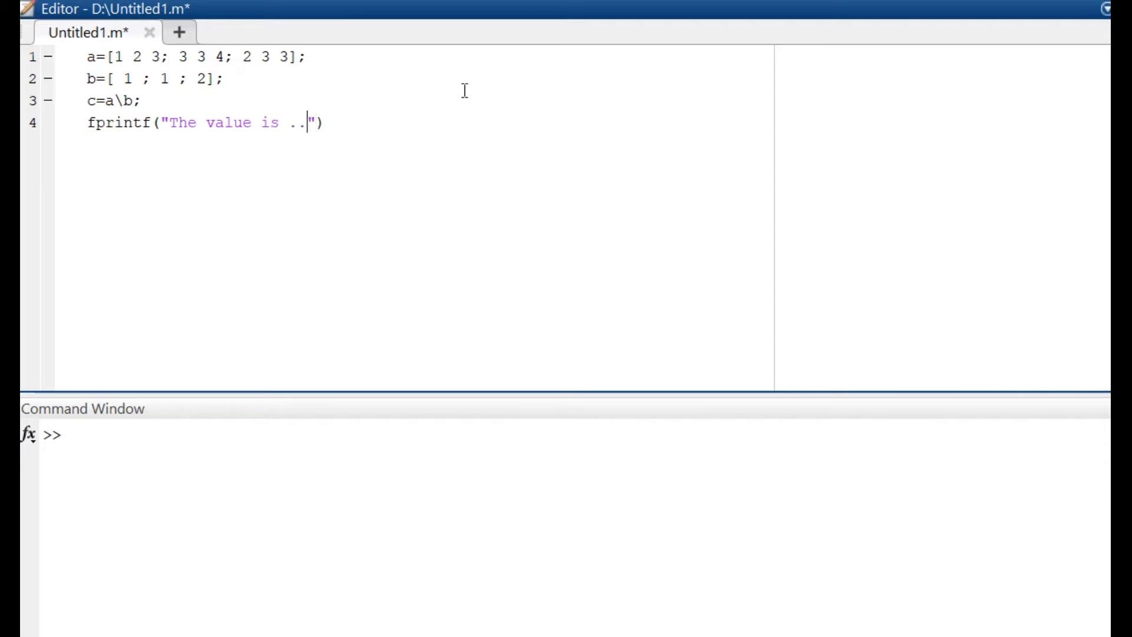
text(%)
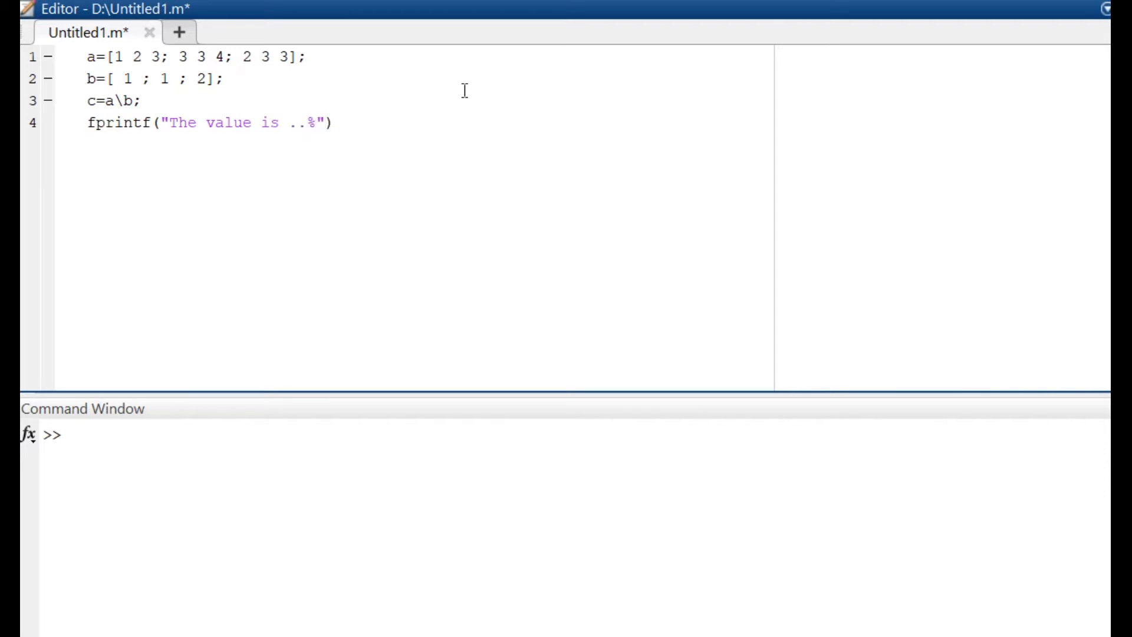
text(d",)
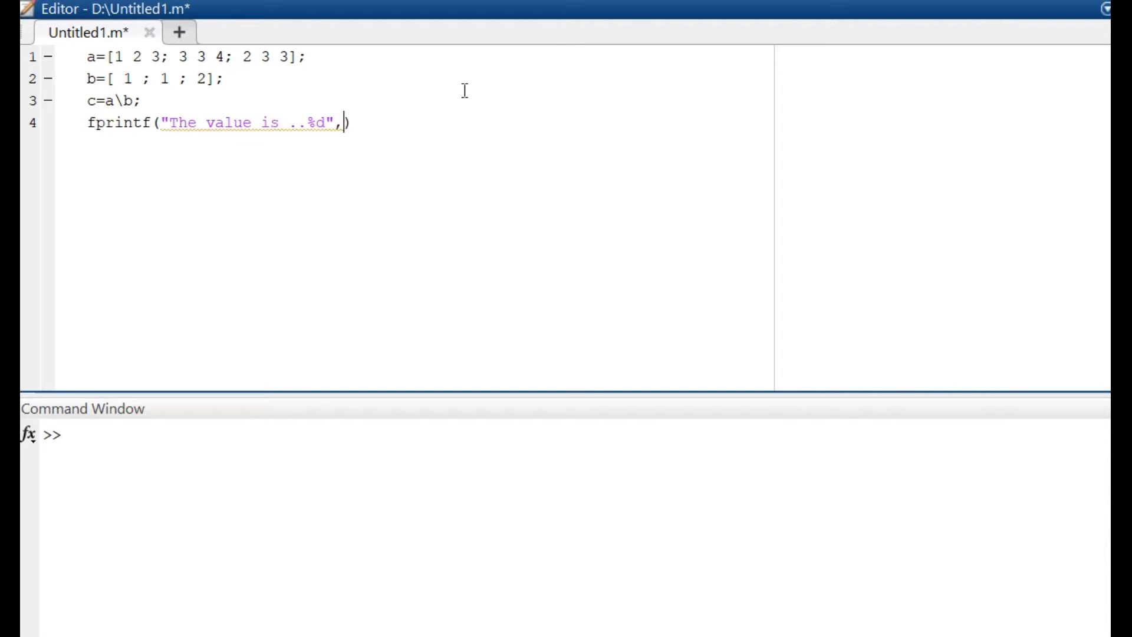
text(c)
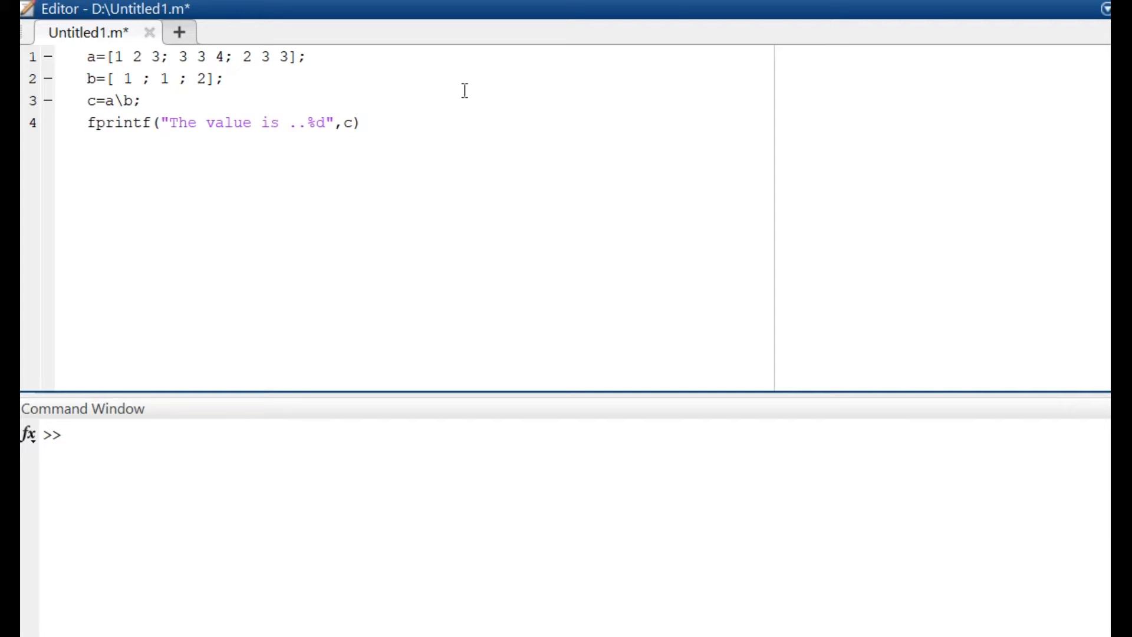
text(;)
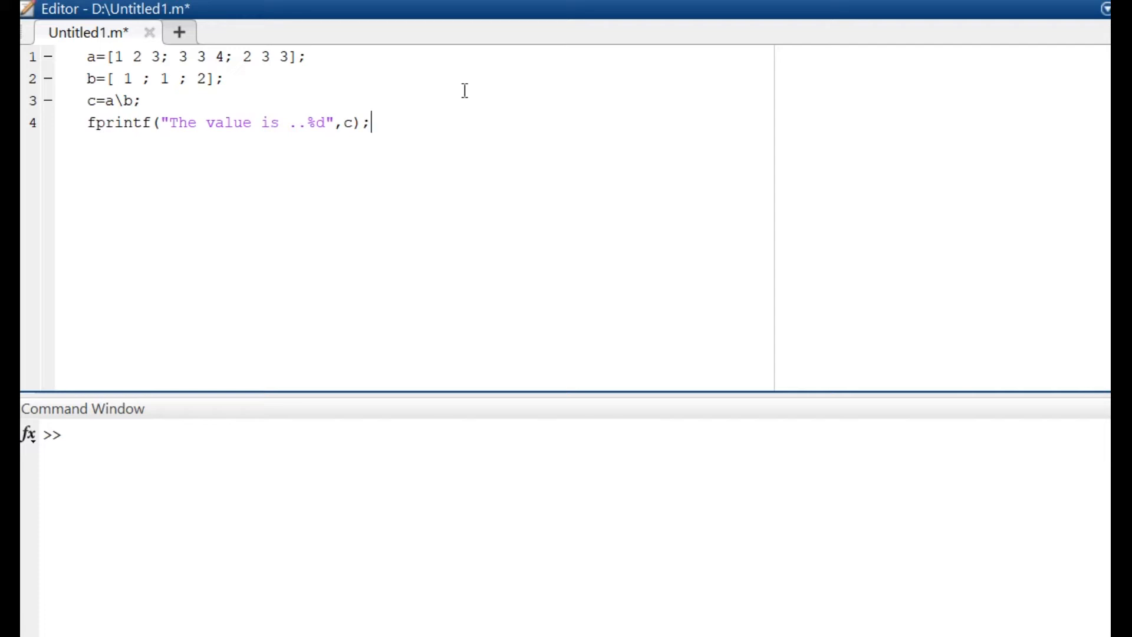
key(ctrl+s)
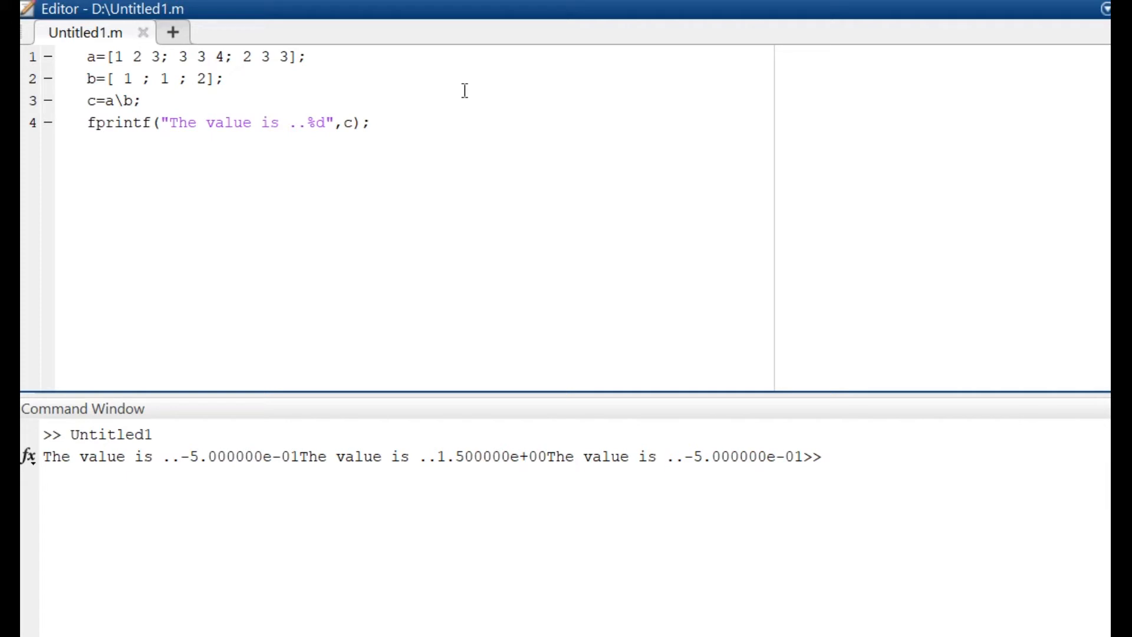
mouse_move(275, 64)
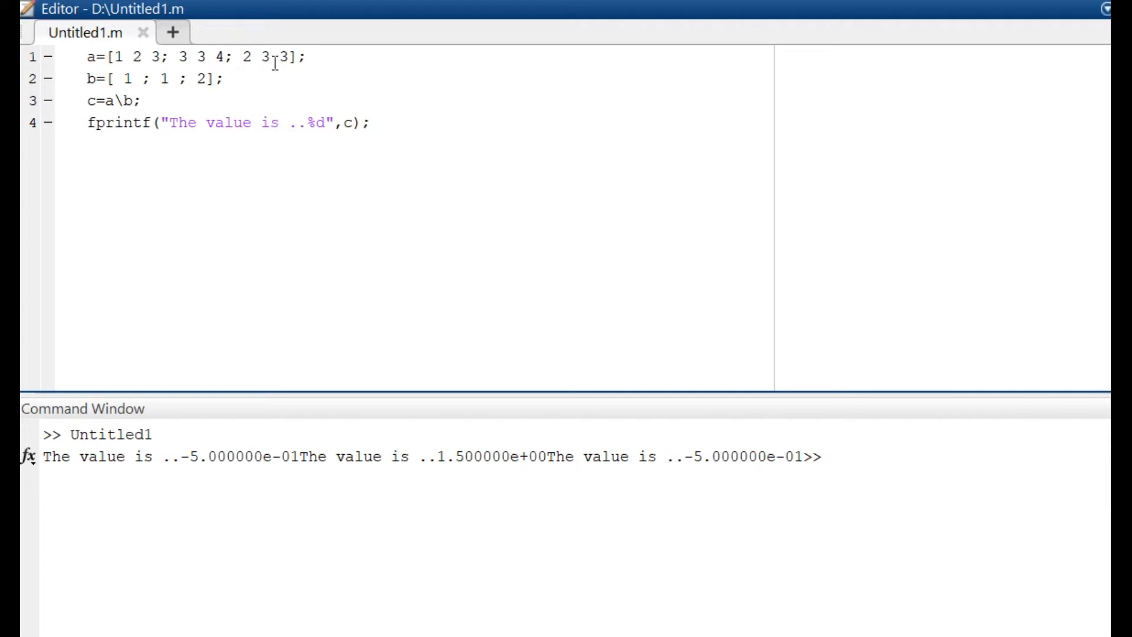
Replace the middle 3 in matrix a's last row with 78
key(Backspace)
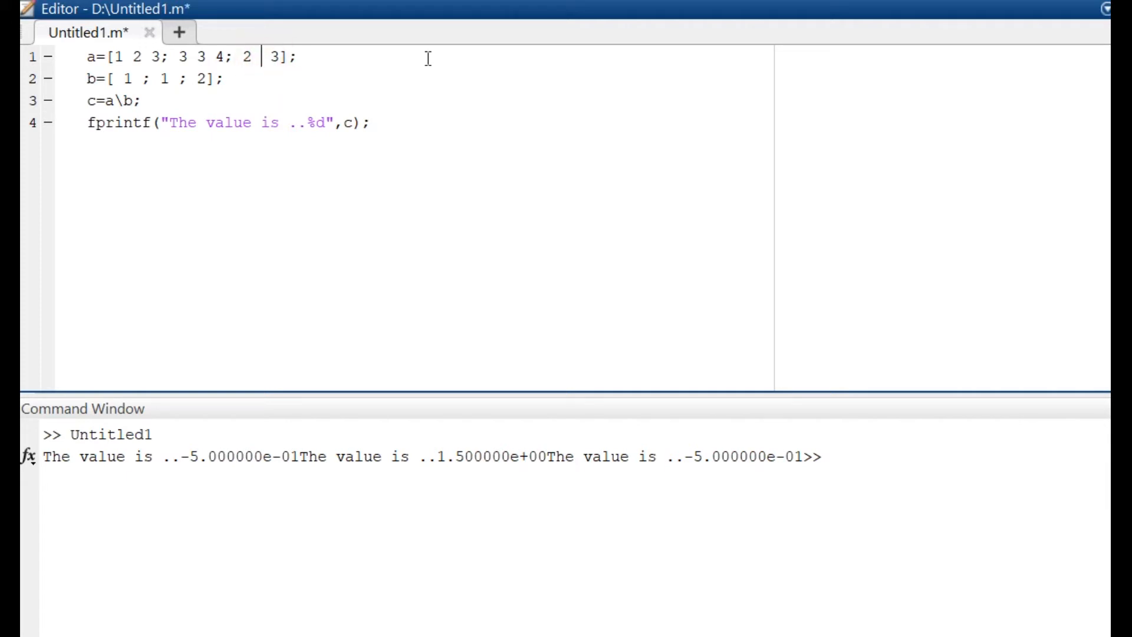
text(78)
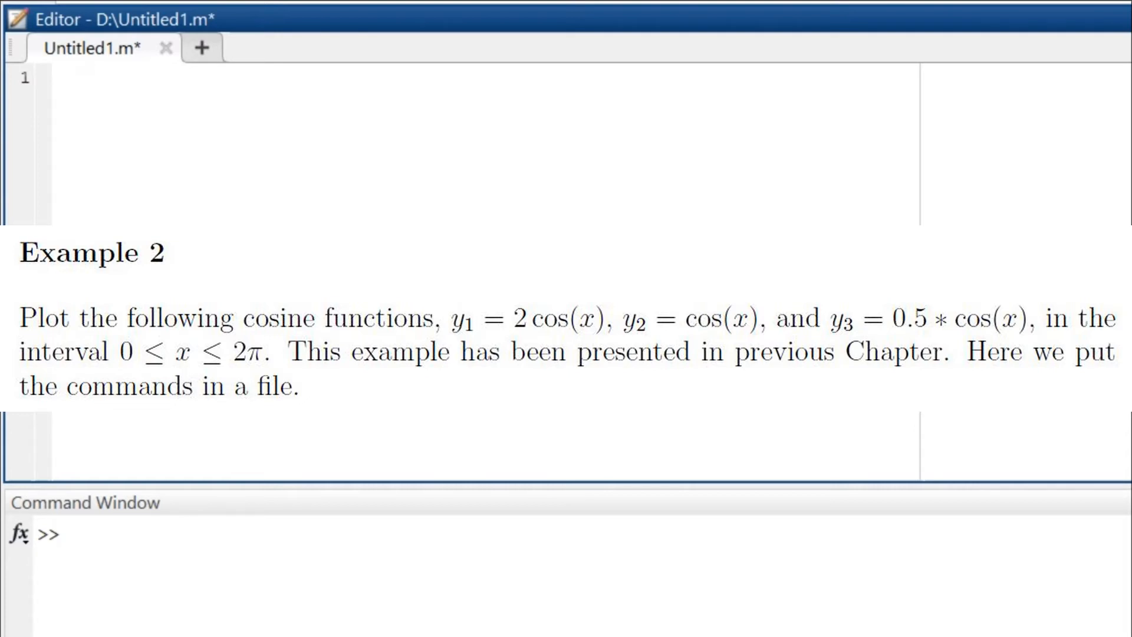
click(91, 76)
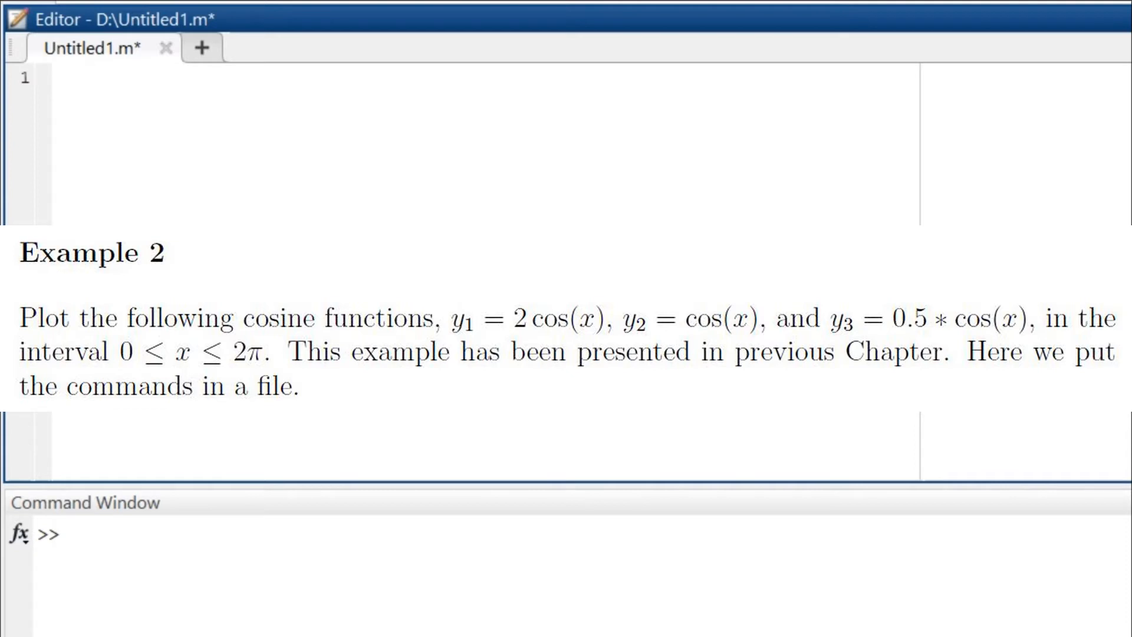
click(91, 78)
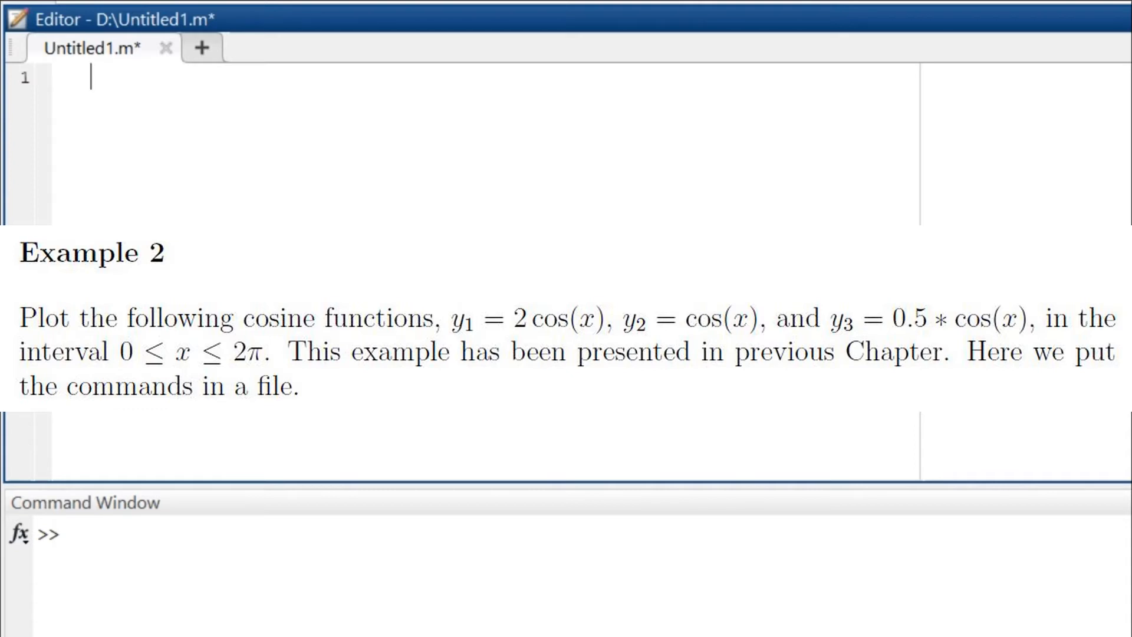
Define y1=2*cos(x); on line 1 and y2=cos(x); on line 2
text(y1=)
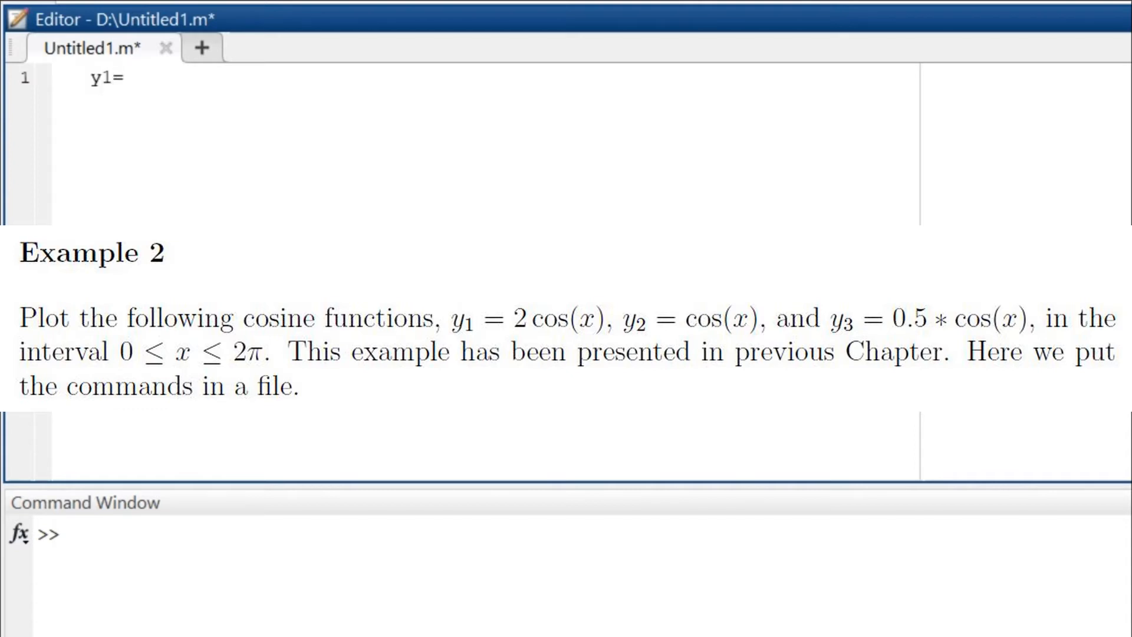
text(2*)
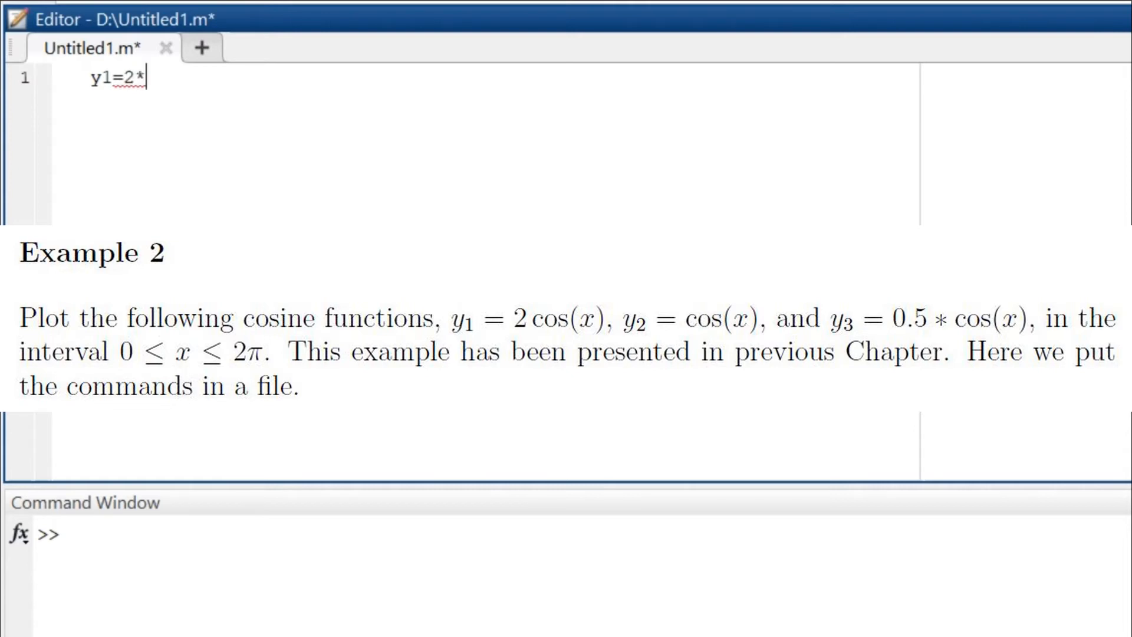
text(cos)
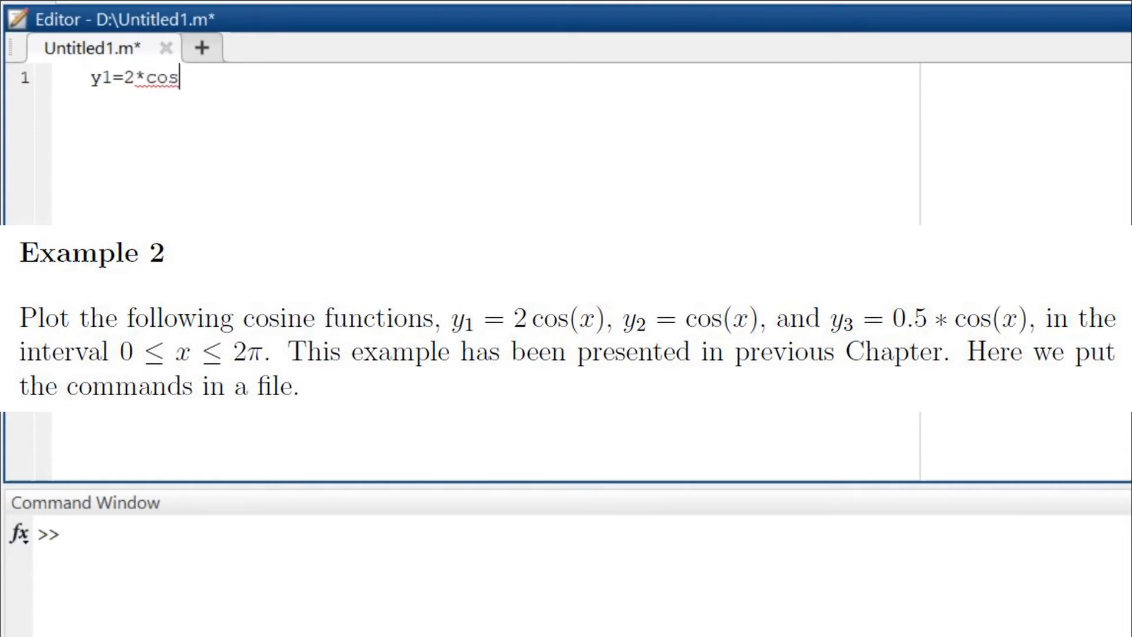
text(())
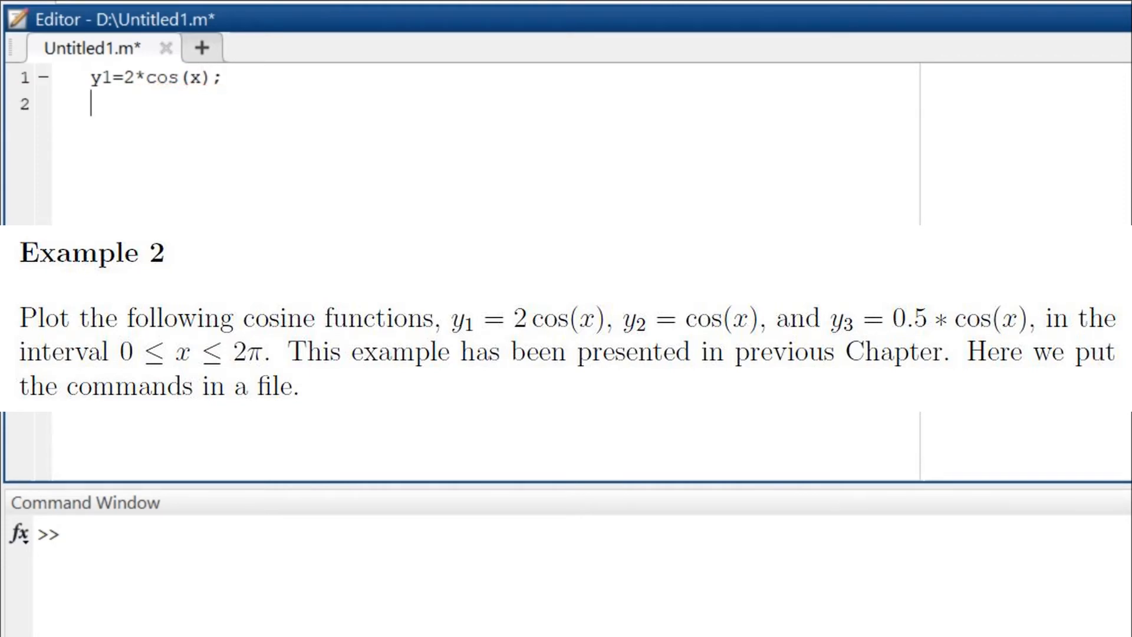
text(y2=)
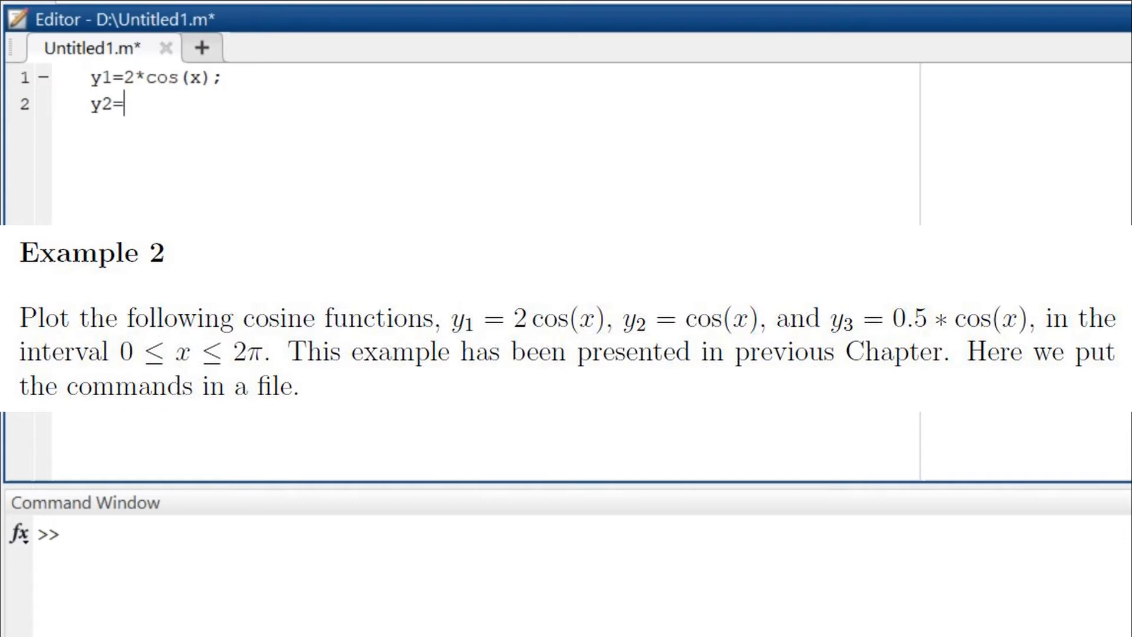
text(cos)
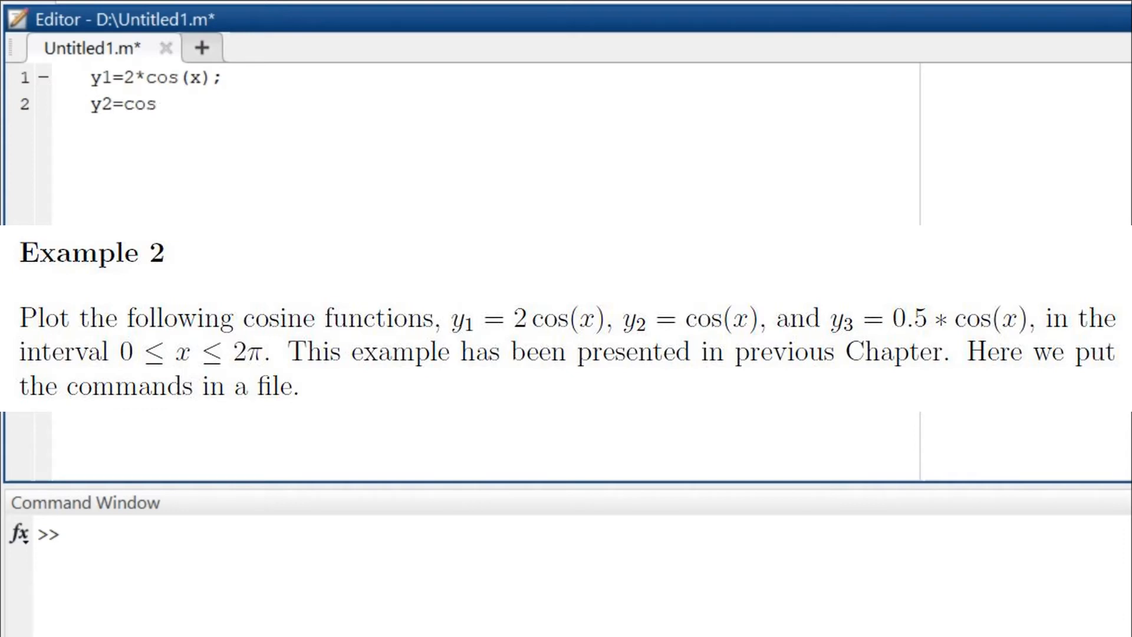
text((x);)
text(y)
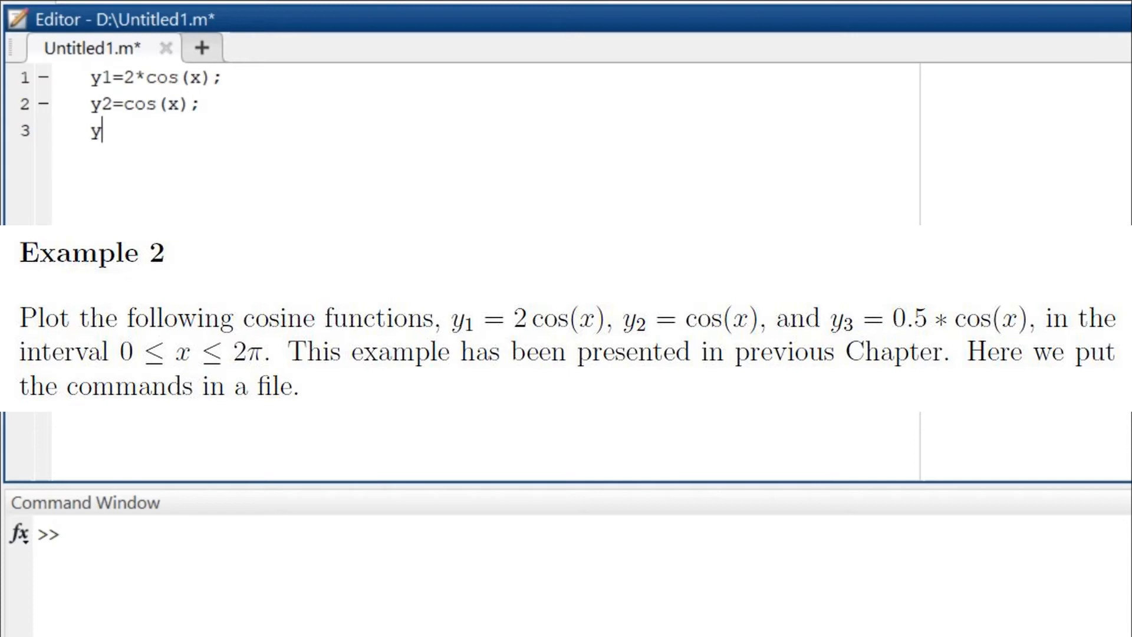
Define y3=0.5*cos(x); on line 3
text(3=()
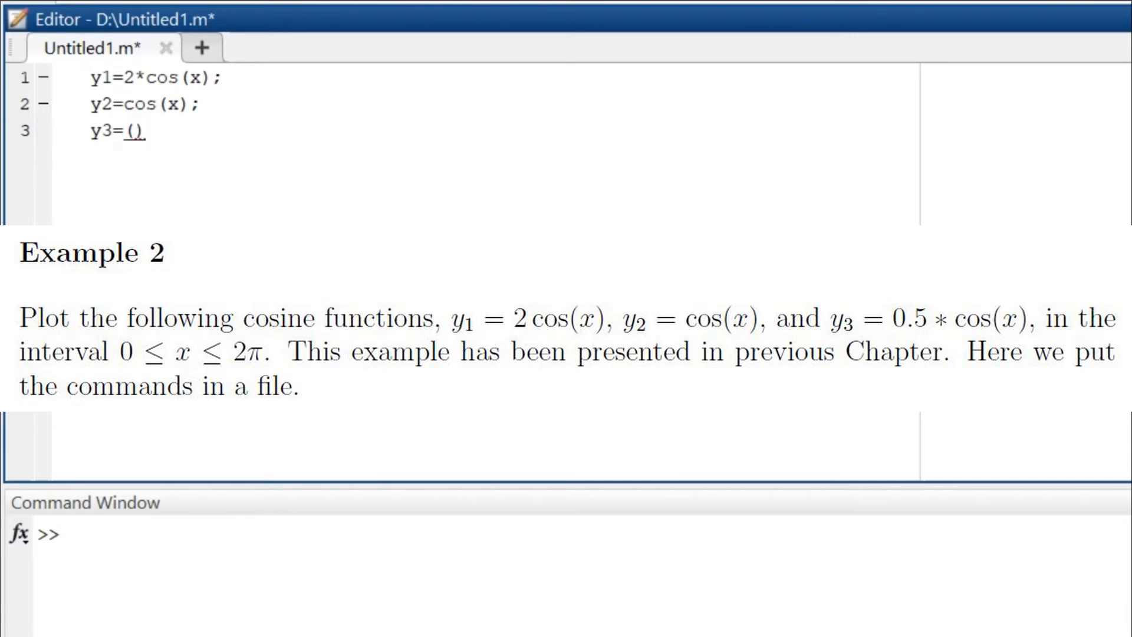
text(0.5)
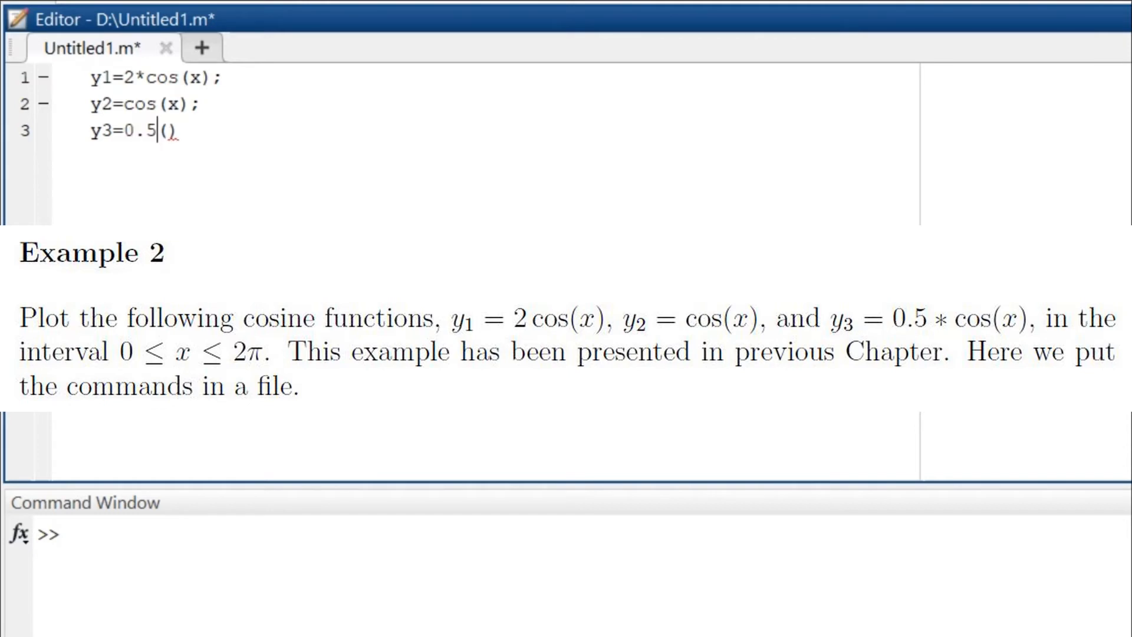
text(*cos)
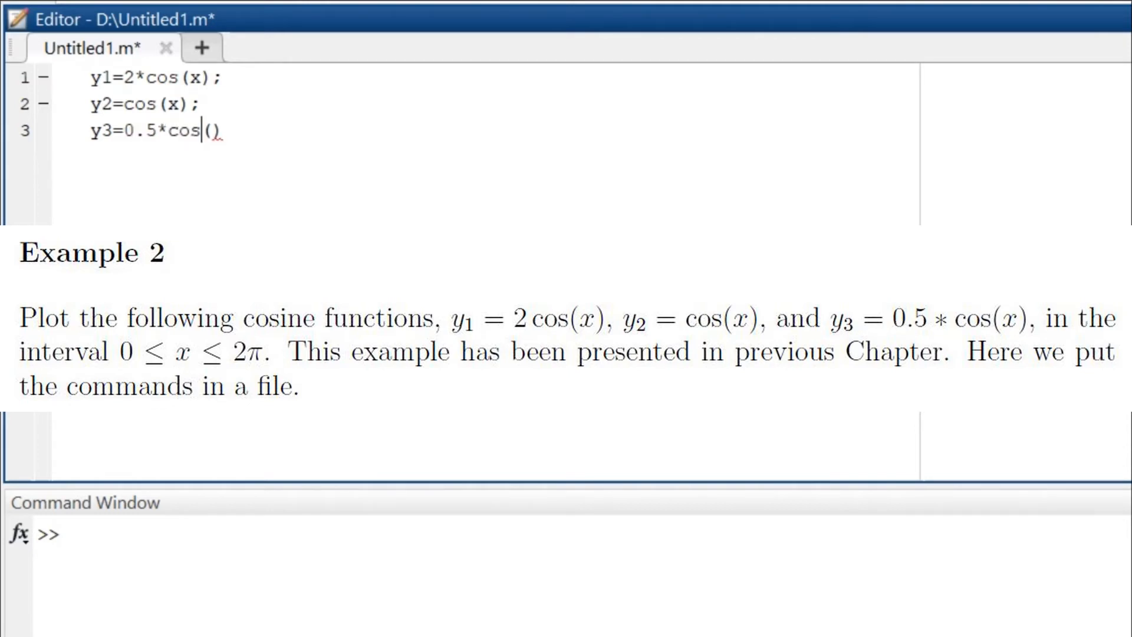
text(x)
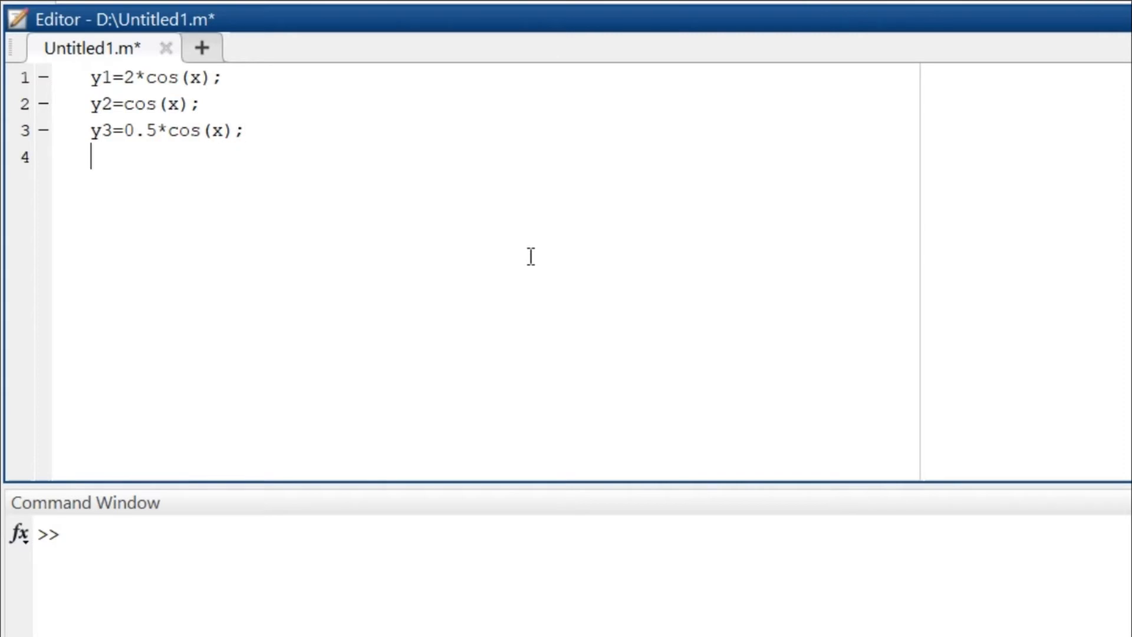
Begin line 4 with plot(x,y1, and an empty line-style quote pair
text(plot)
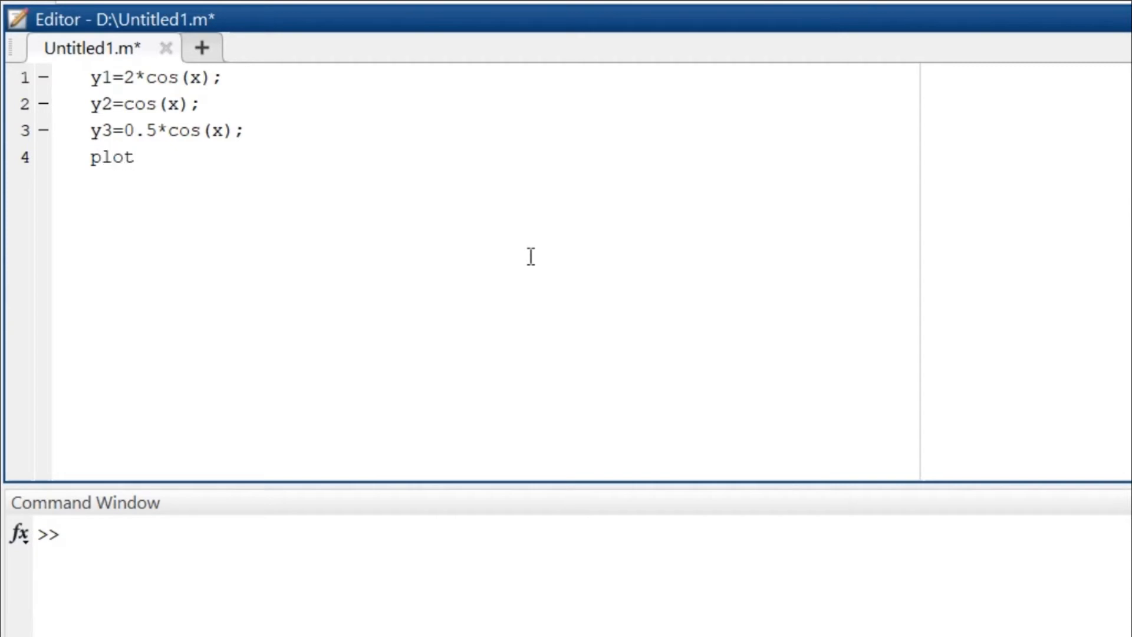
text(()
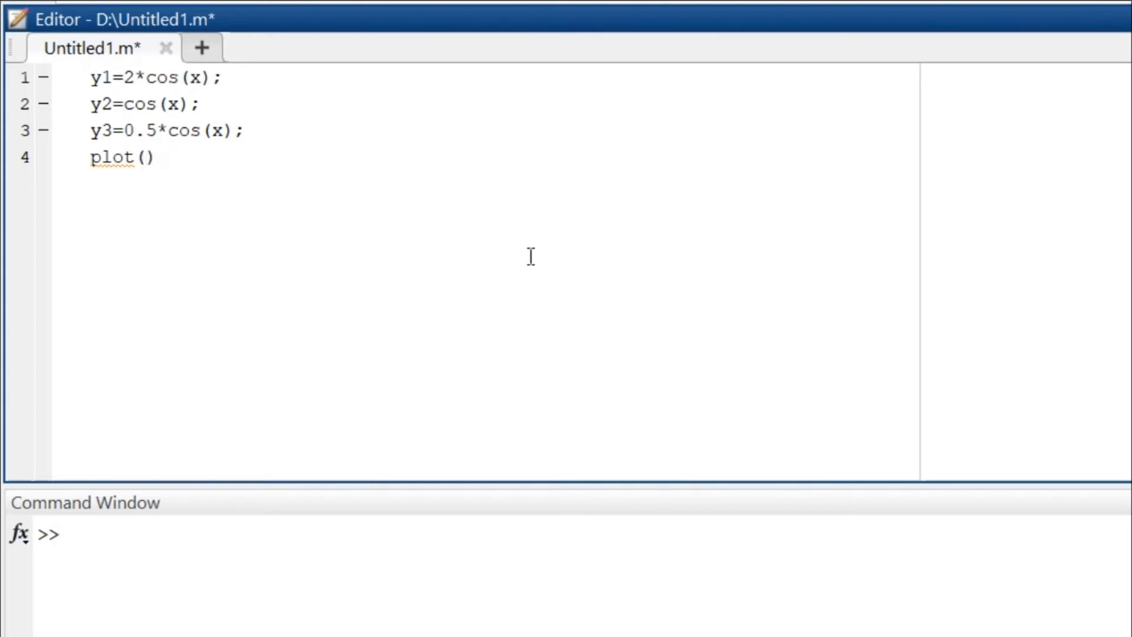
text(x,)
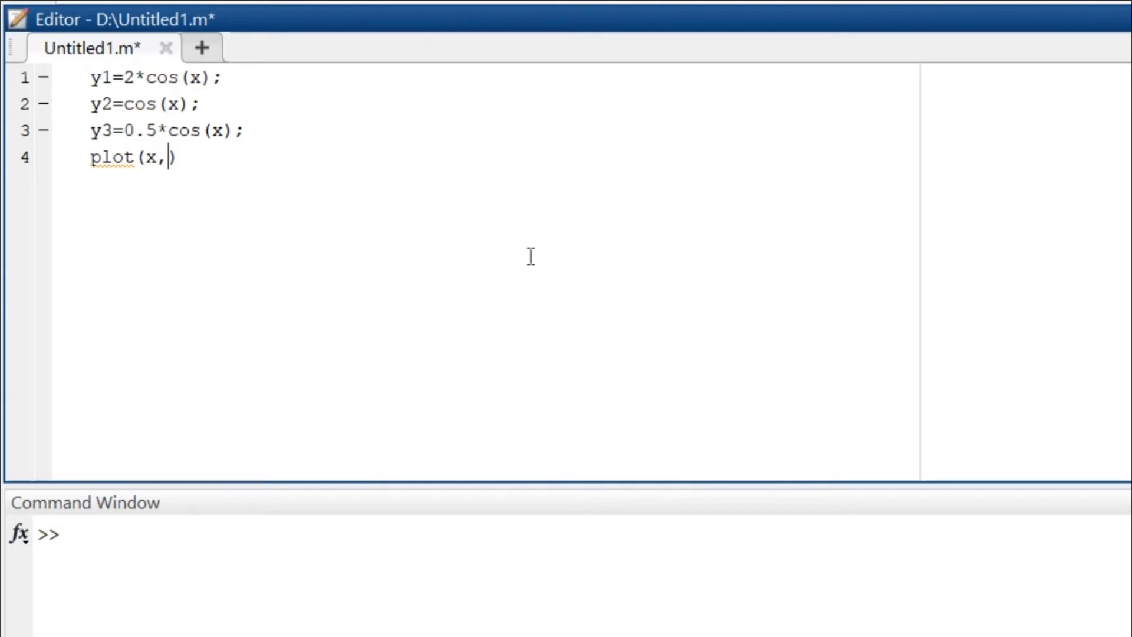
text(y1)
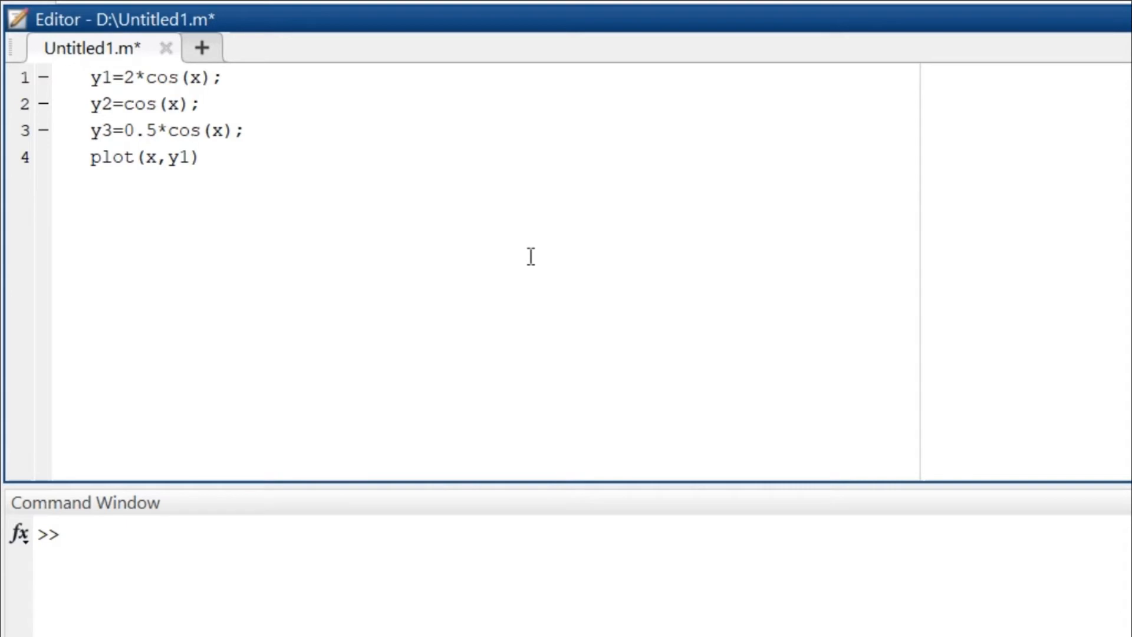
text(,)
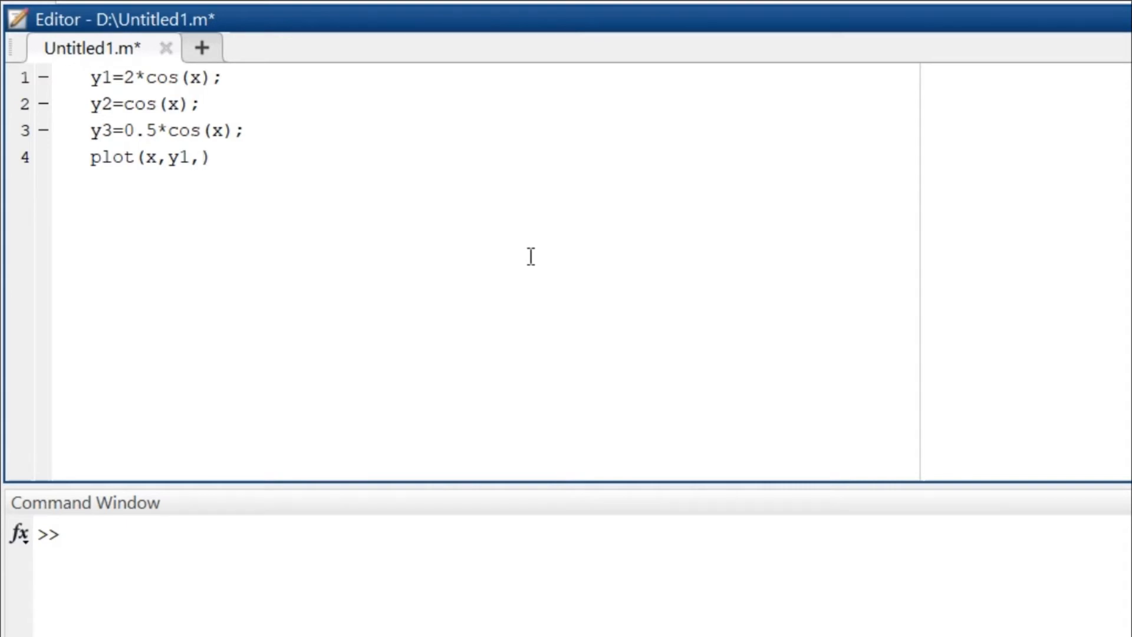
text('')
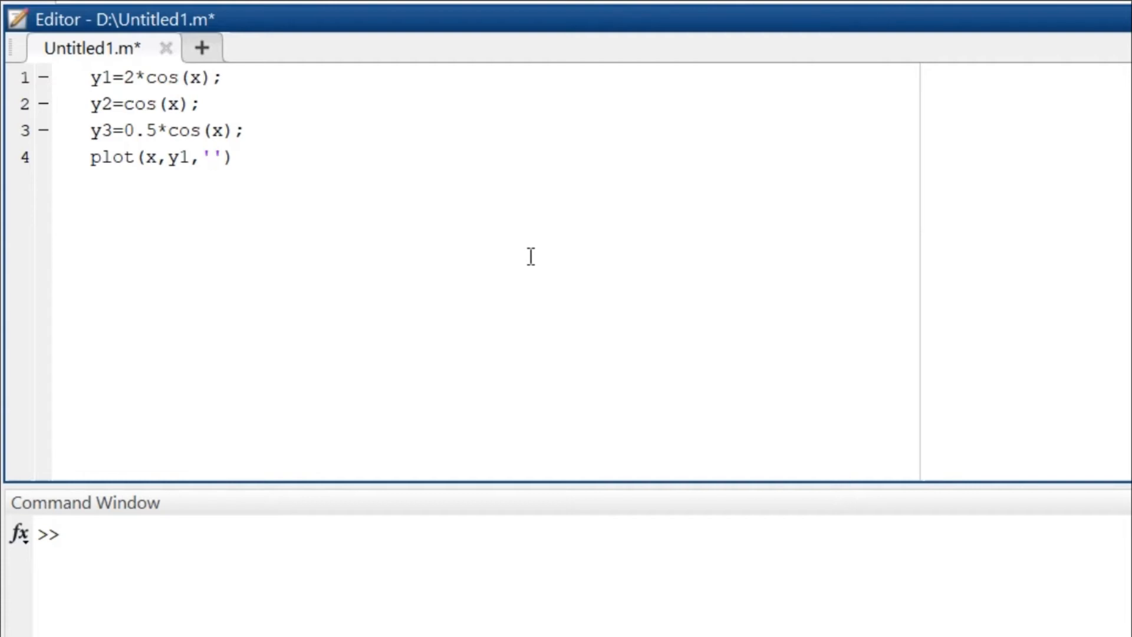
Give y1 the dashed '--' style and add the x,y2 pair
click(211, 157)
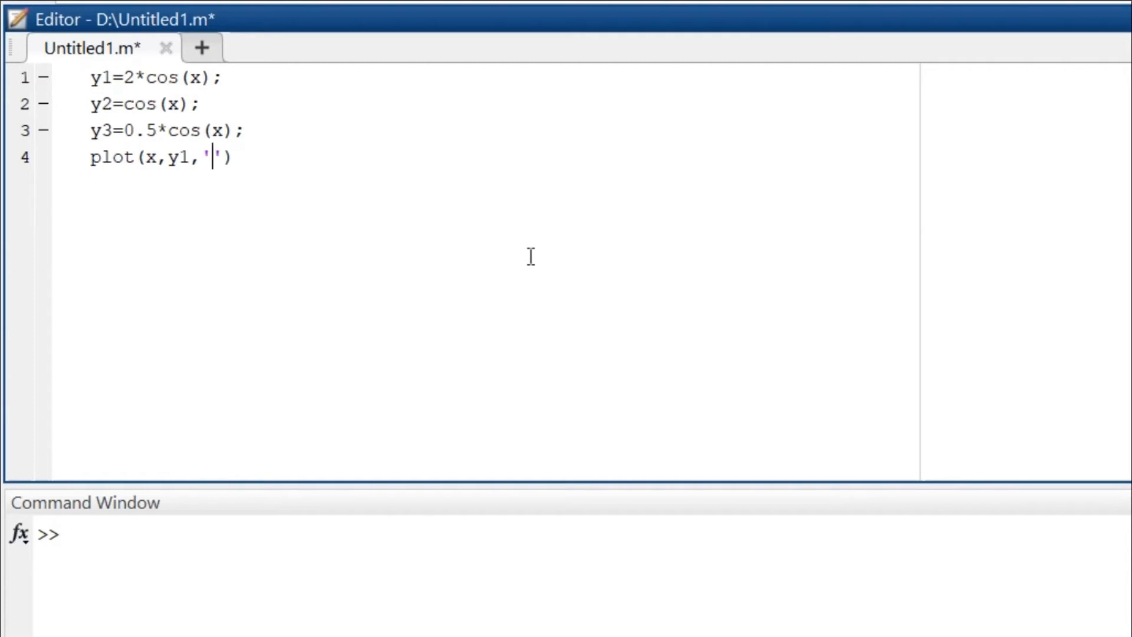
text(--)
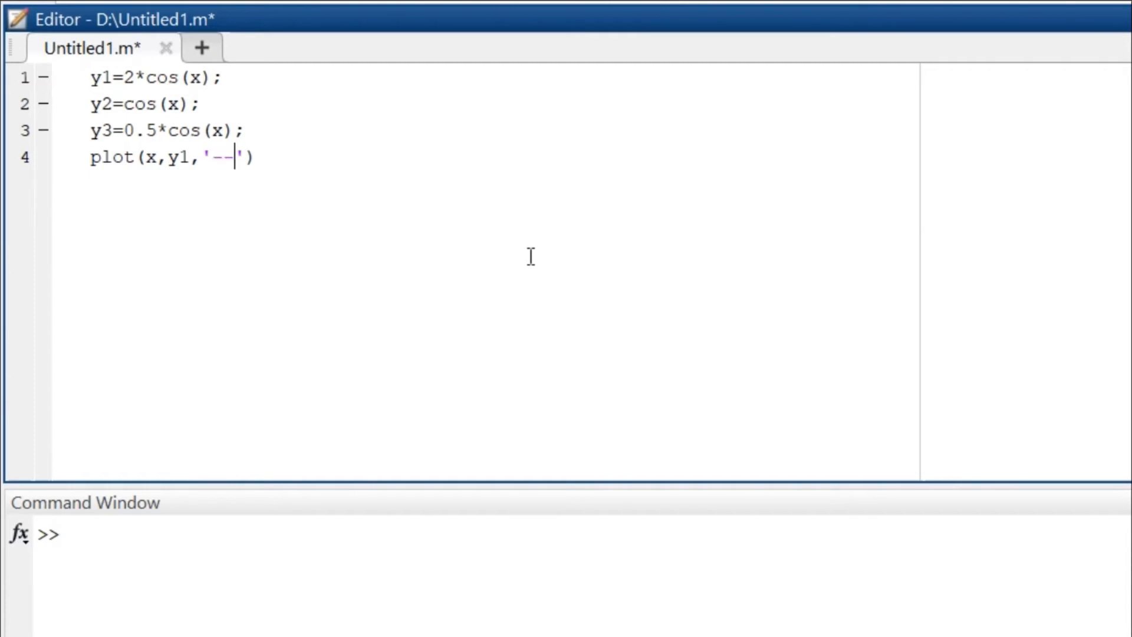
key(Right)
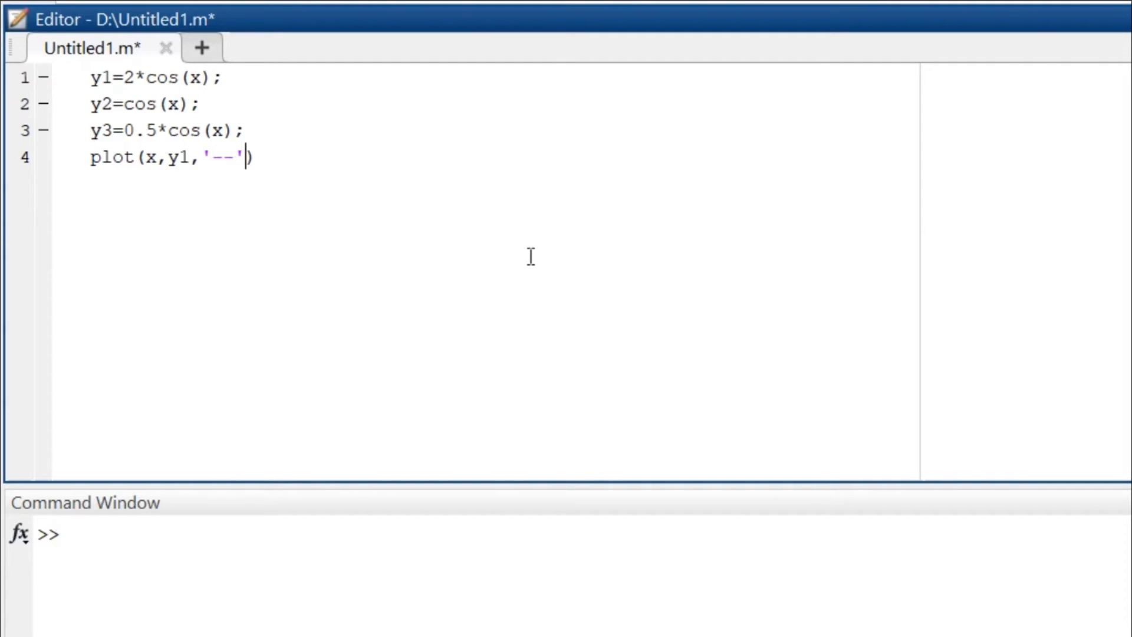
text(,)
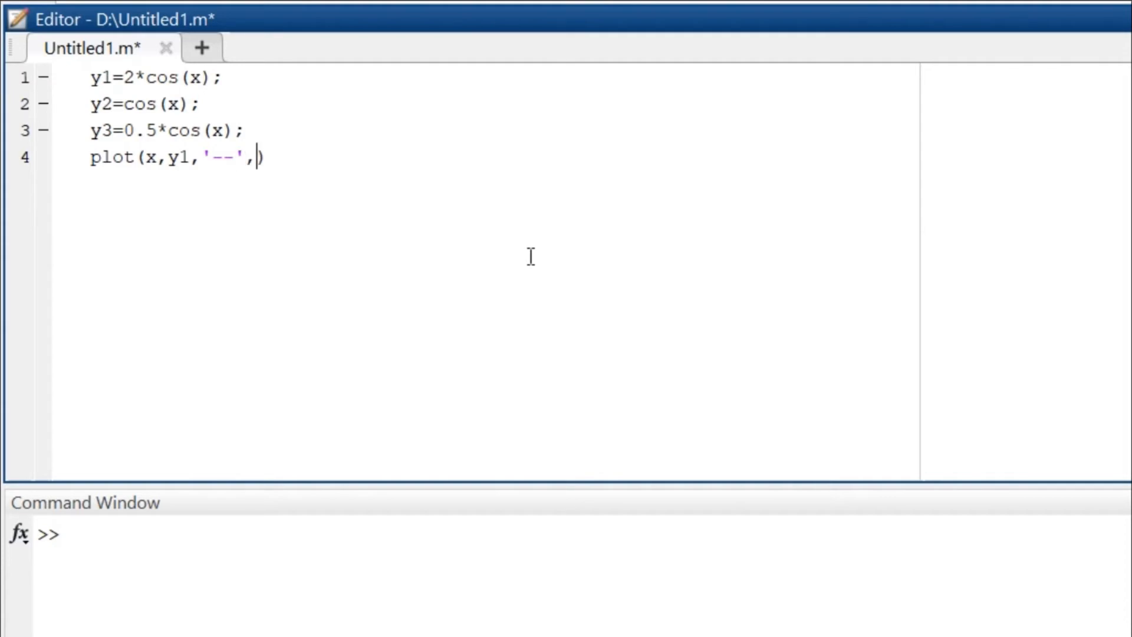
text(x,)
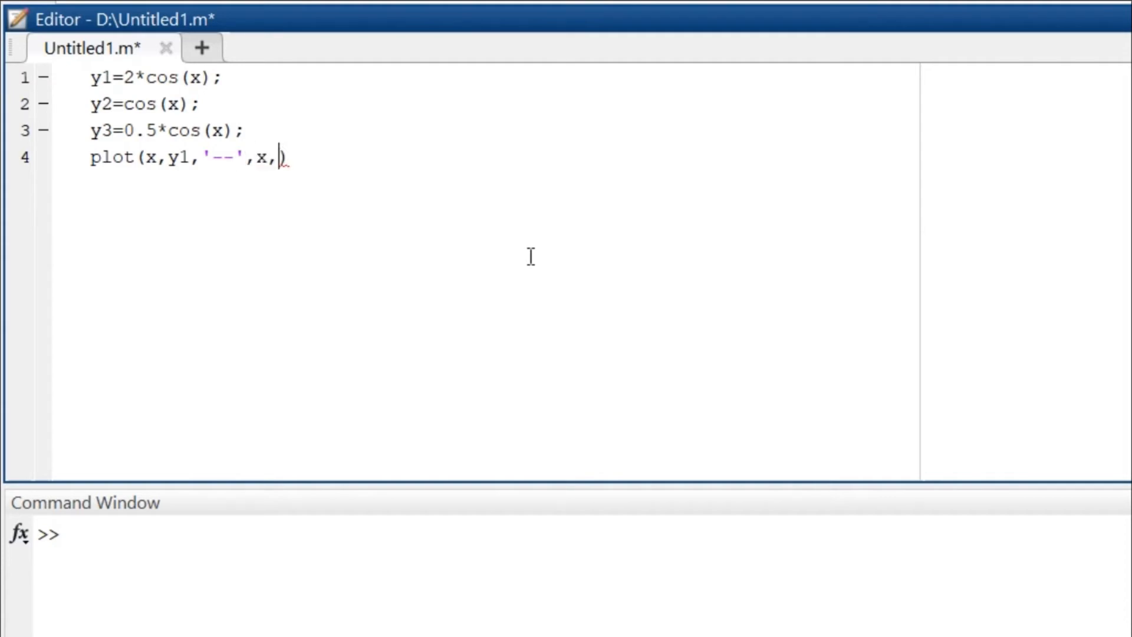
text(y2)
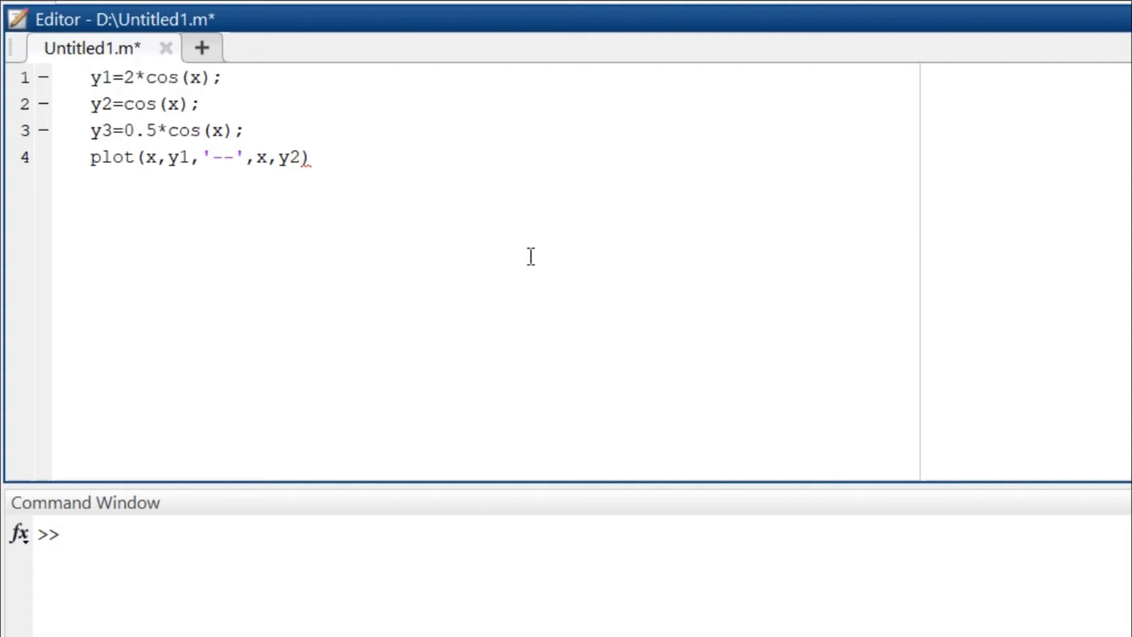
Give y2 the solid '-' style and add the x,y3 pair
text(,)
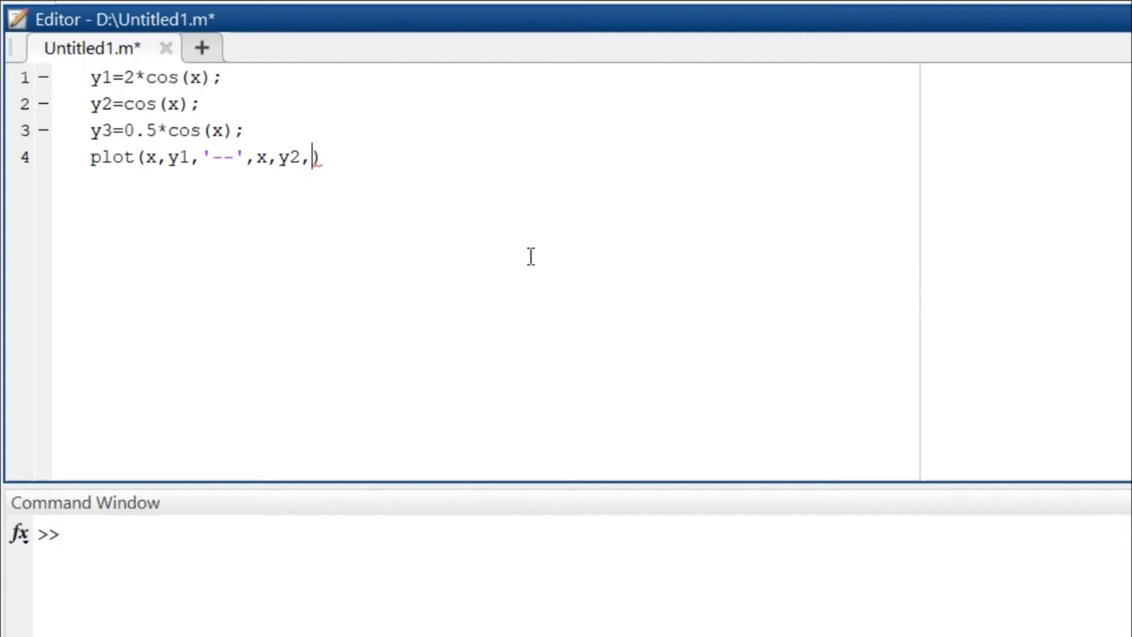
text('')
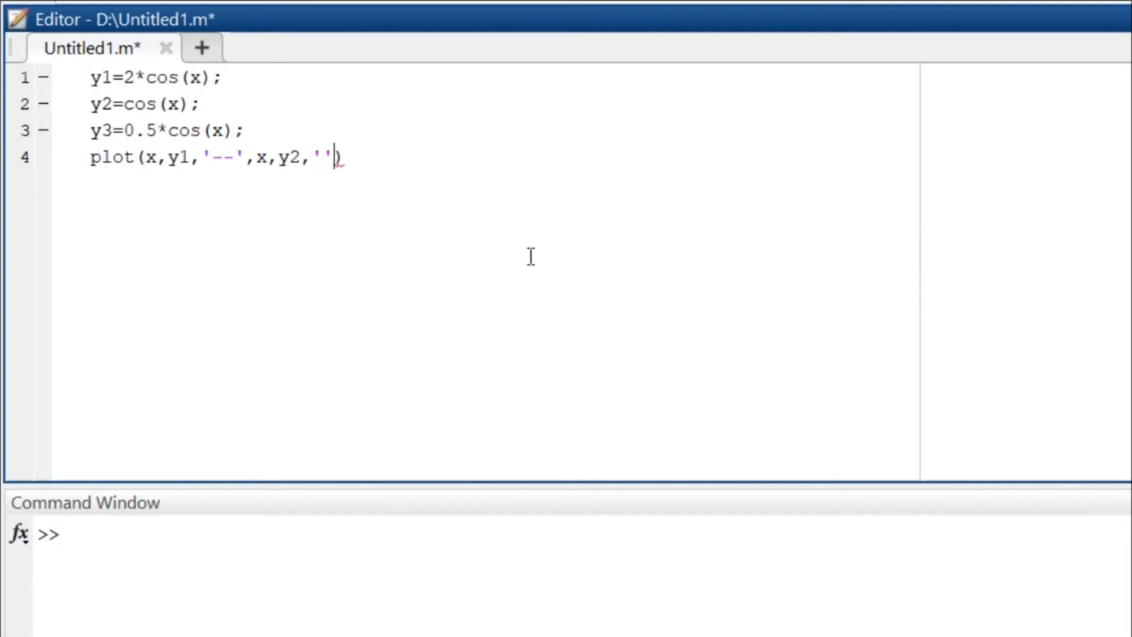
text())
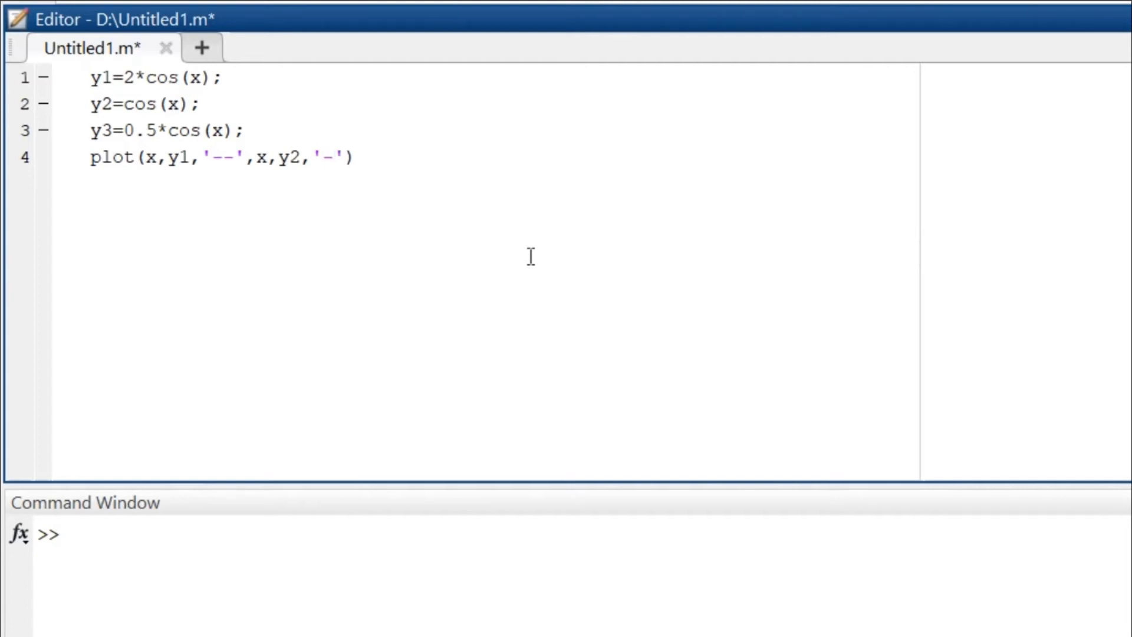
text(,)
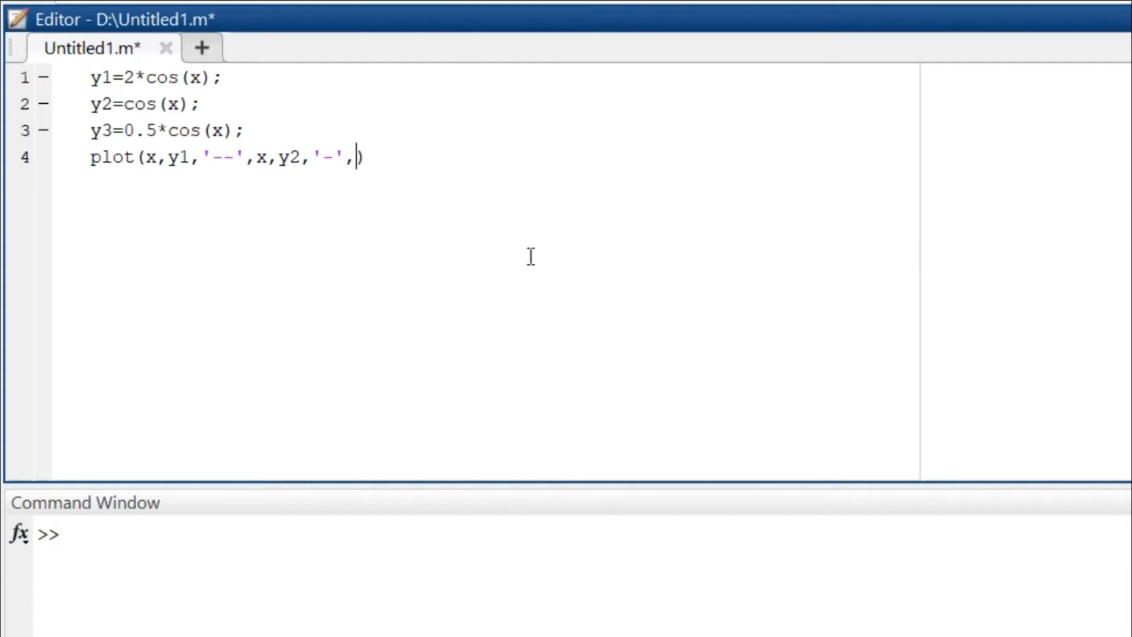
text(x,)
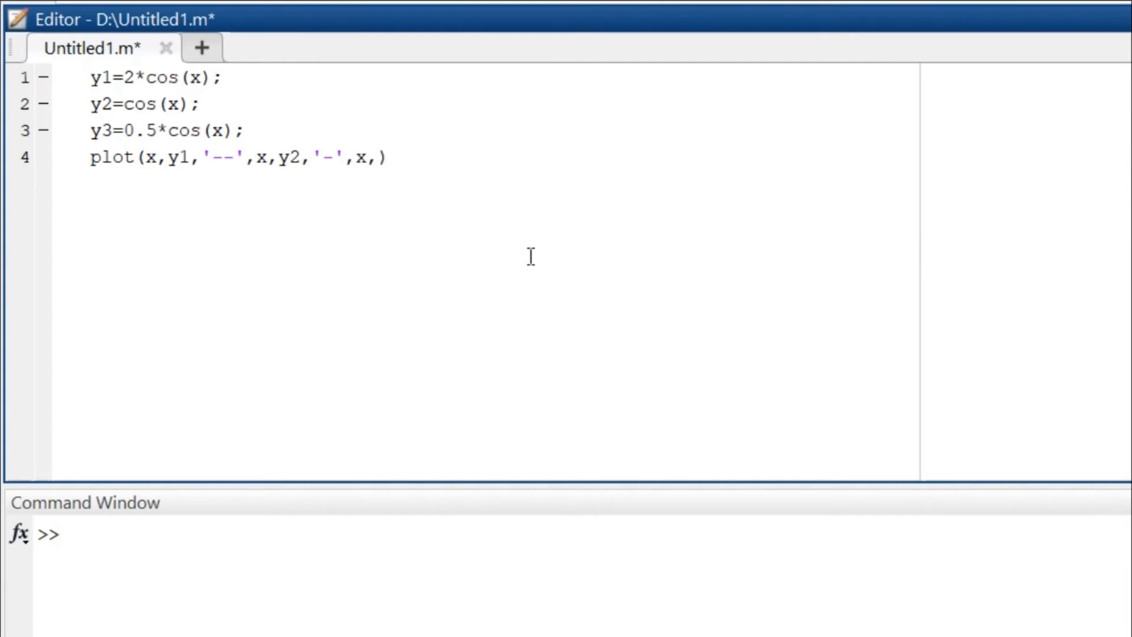
text(y3)
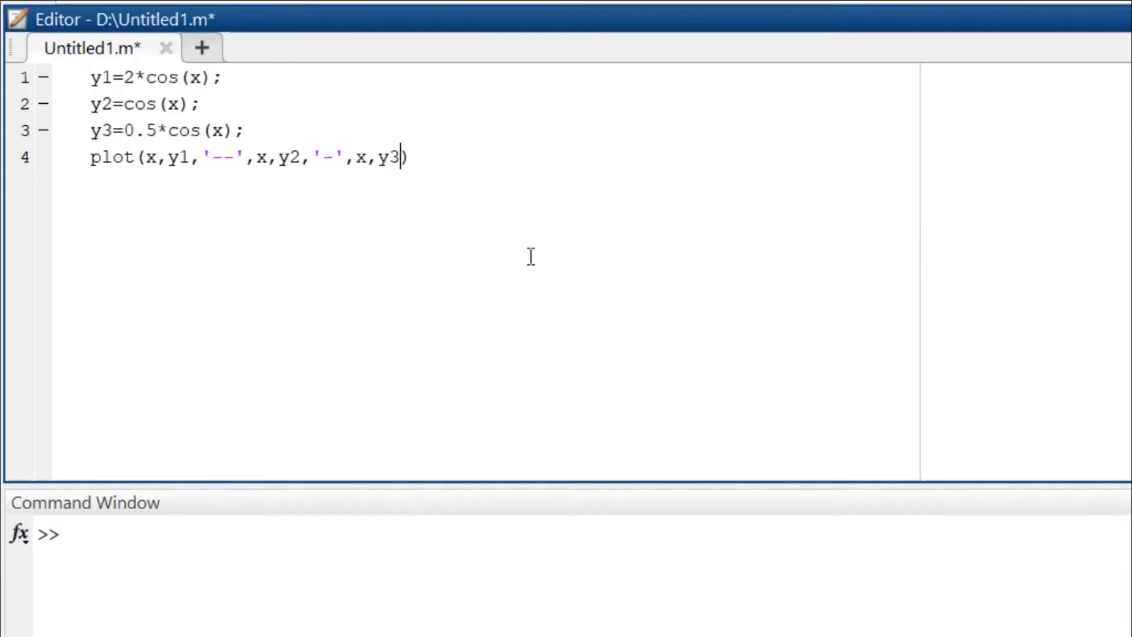
Give y3 the dotted ':' style, closing plot(x,y1,'--',x,y2,'-',x,y3,':'), and start line 5
text(,)
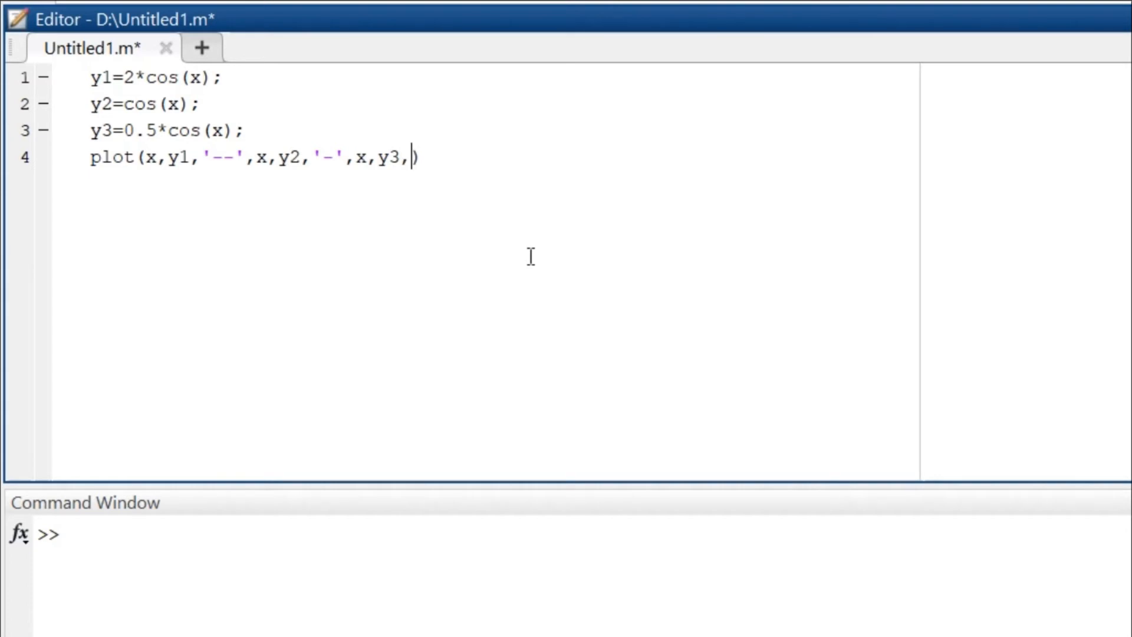
text('')
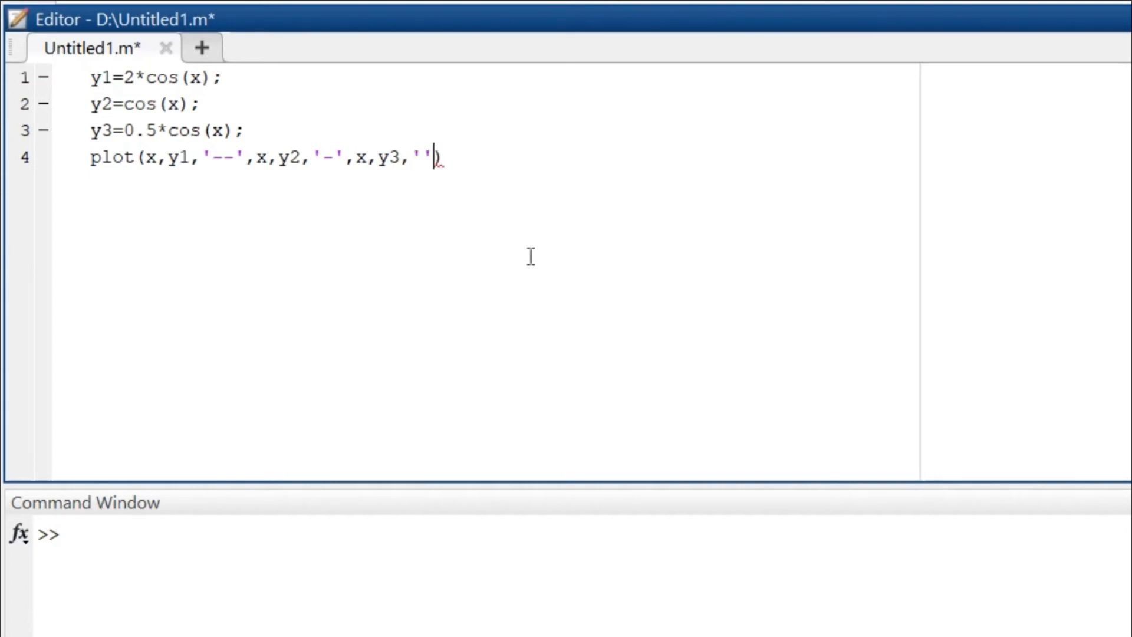
text(:)
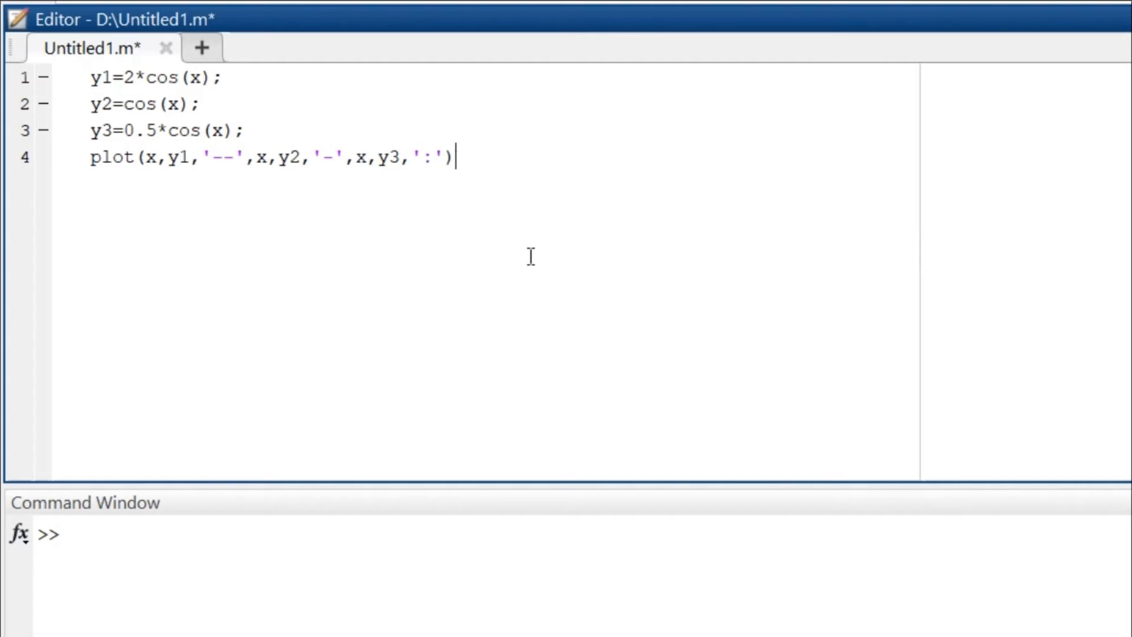
key(enter)
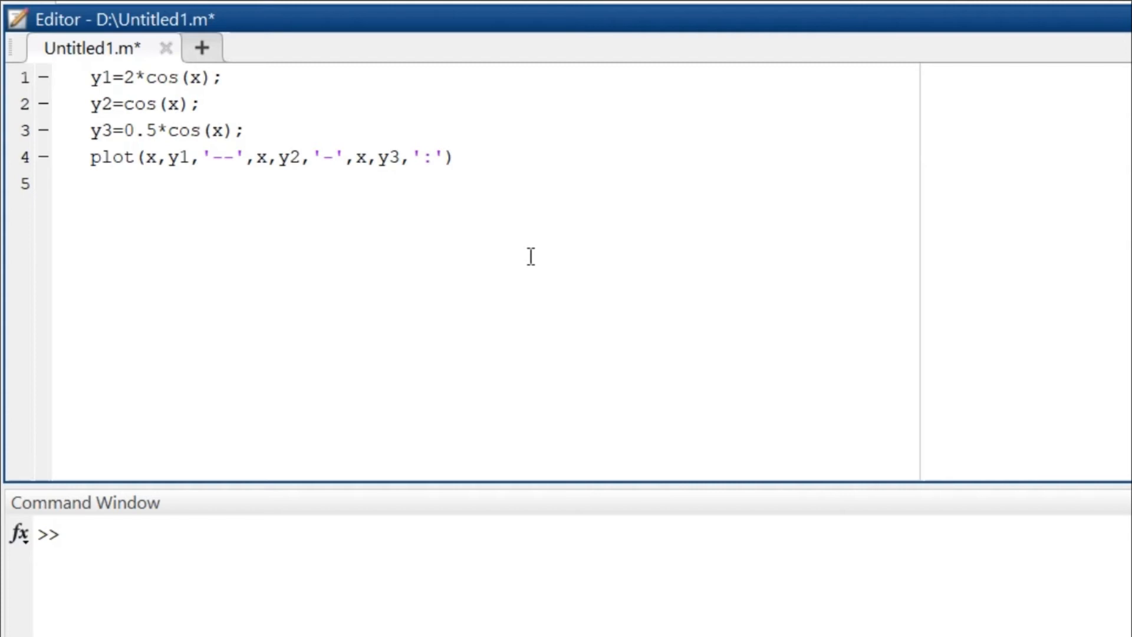
Write xlabel('0 \leq x \leq 2\pi') on line 5 using TeX markup
text(xlabe)
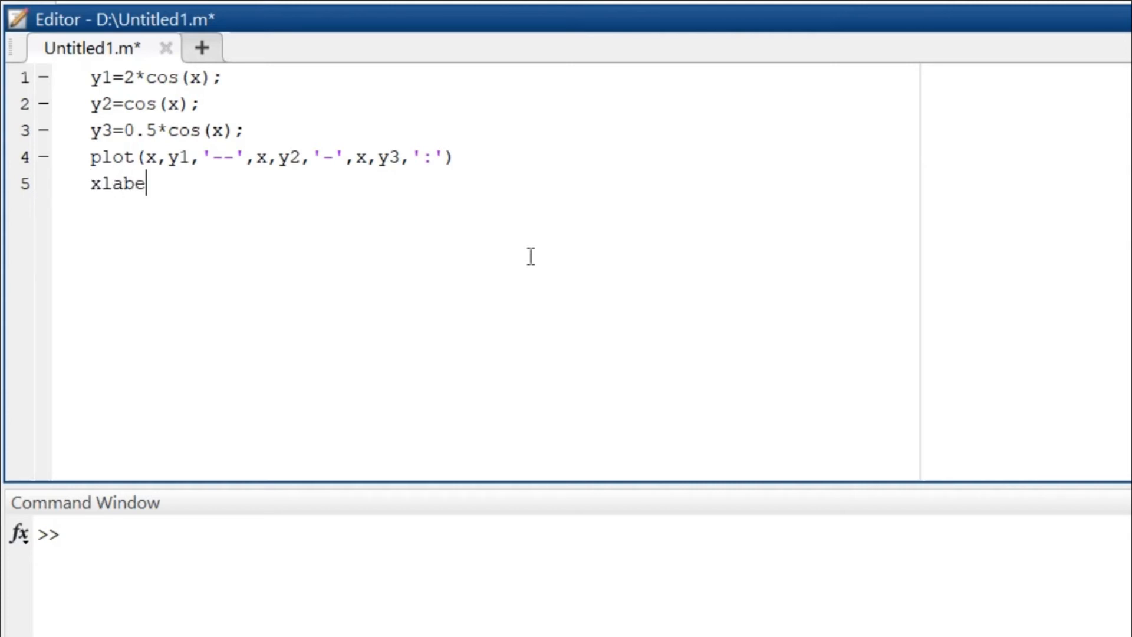
text(l)
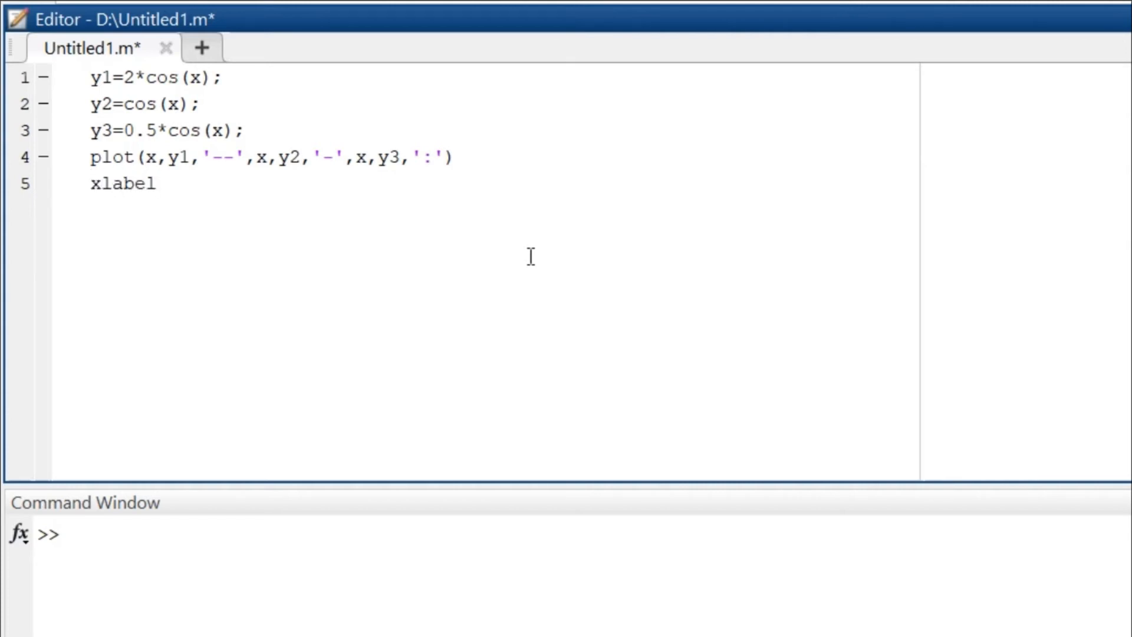
text(())
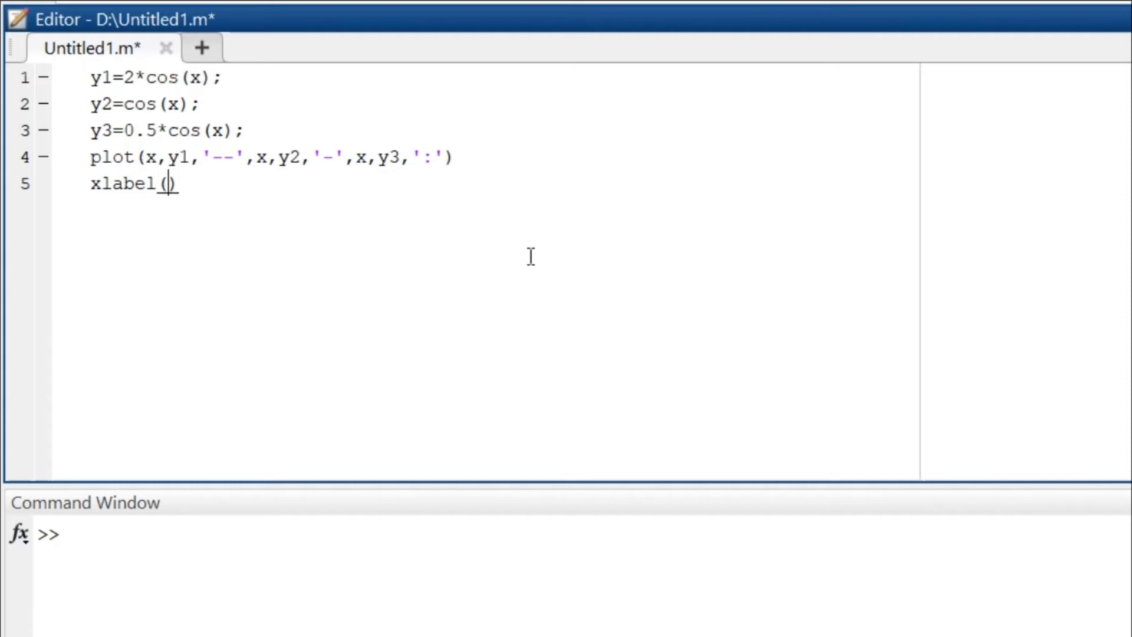
text(')
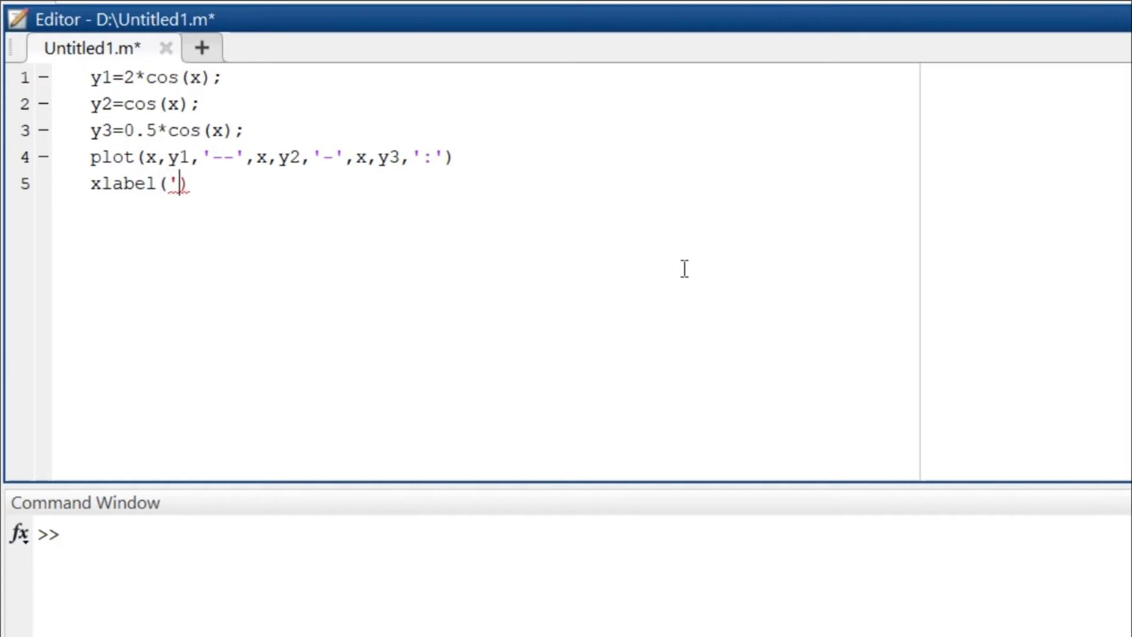
text(0)
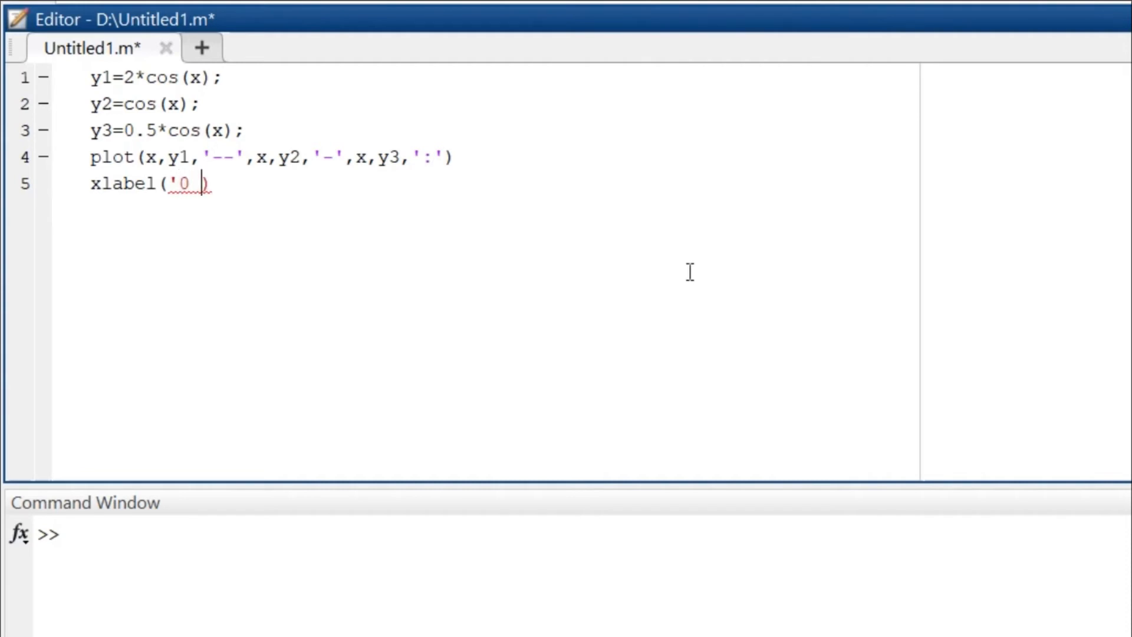
text(\)
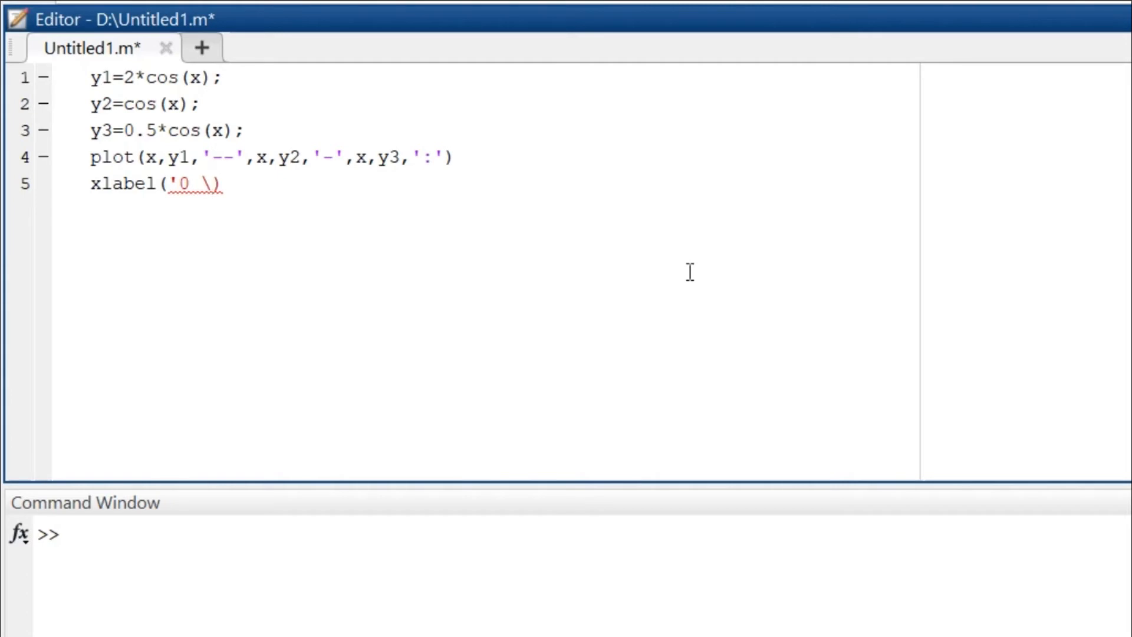
text(1)
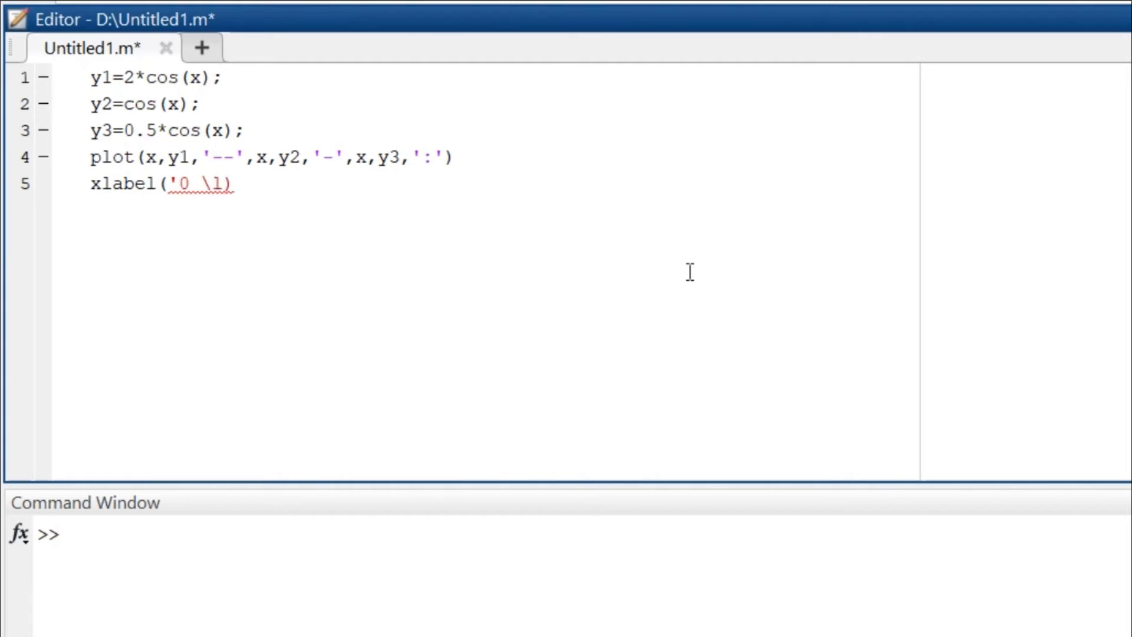
text(eq)
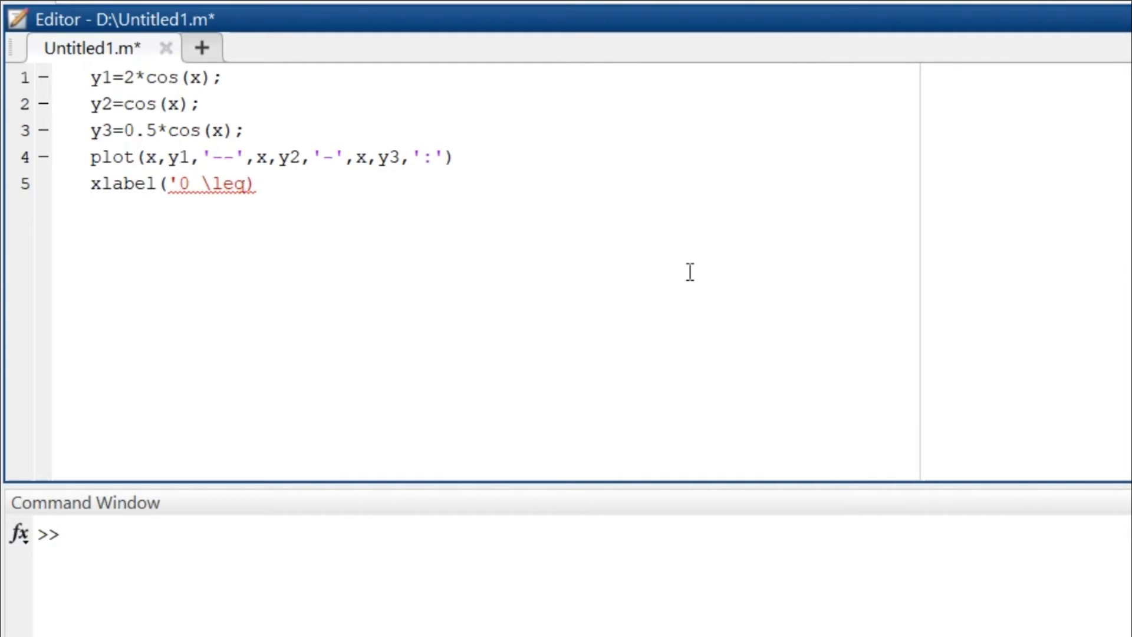
text(x)
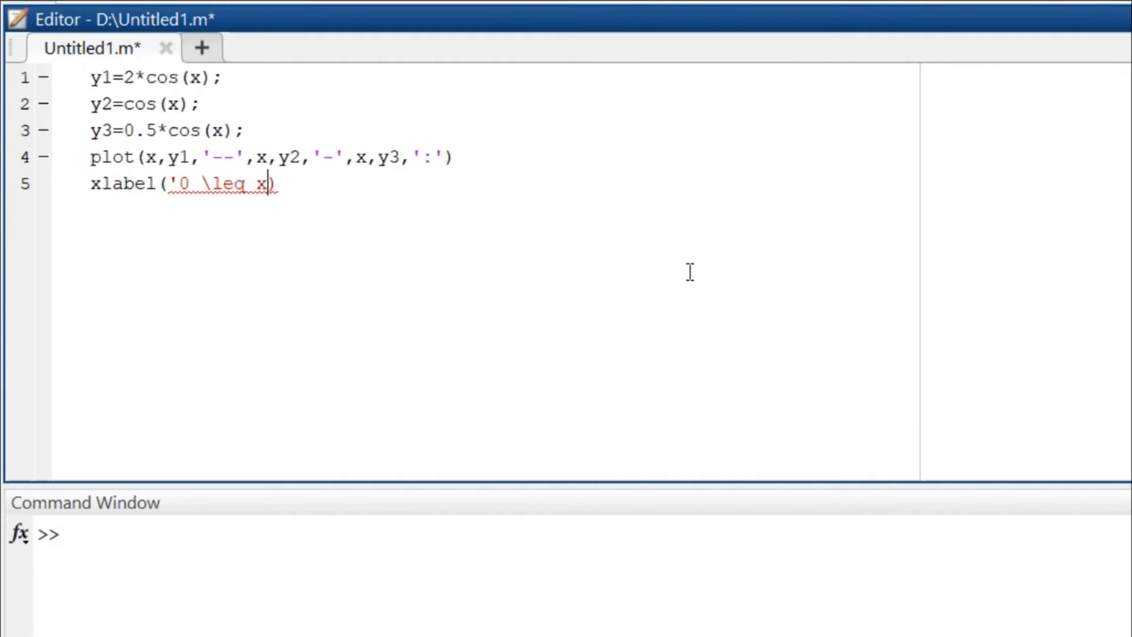
text(\)
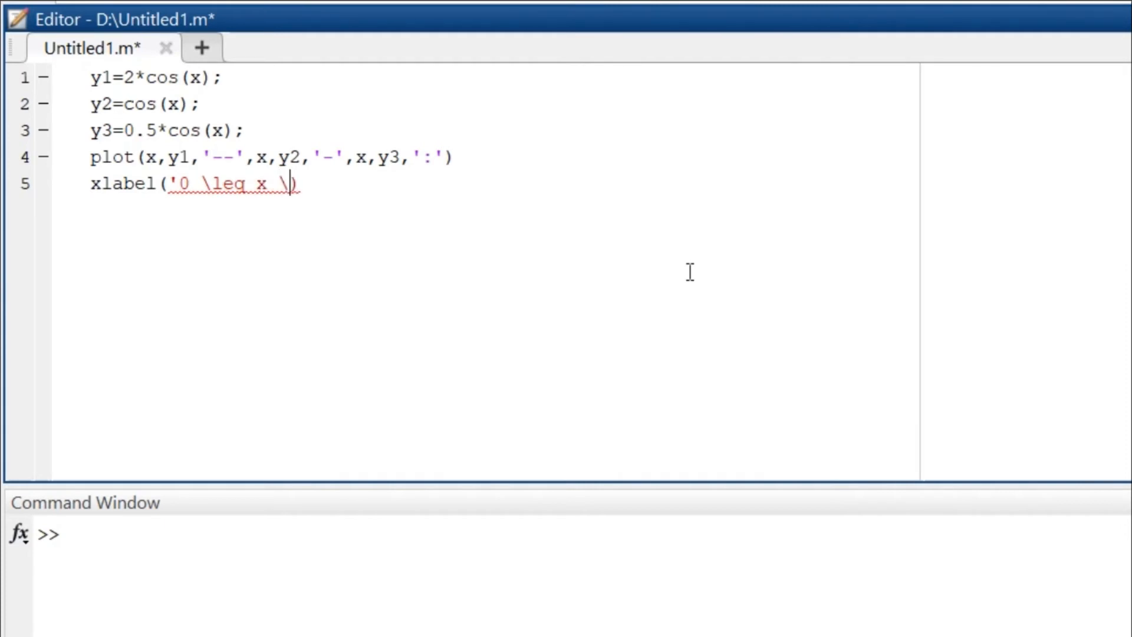
text(leq)
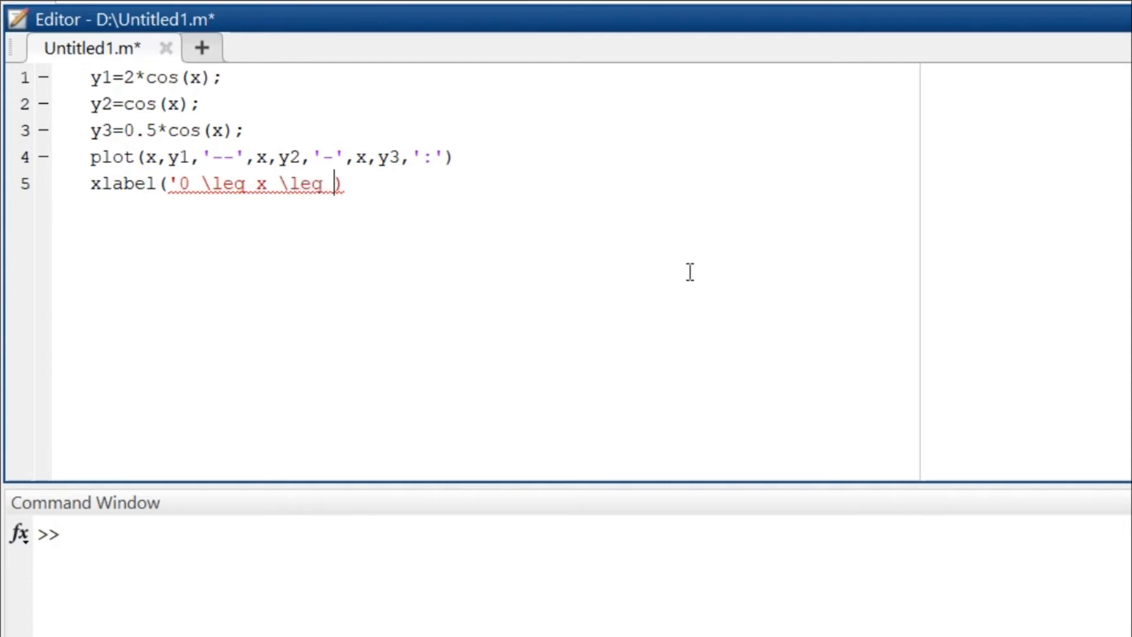
text(2)
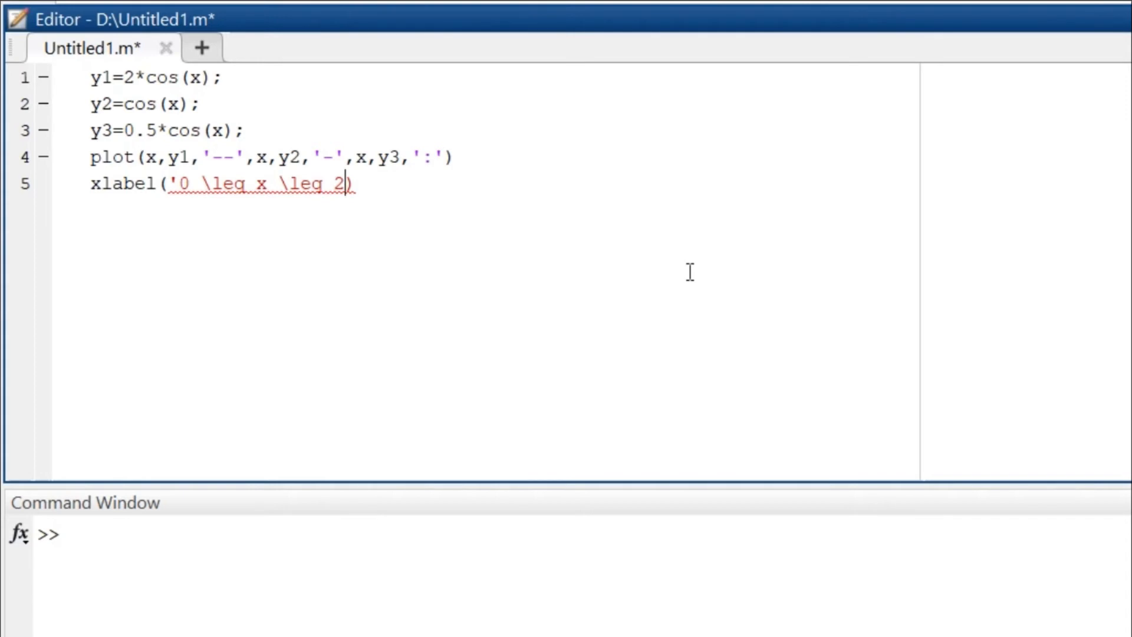
text(\pi)
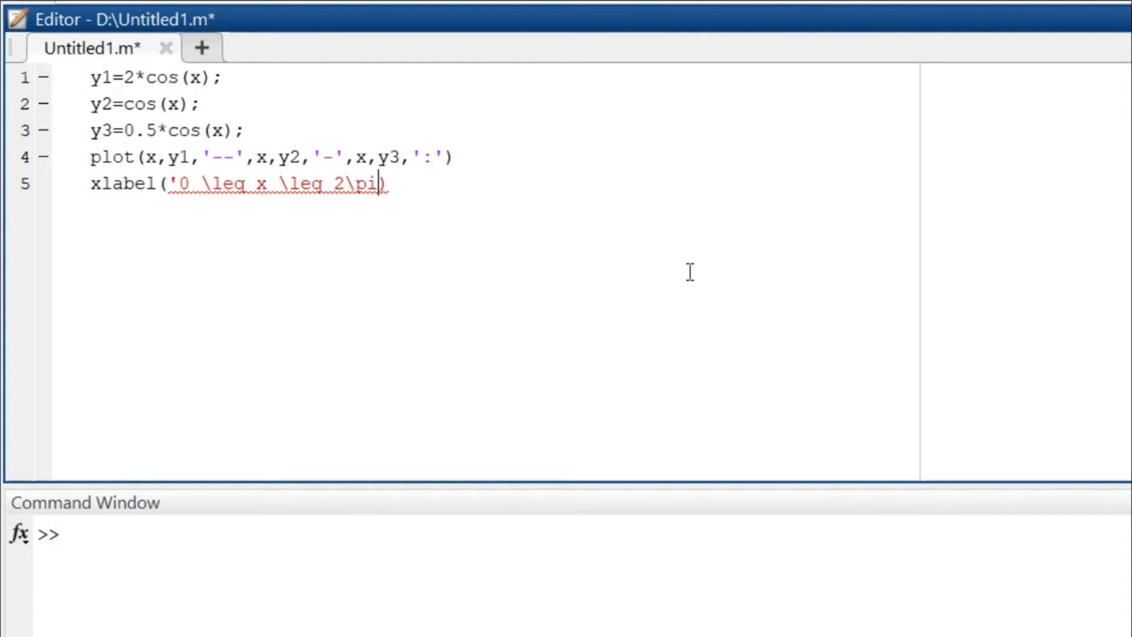
text(')
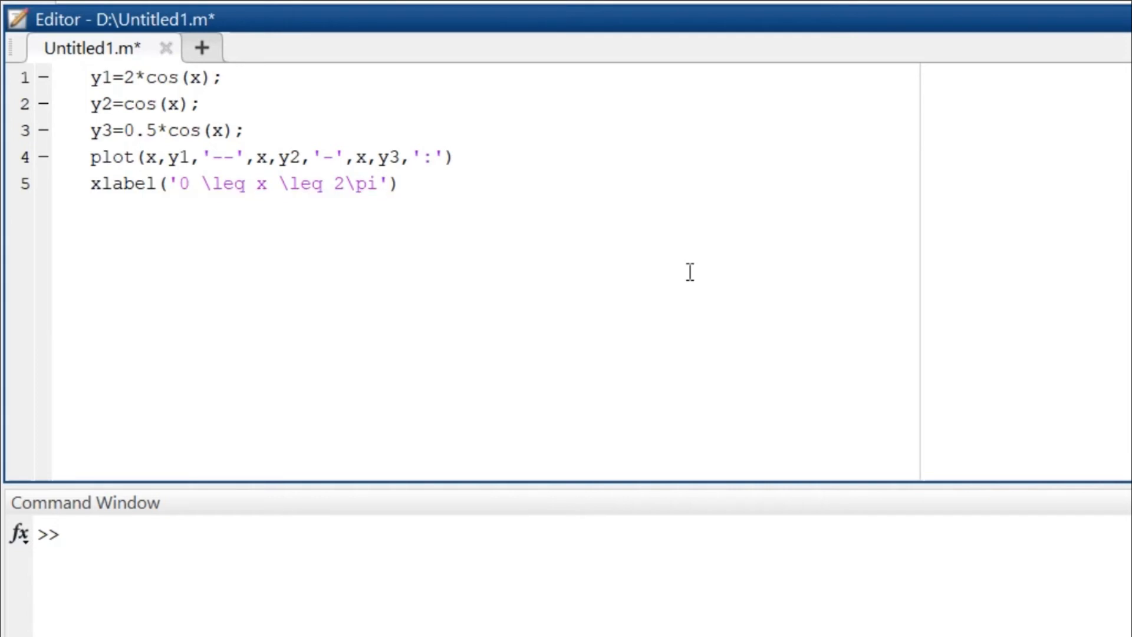
Write ylabel('cosine functions') on line 6
text(y)
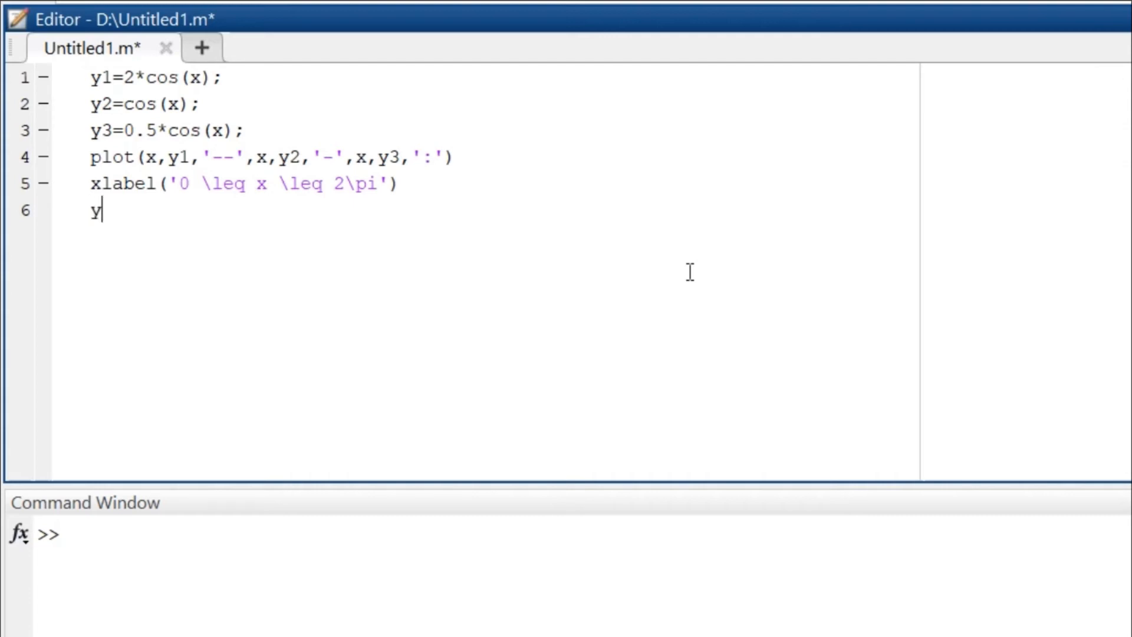
text(label)
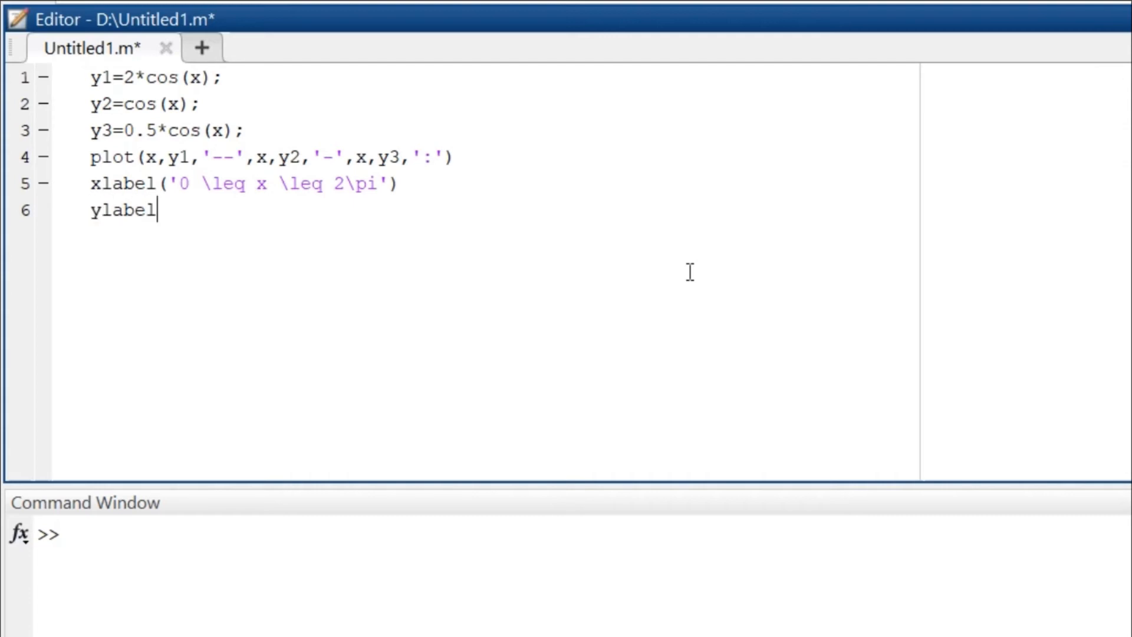
text(()
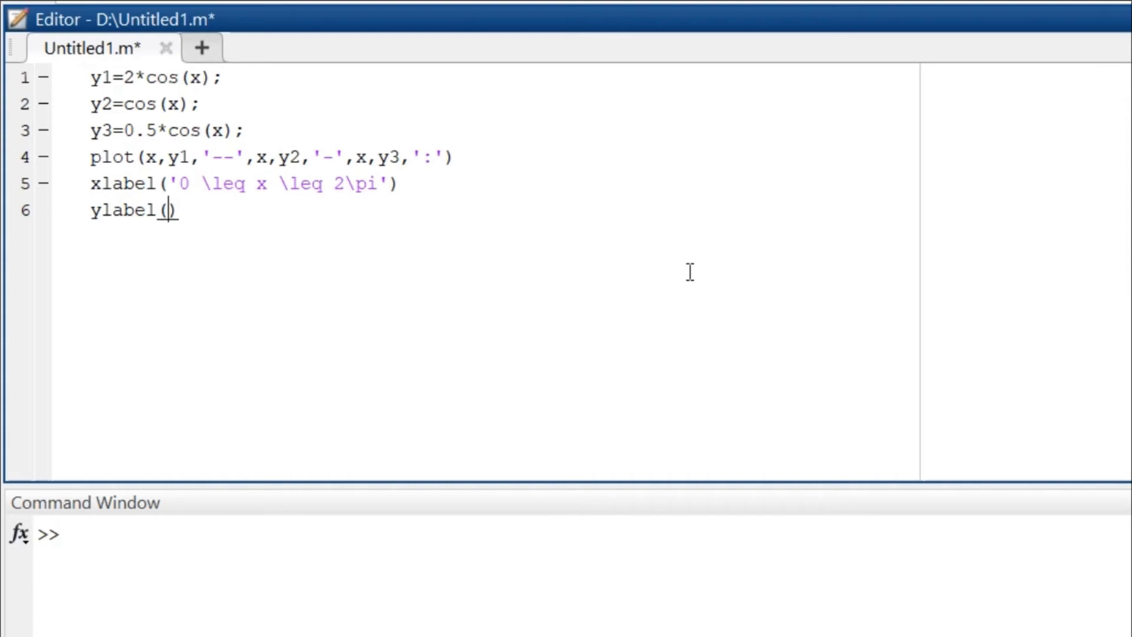
text(')
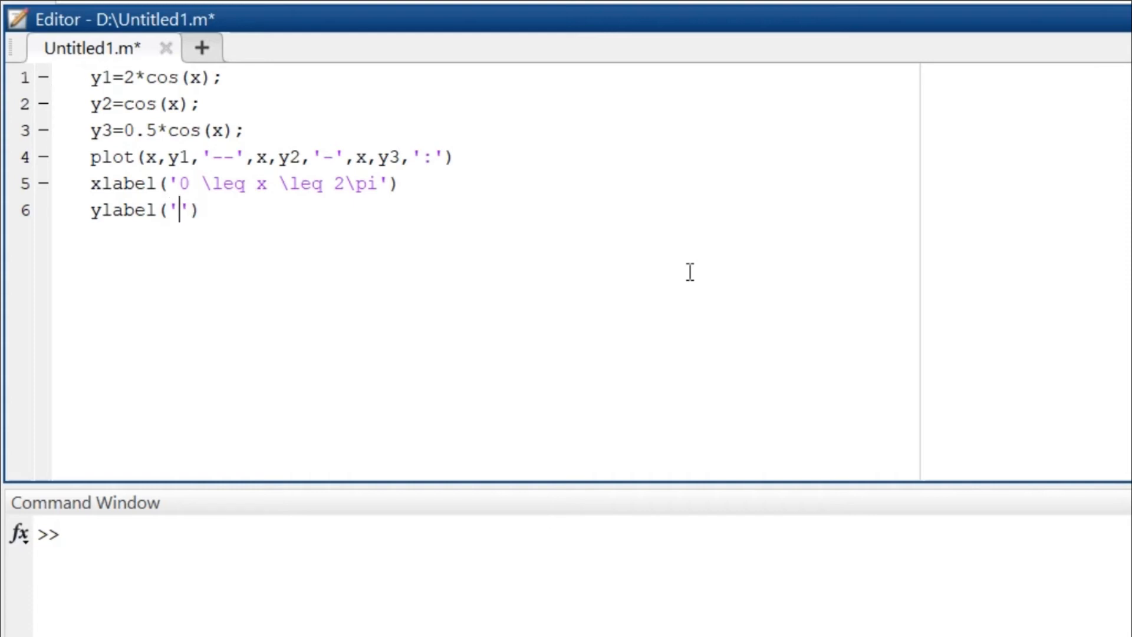
text(cosi)
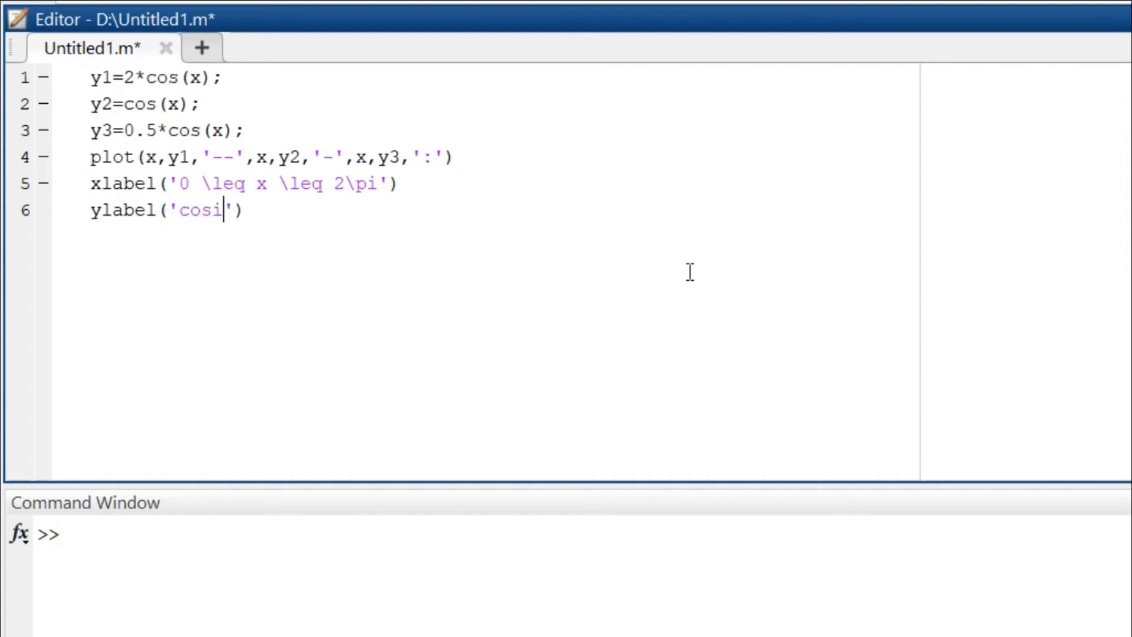
text(ne functio)
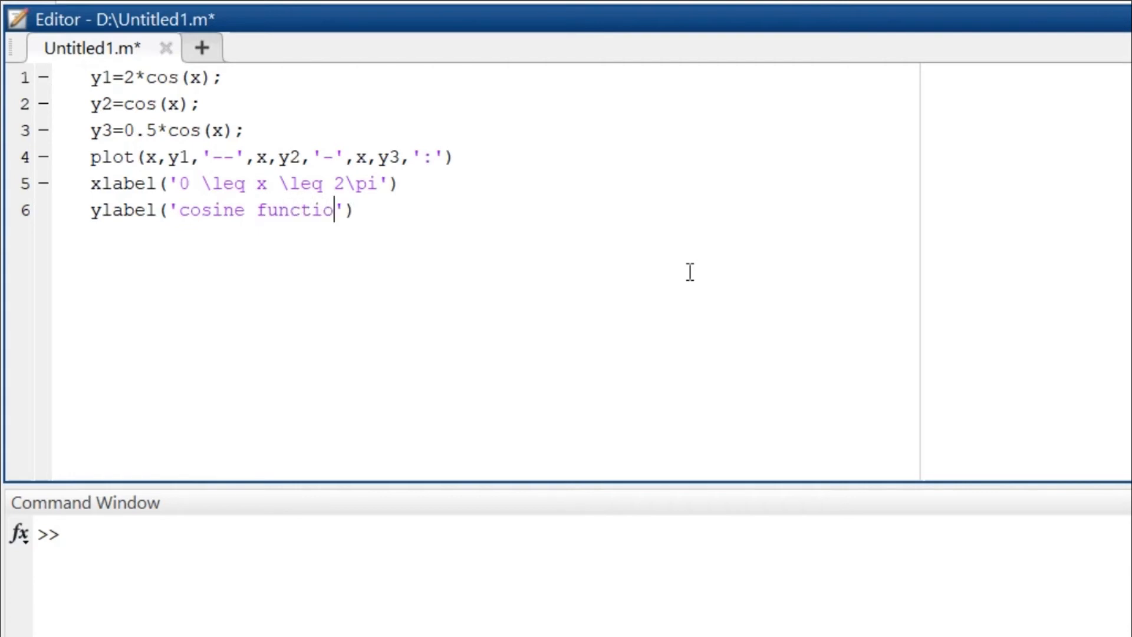
text(ns)
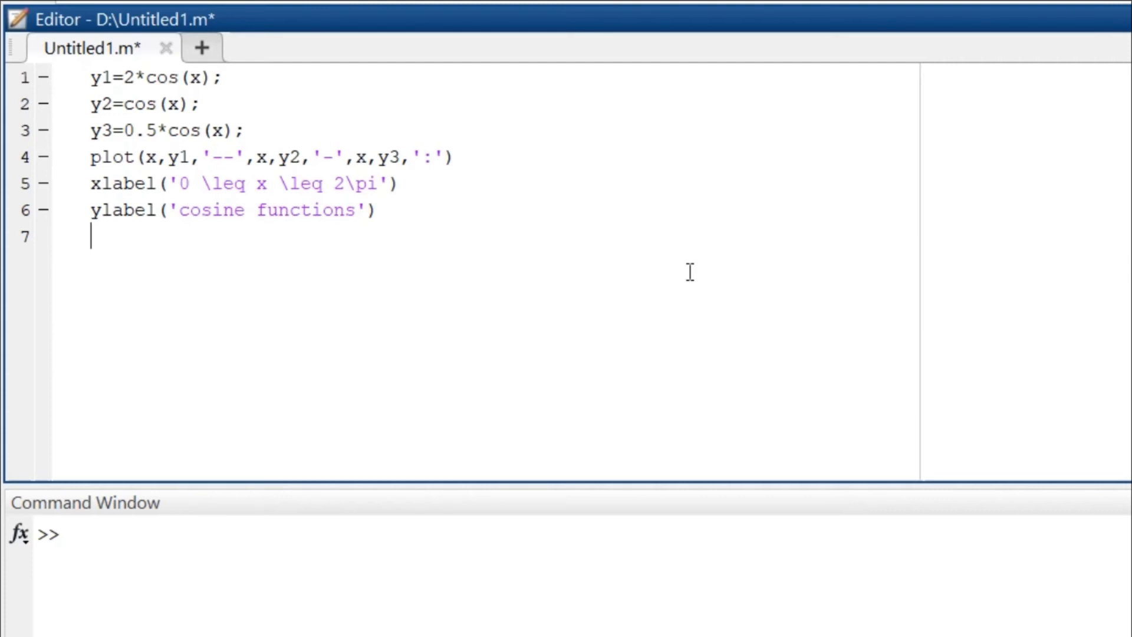
Begin line 7 with legend('2*cos(x)' as the first curve's label
text(l)
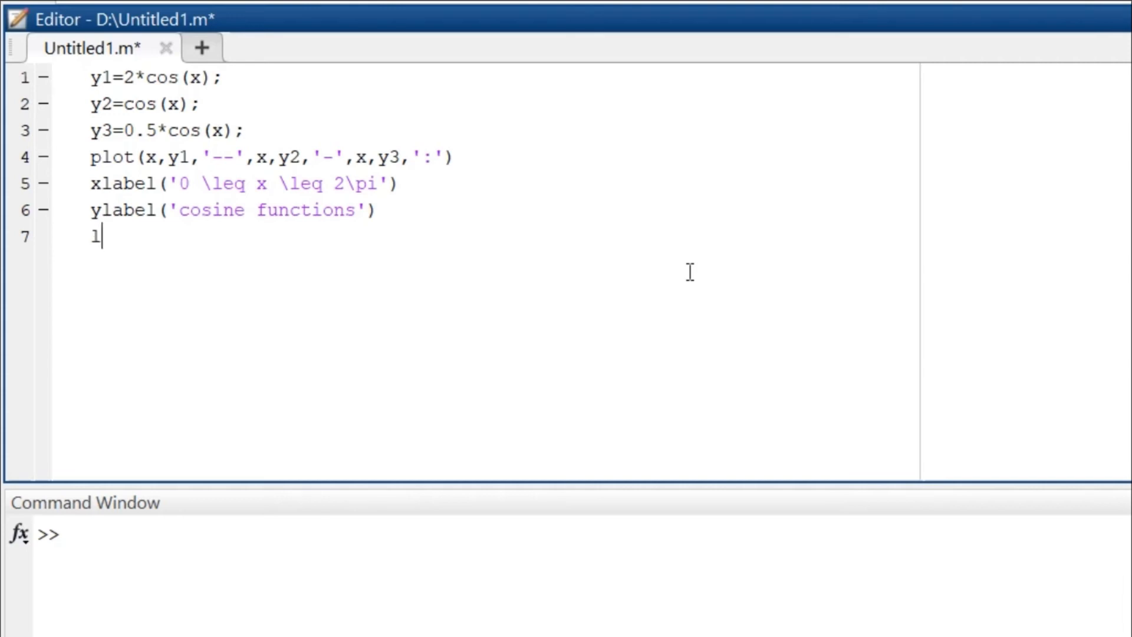
text(egend)
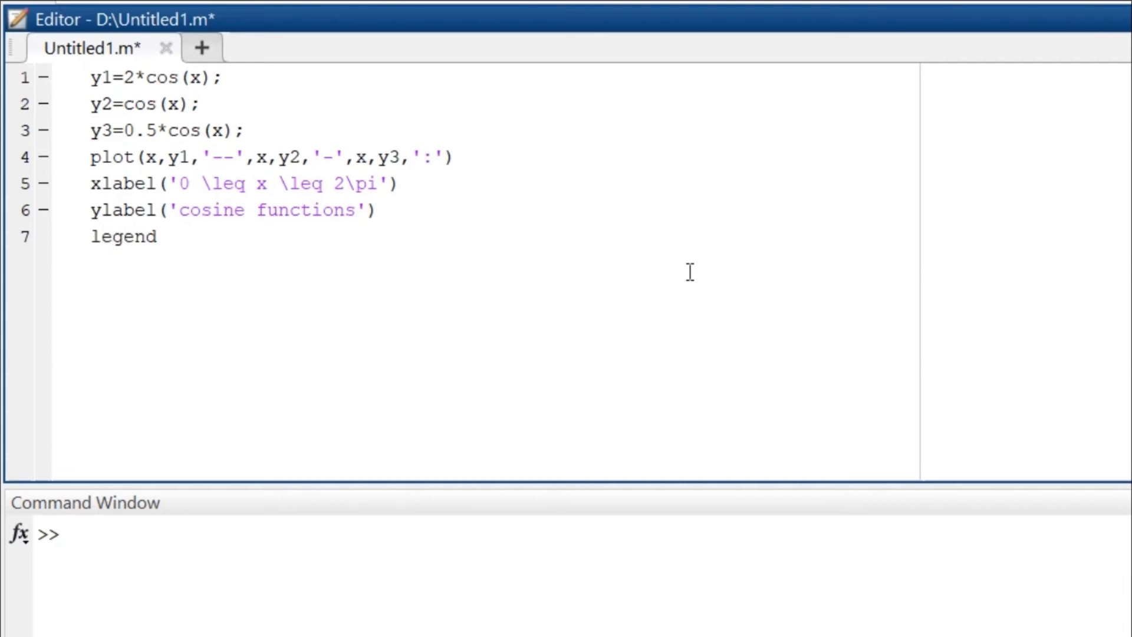
text(()
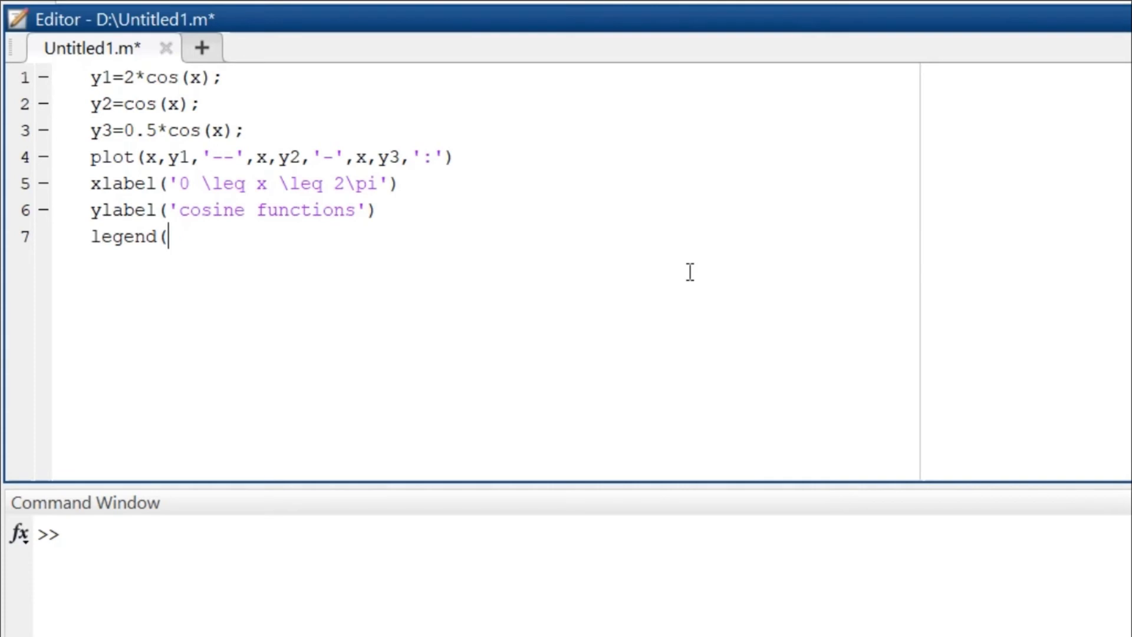
text())
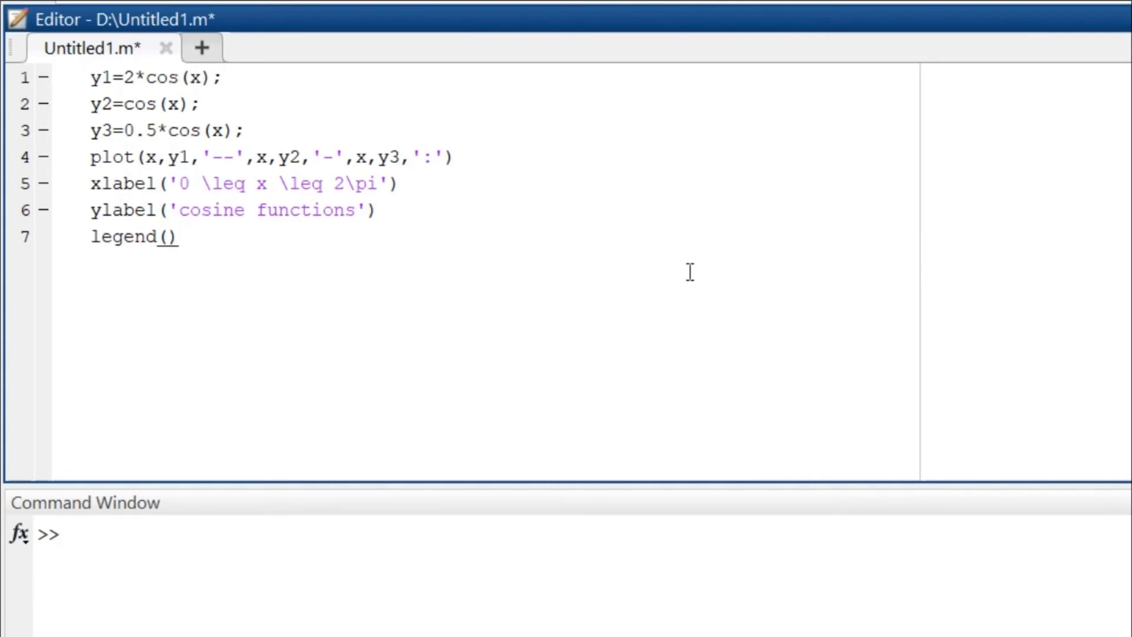
text('')
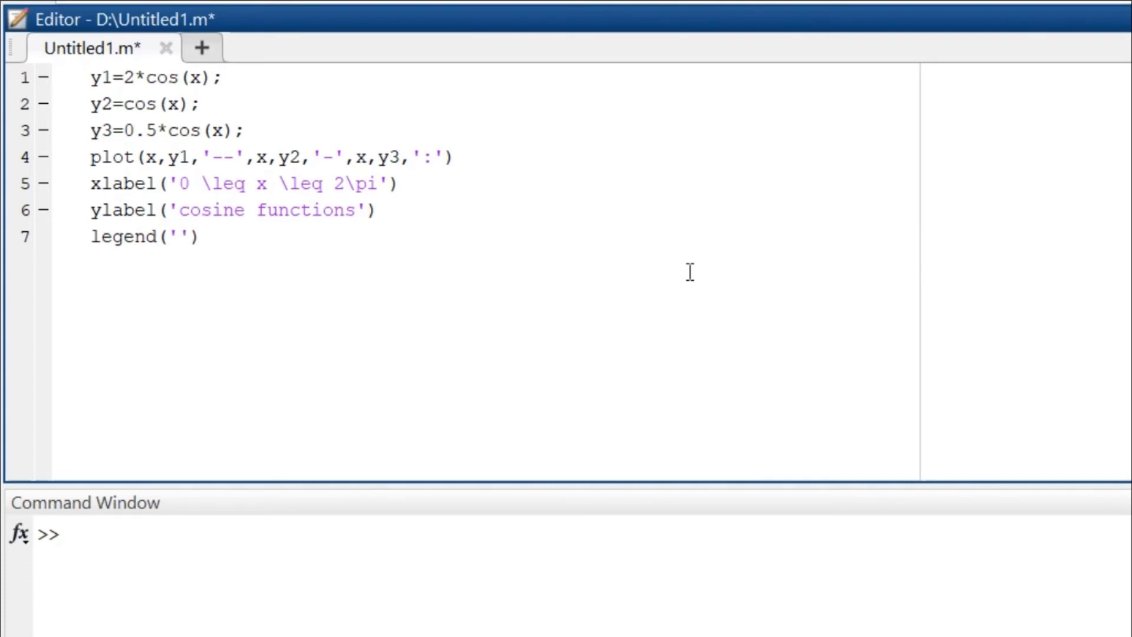
text(2*)
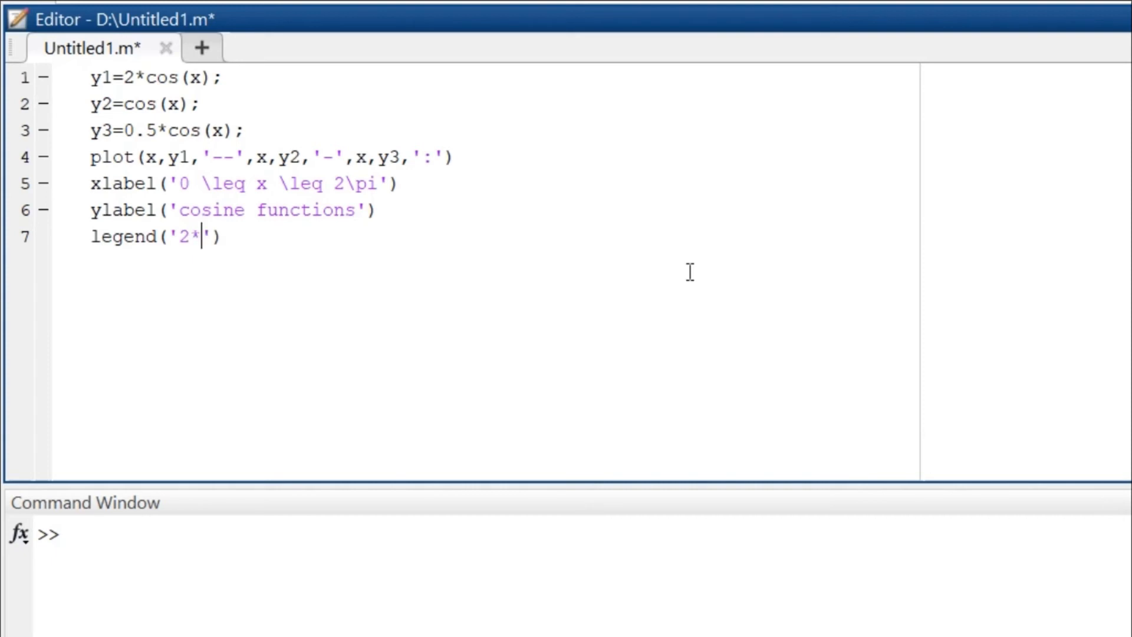
text(cos)
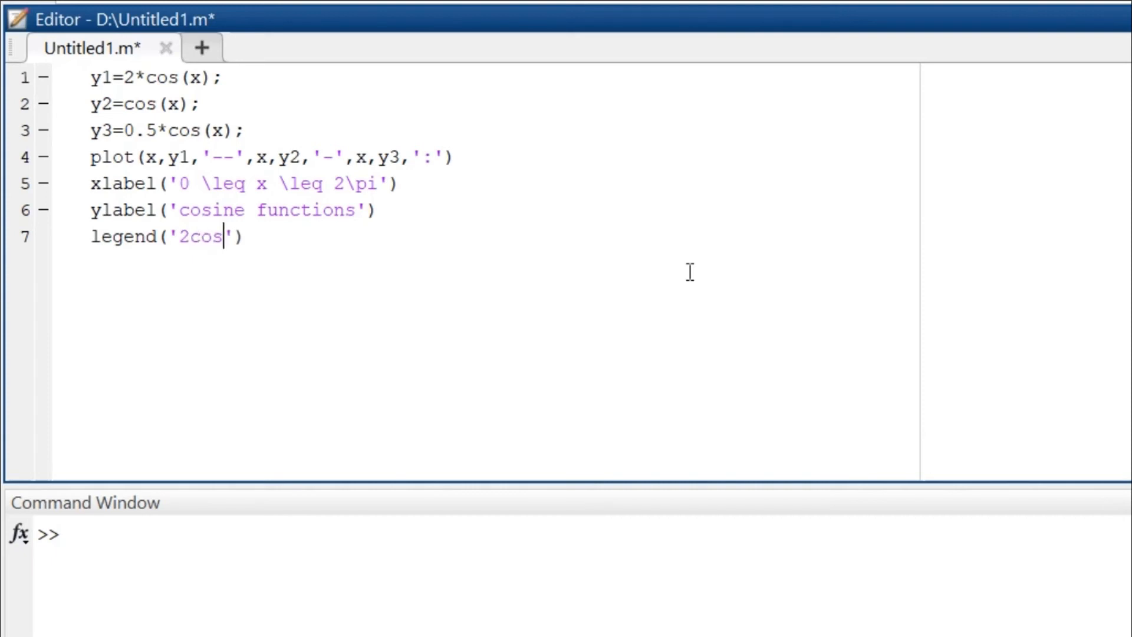
text((x))
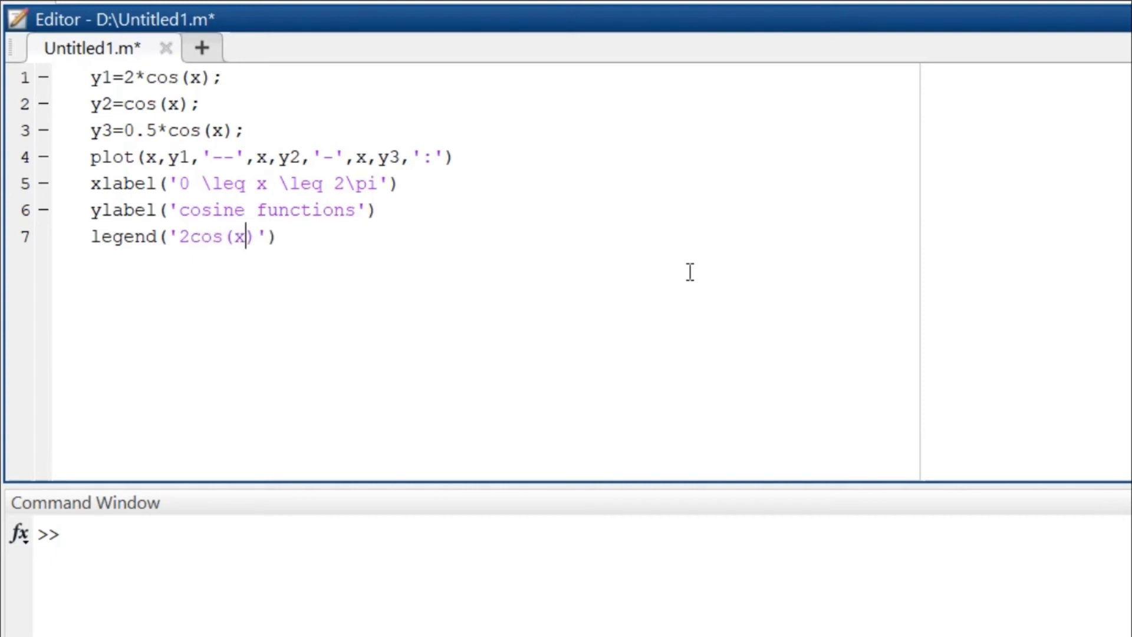
text('')
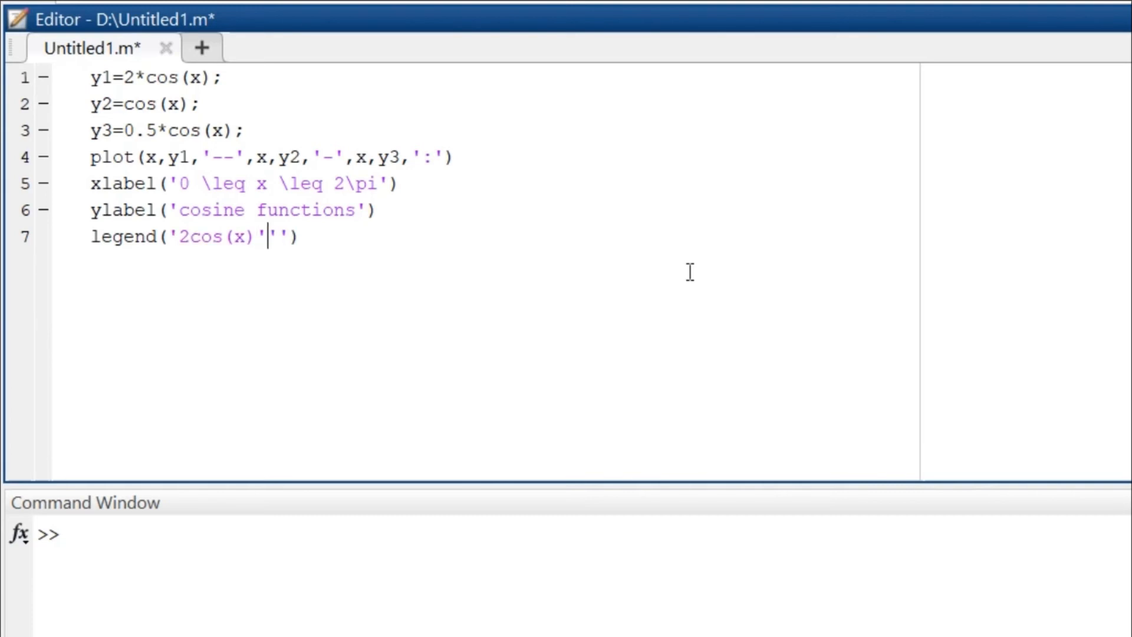
Add the 'cos(x)' and '0.5*cos(x)' labels to complete the legend
text(,)
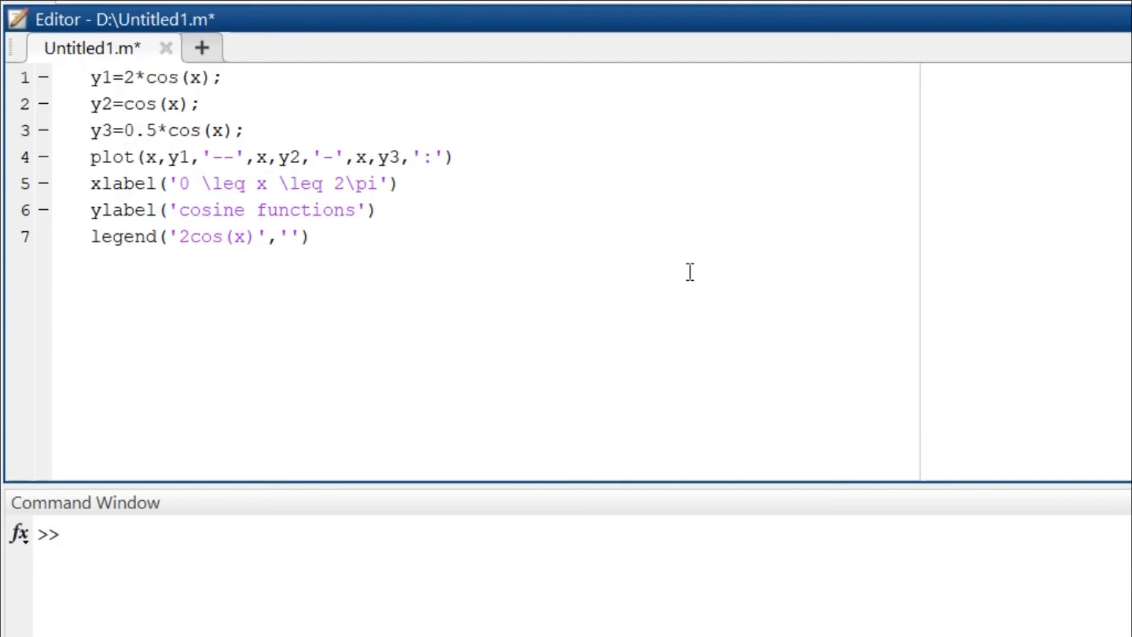
text(cos)
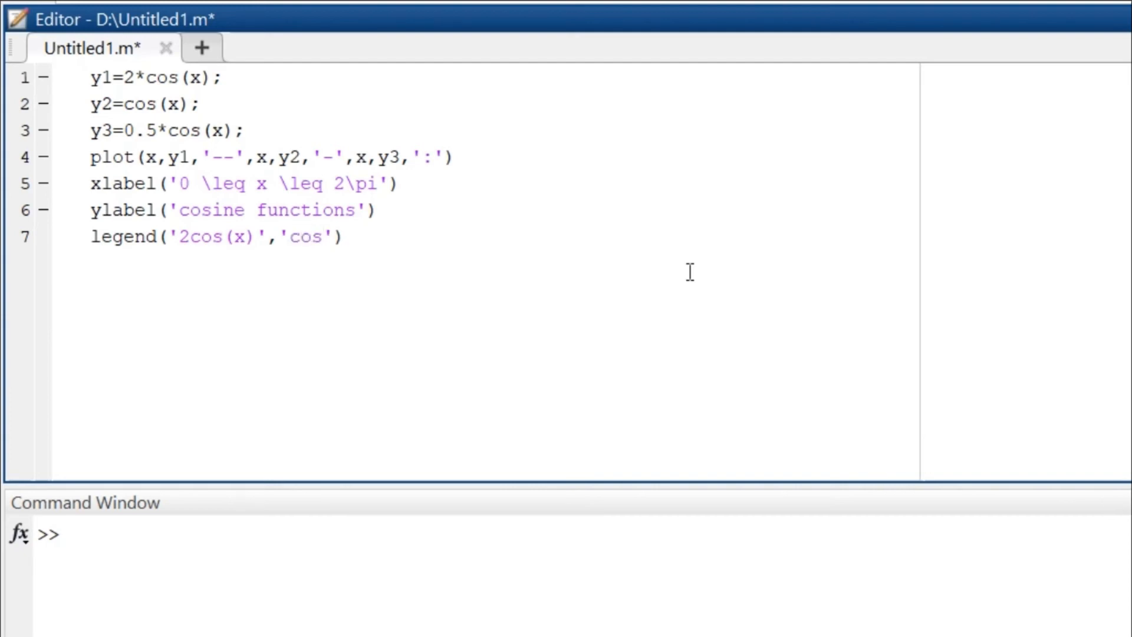
text((x))
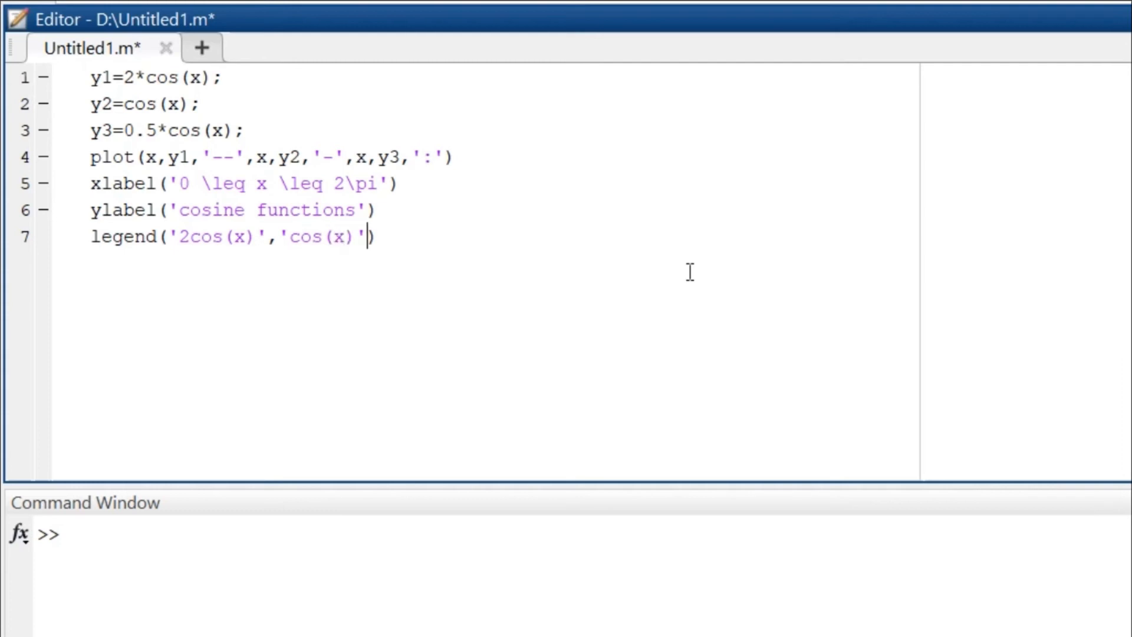
text('')
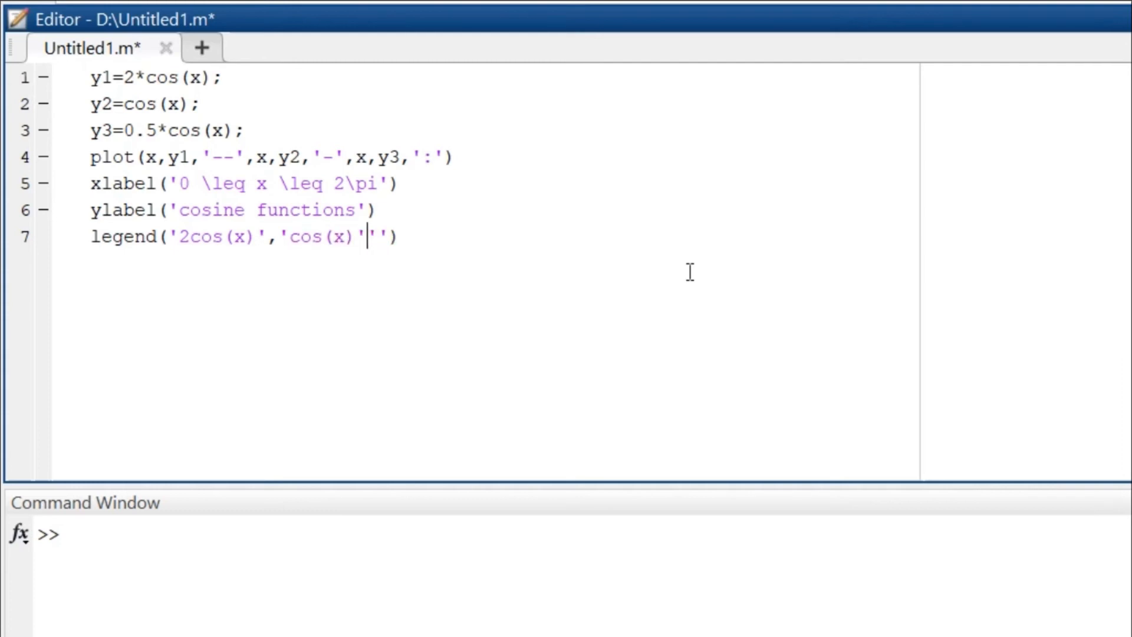
text(,)
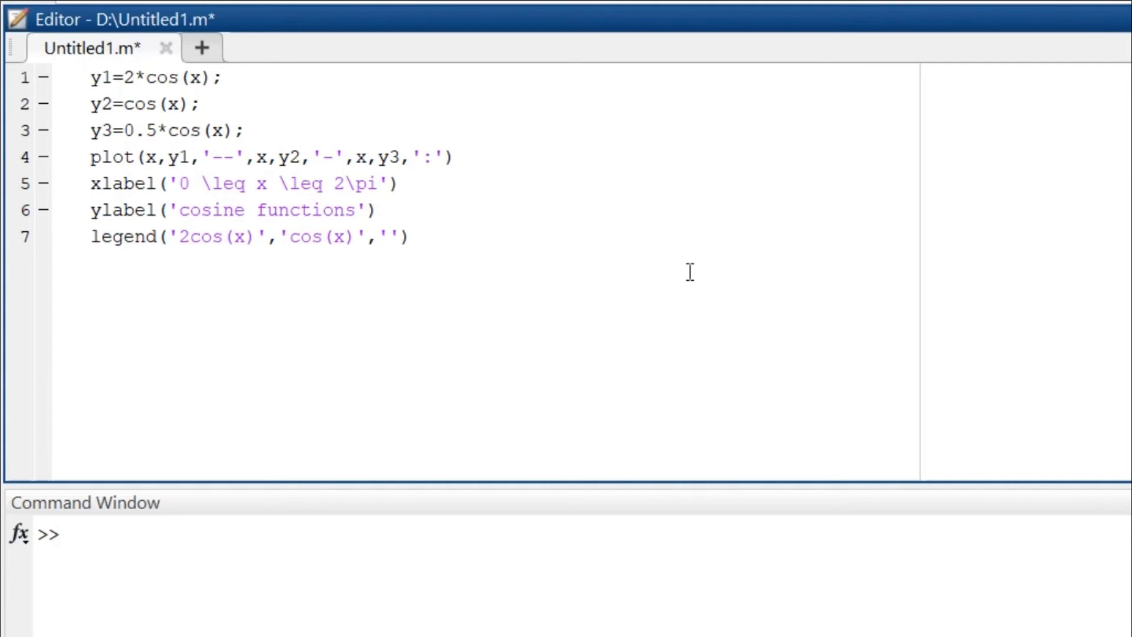
text(0.5)
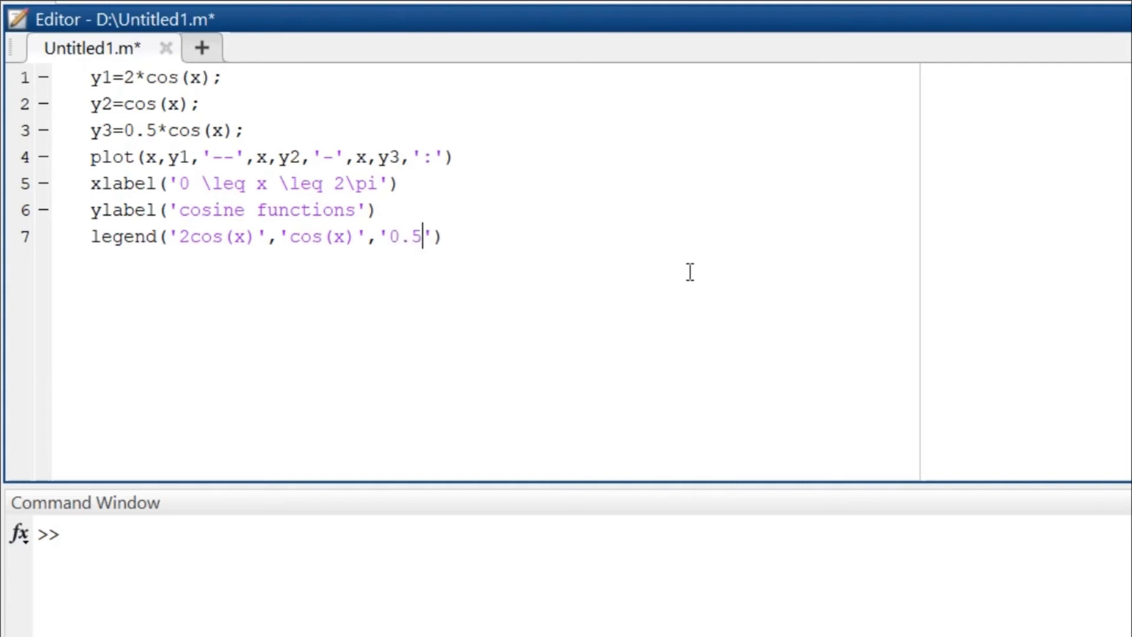
text(*cos)
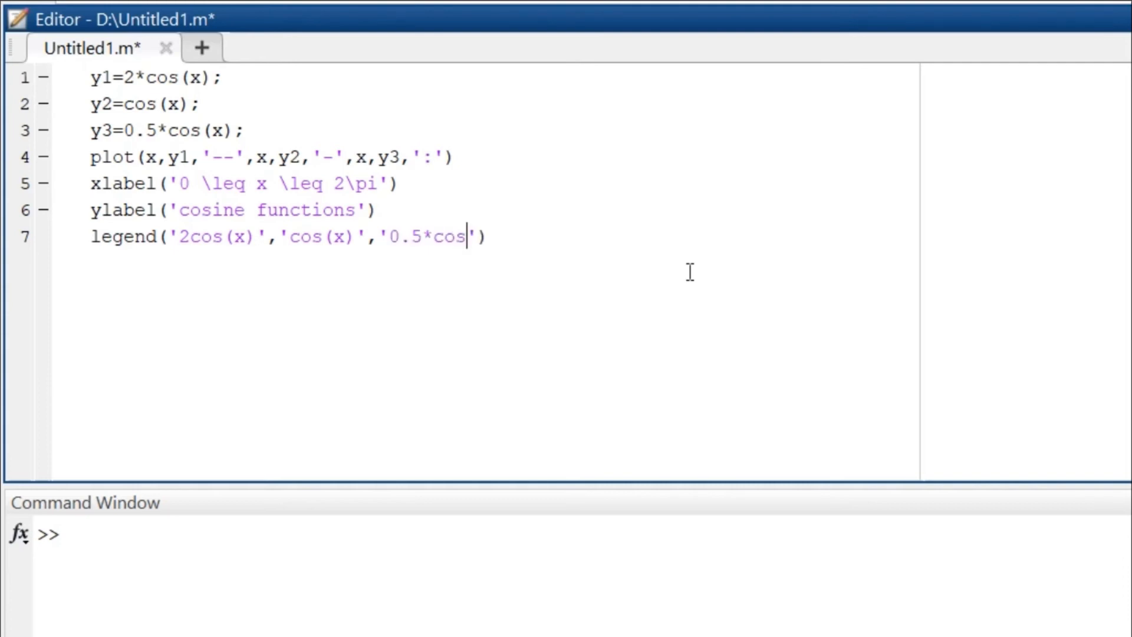
text(())
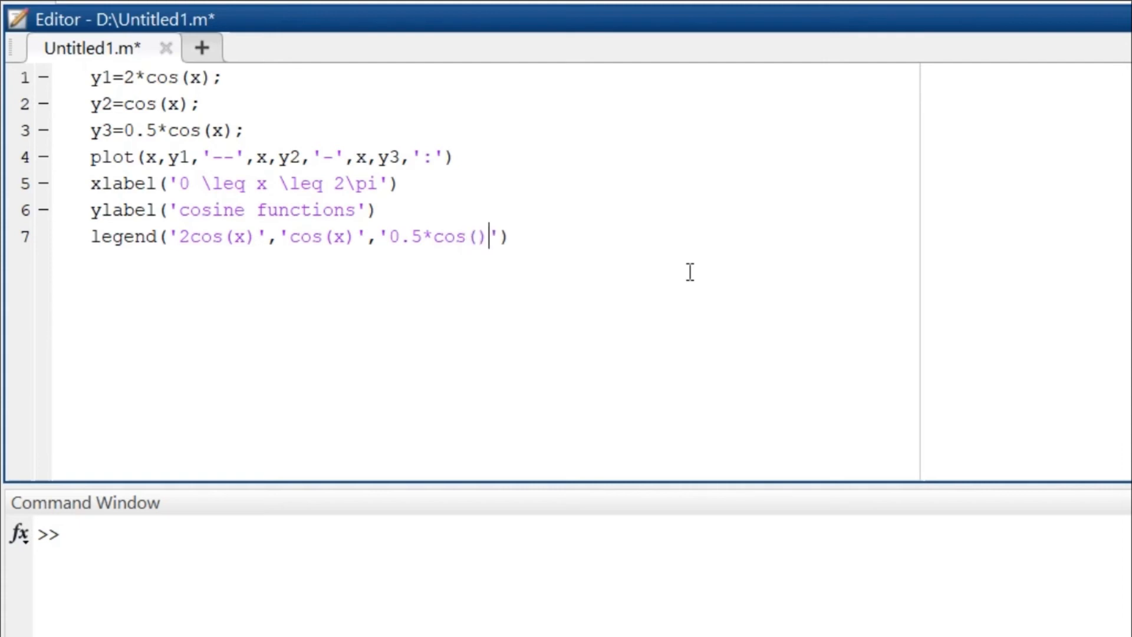
text(x)
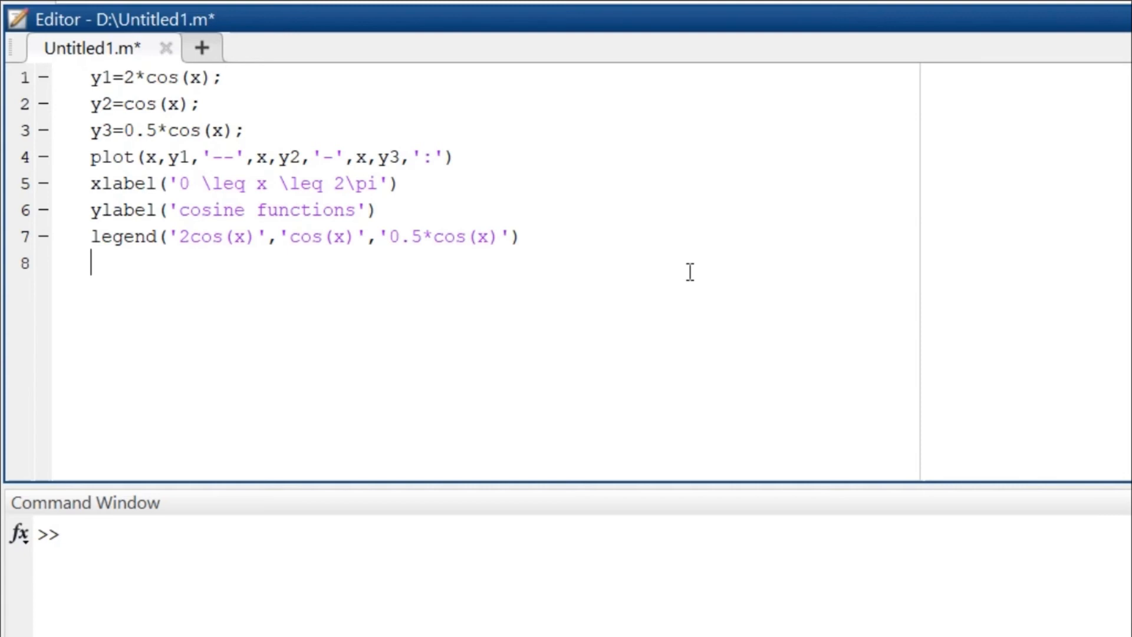
Add title('Typical example of multiple plots') on line 8 and move to a new line 9
text(tilel)
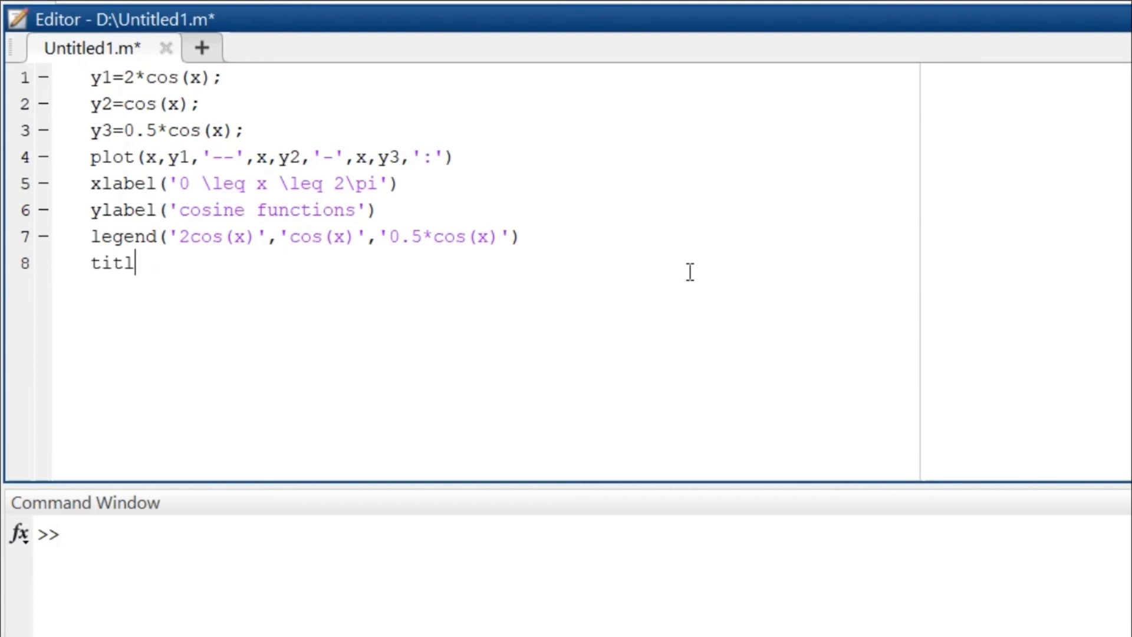
text(e ('')
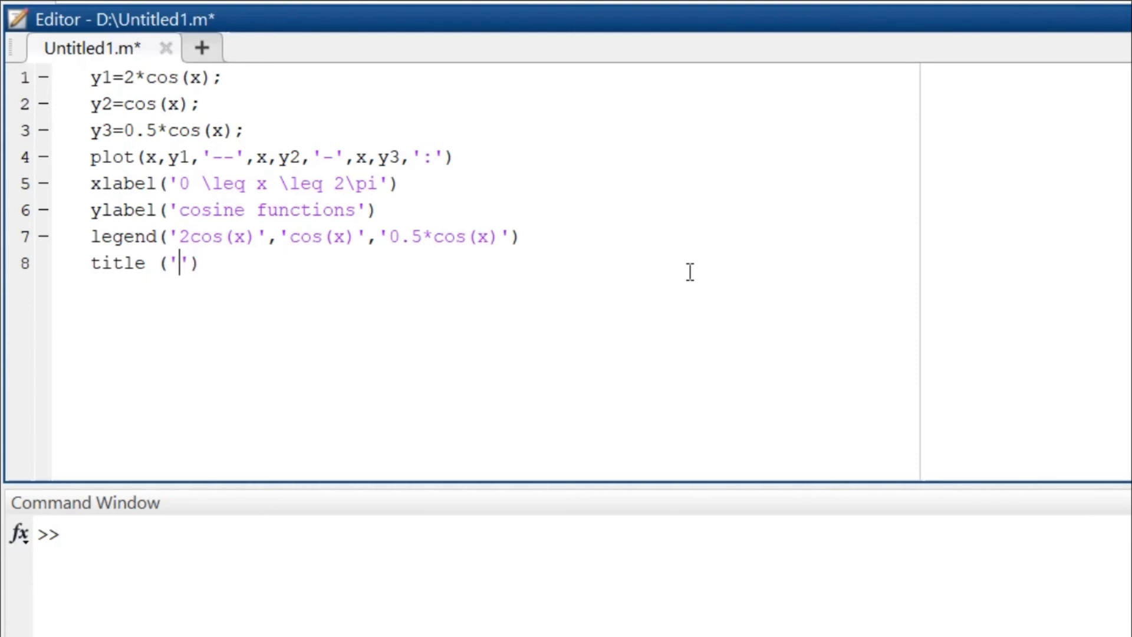
text(t)
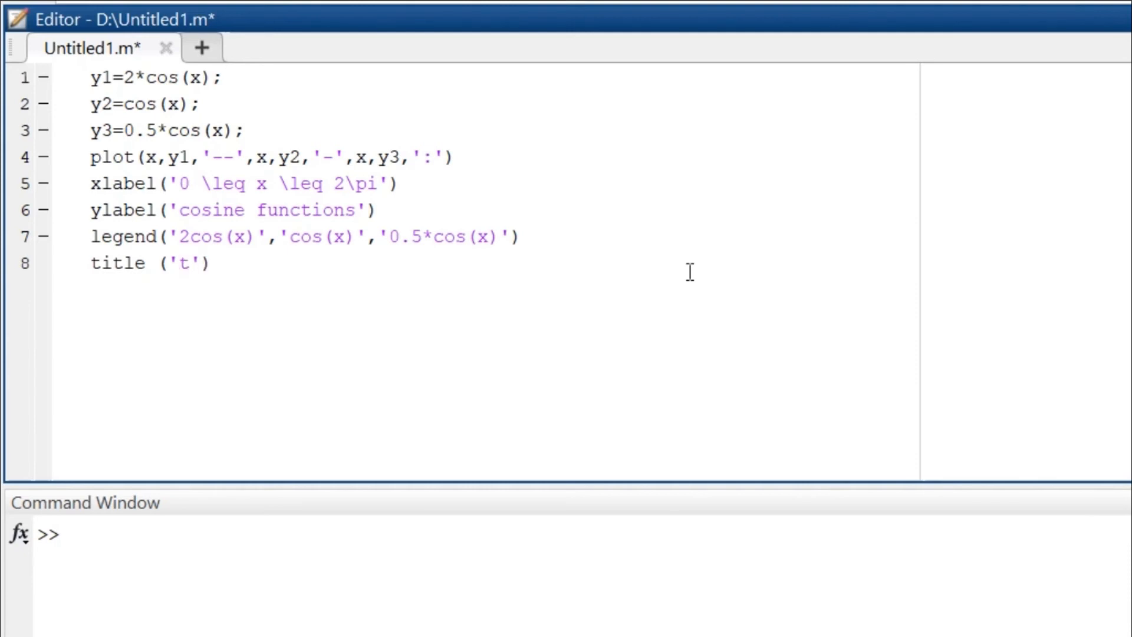
text(T)
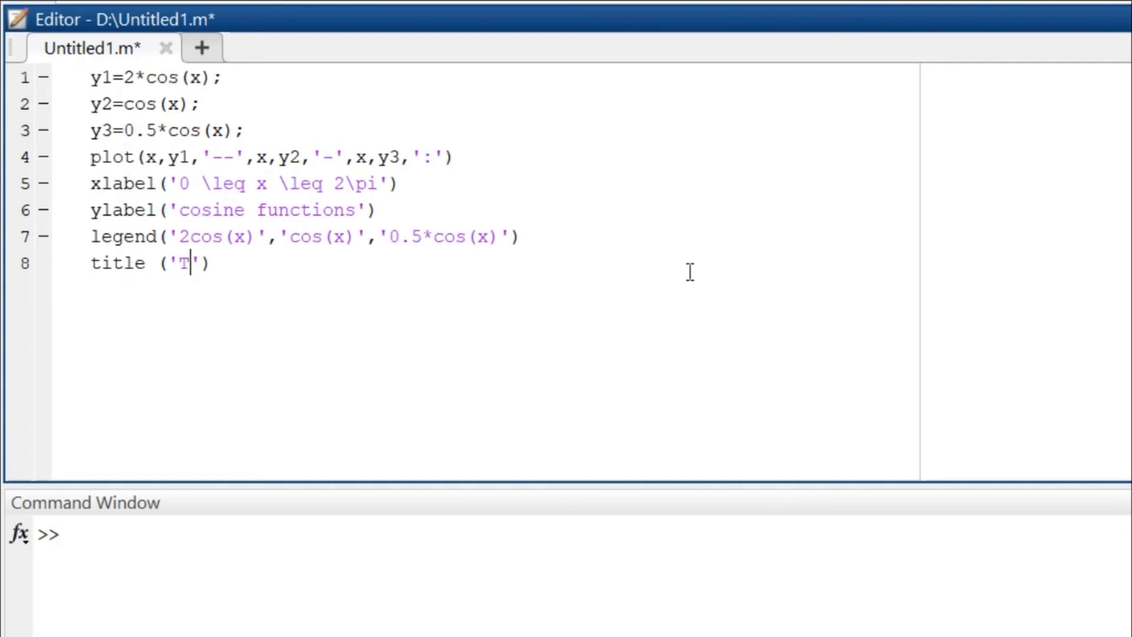
text(ypical)
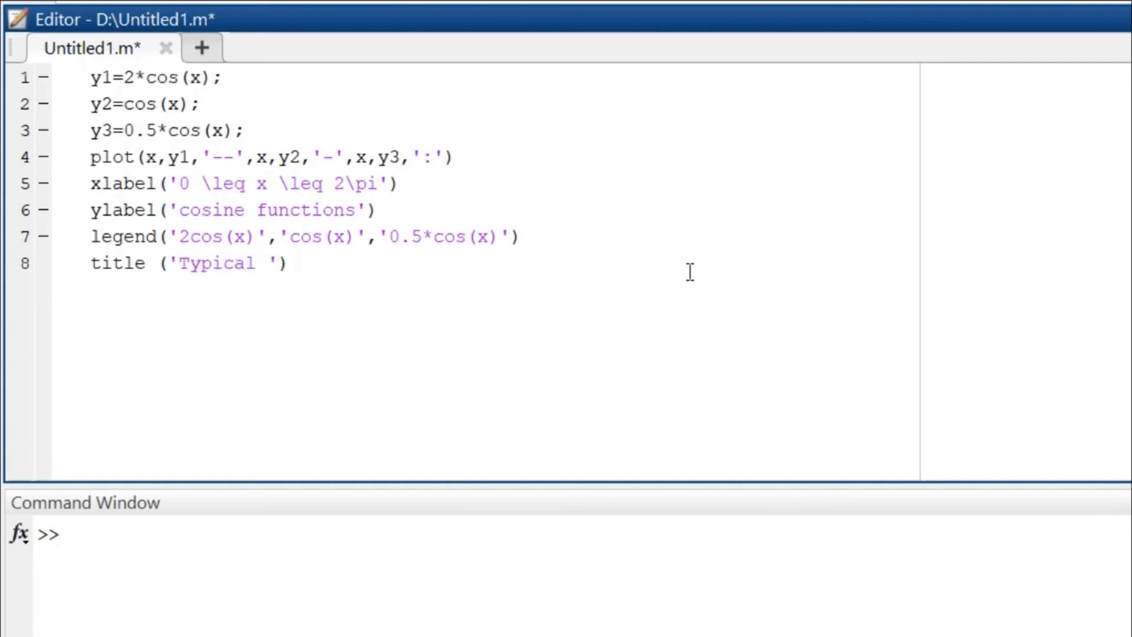
text(example of m)
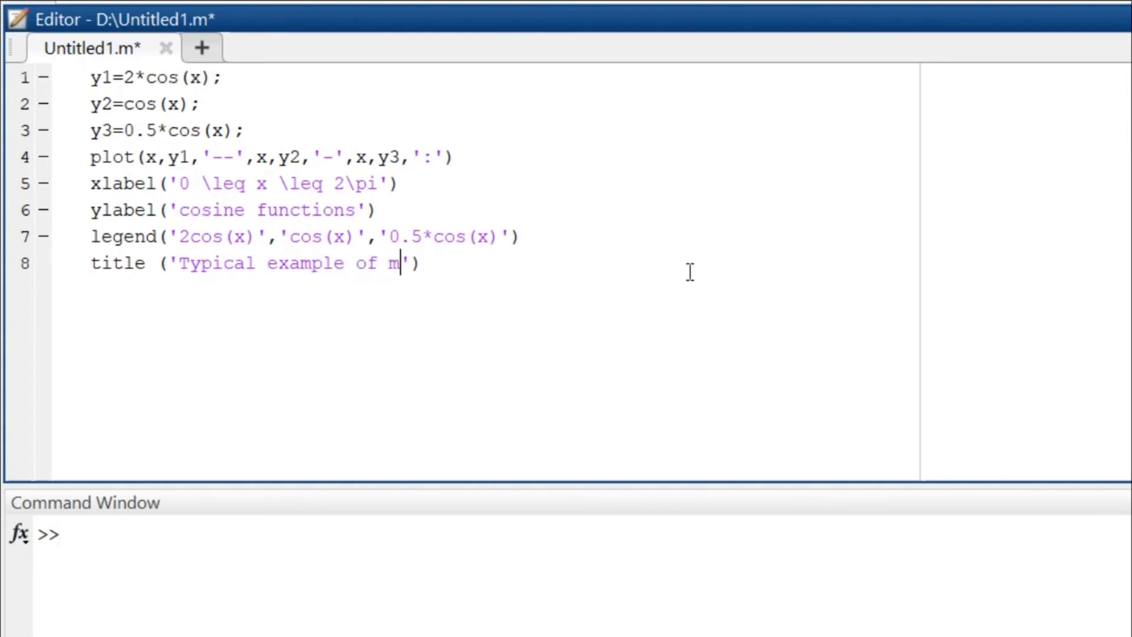
text(ultiple plo)
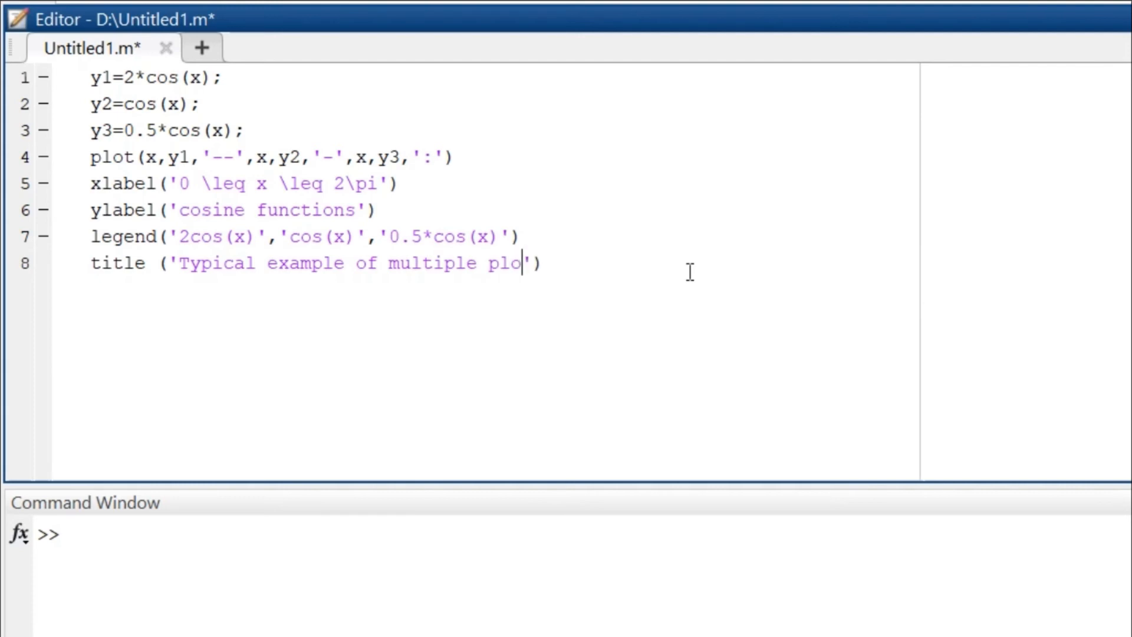
text(ts)
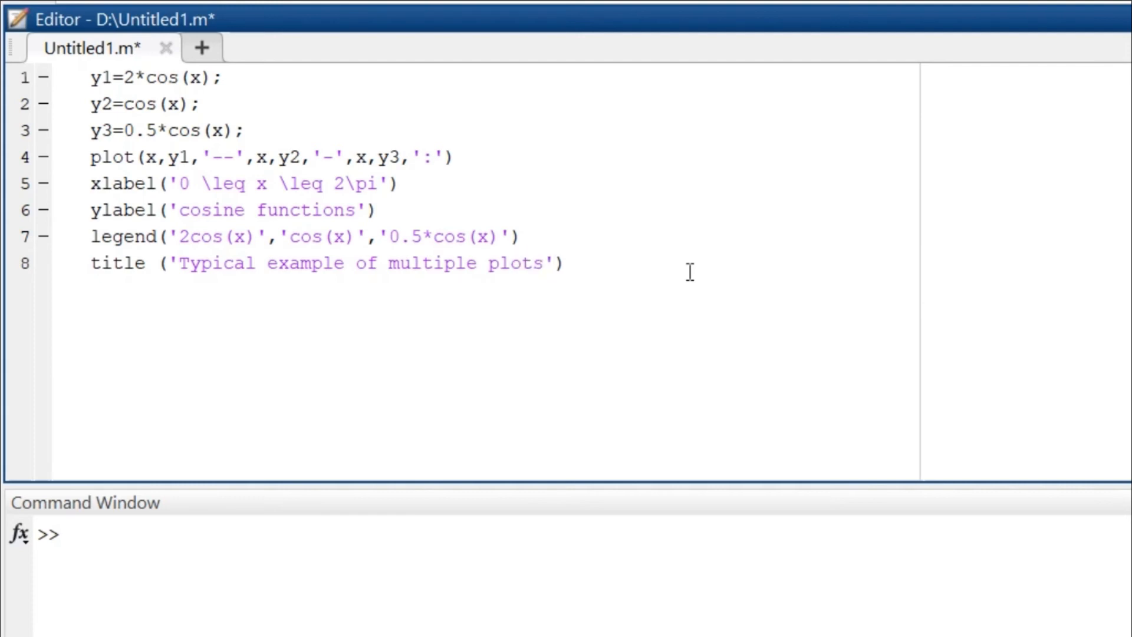
key(enter)
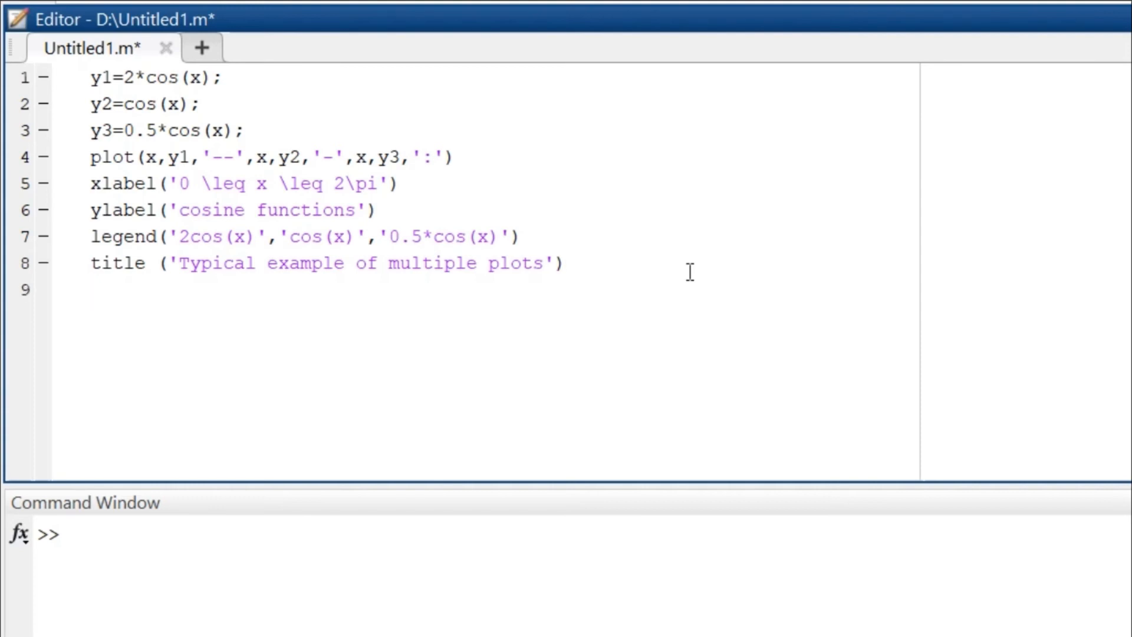
click(91, 289)
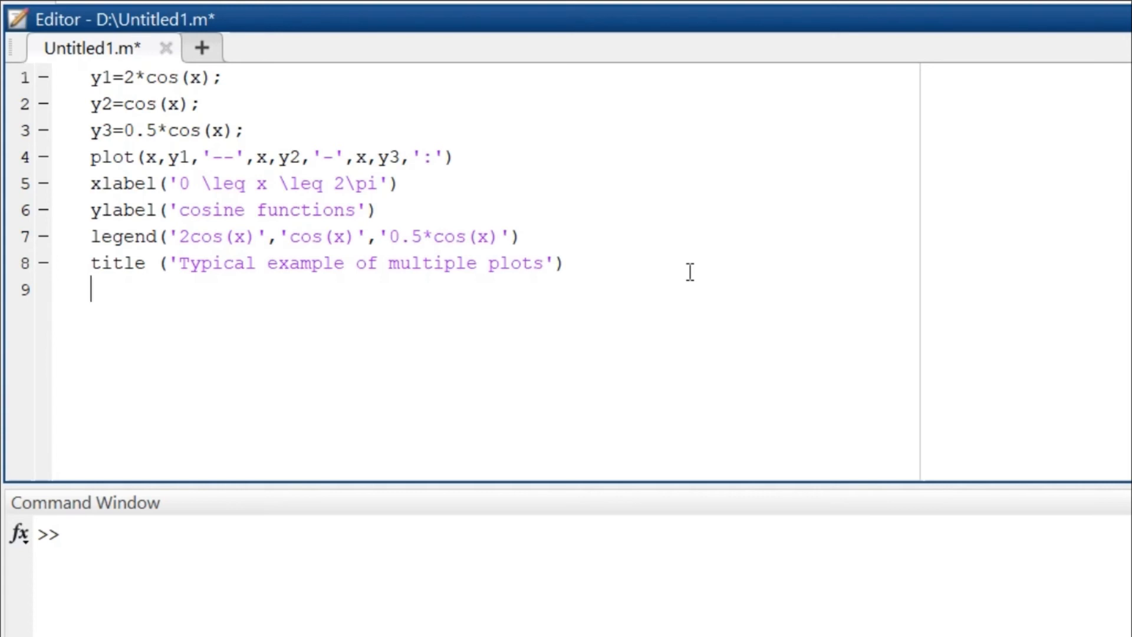
Write axis([0 2*pi -2 2]) on line 9, then insert a blank line at the script's top
text(a)
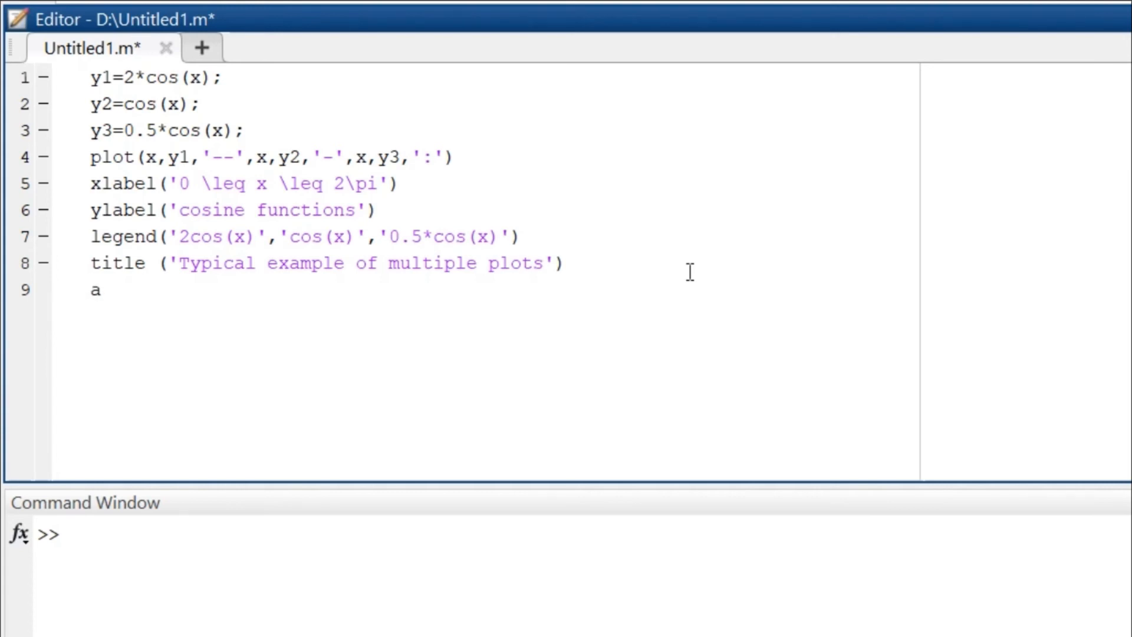
text(xis)
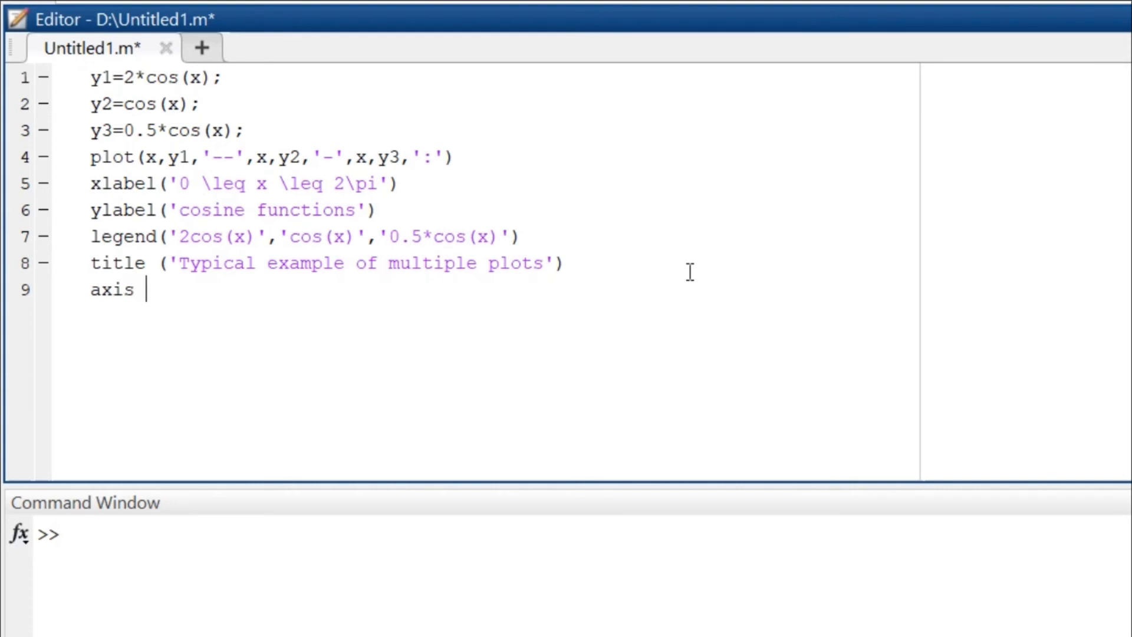
text(())
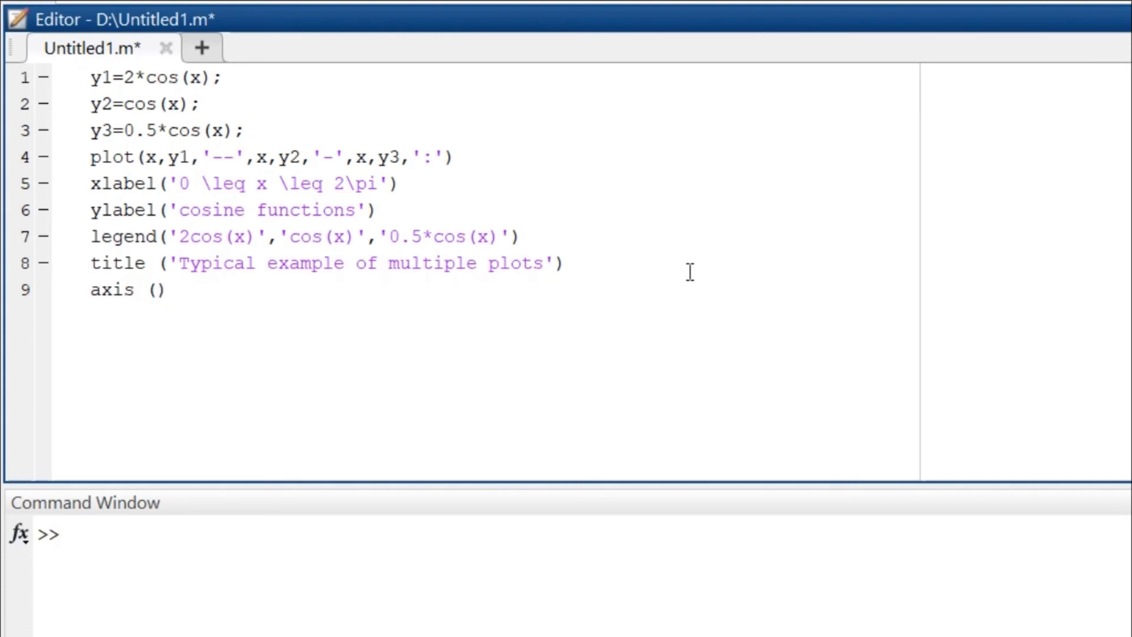
click(165, 290)
text([)
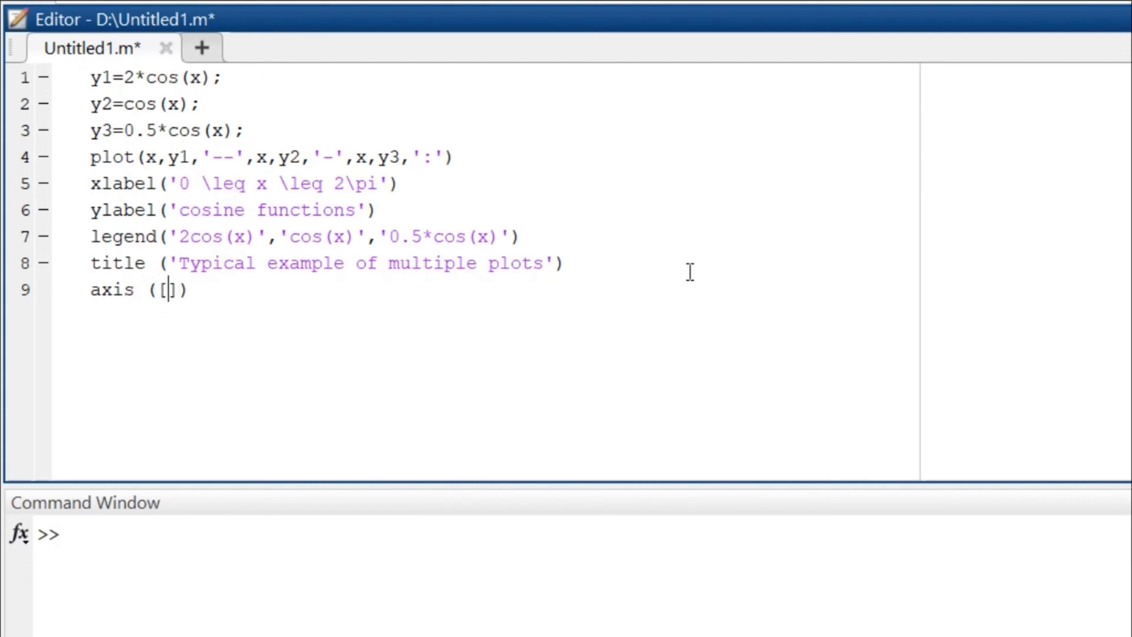
text(0)
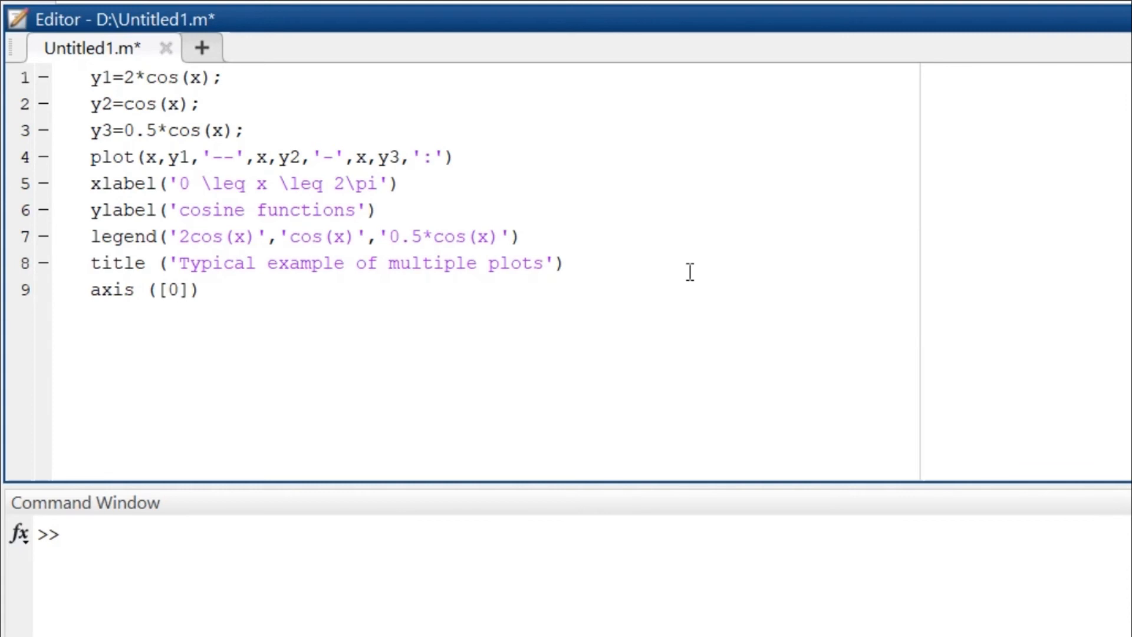
text(" ")
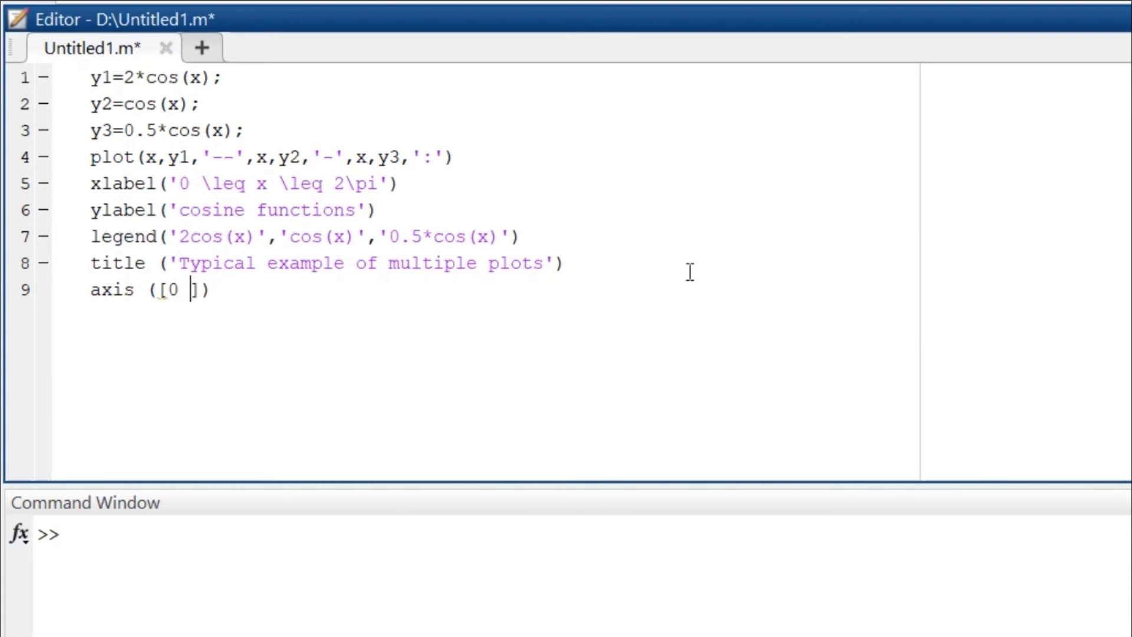
text(2)
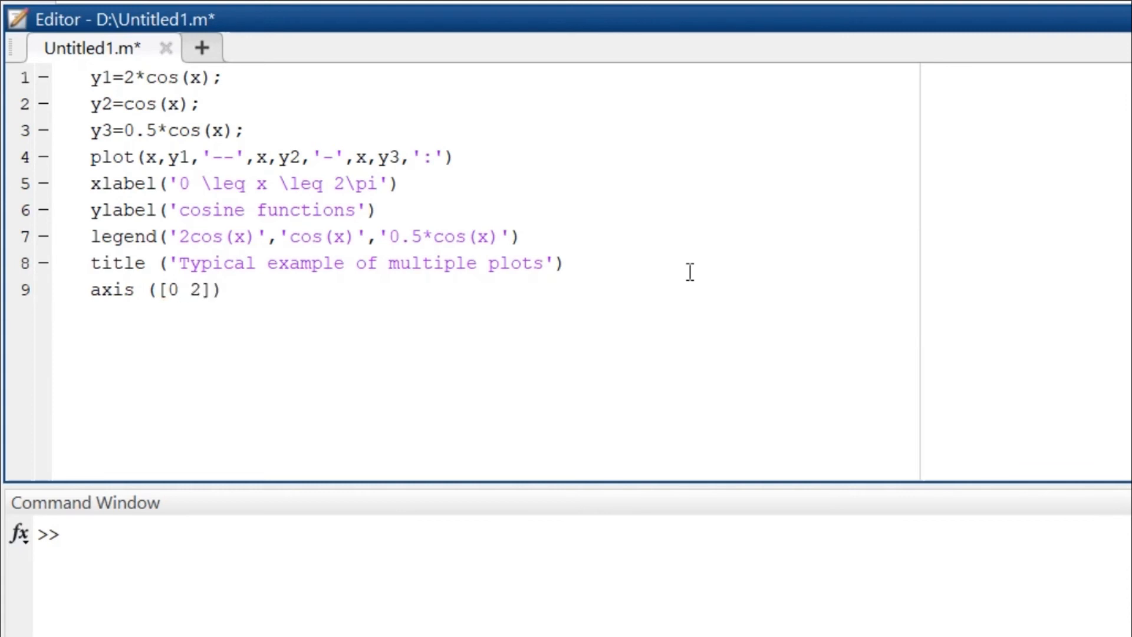
text(*pi)
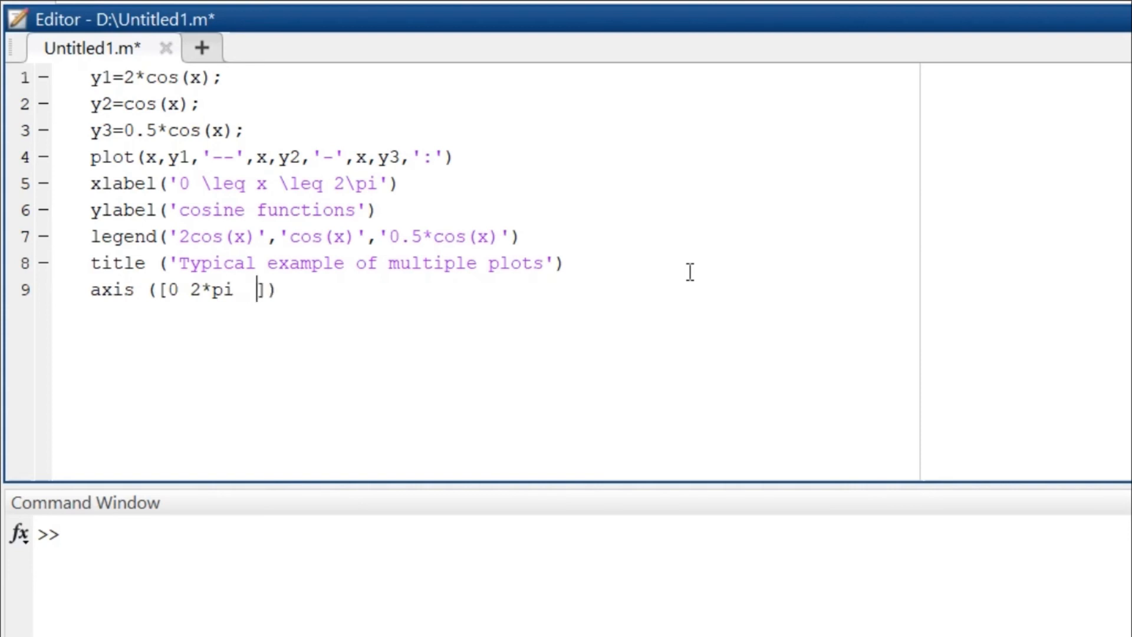
text(-2)
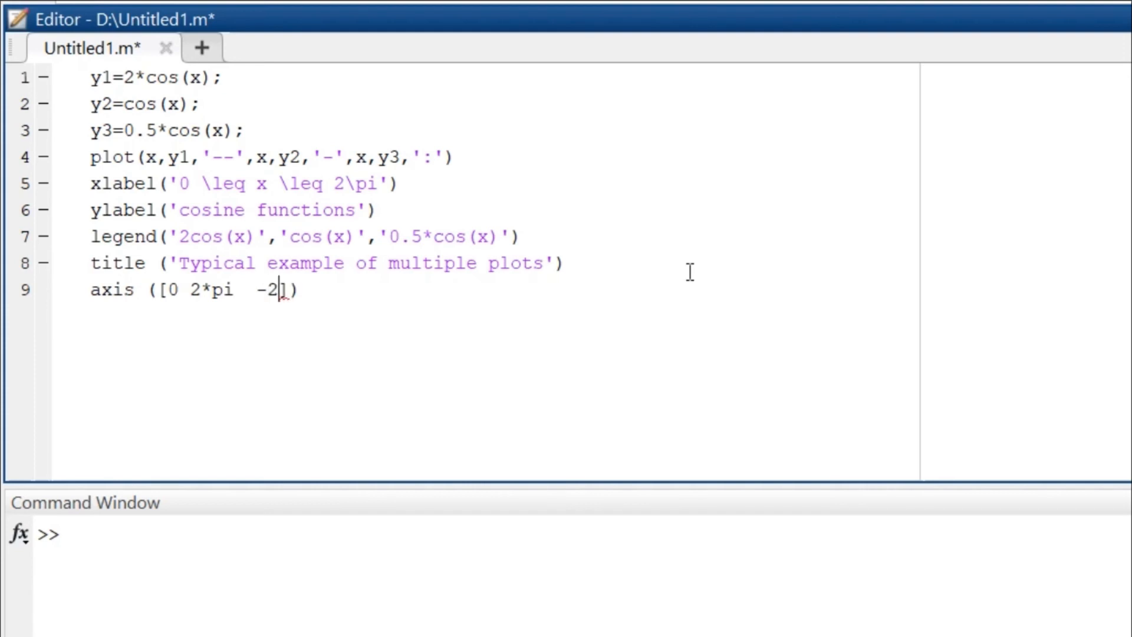
text(2)
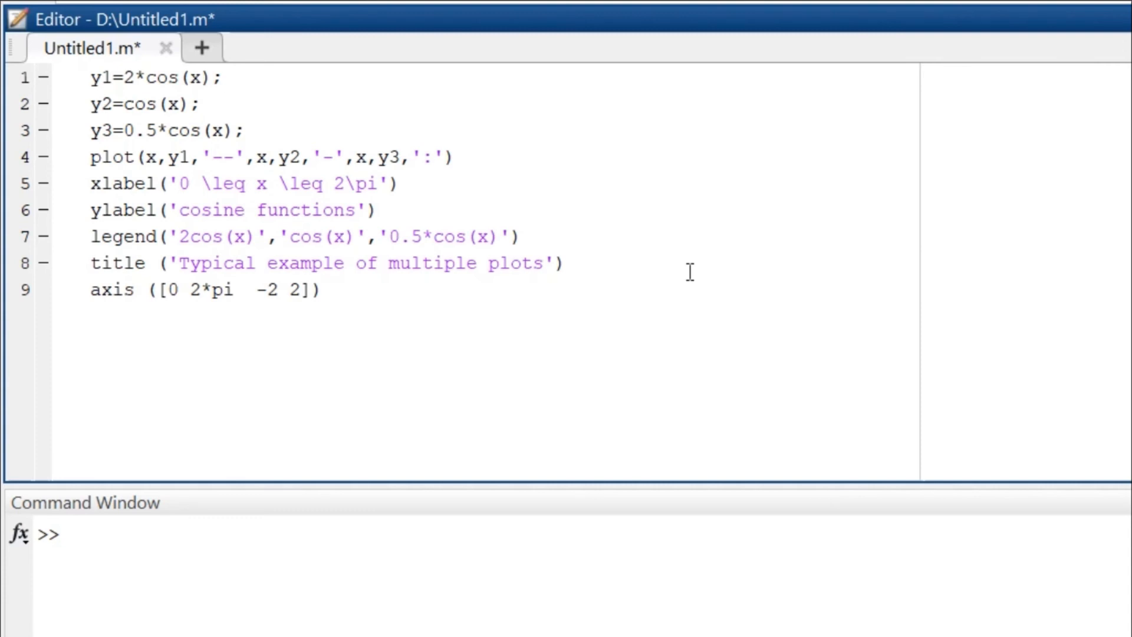
key(enter)
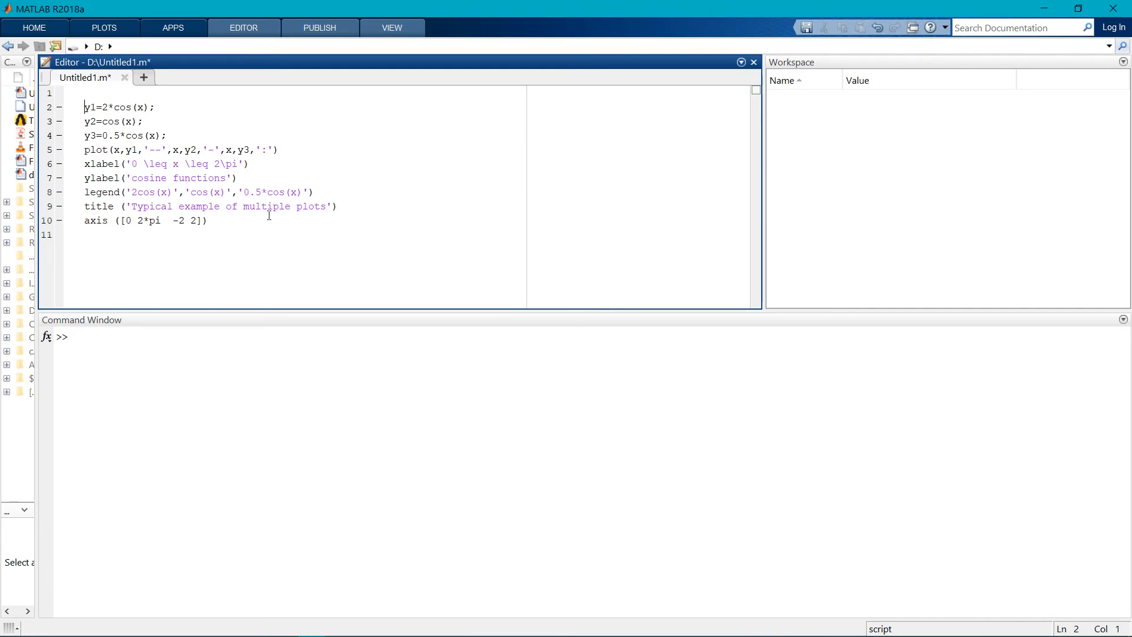
Add clc; and clear all; as the script's first two lines, then bring up the Profiler
text(1)
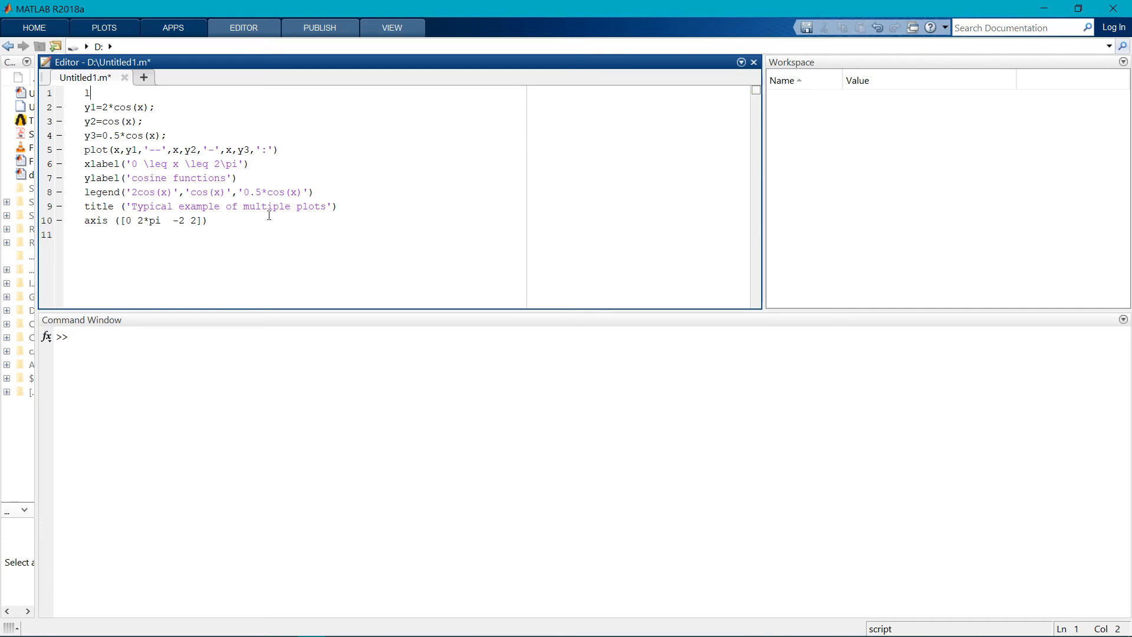
text(clc;)
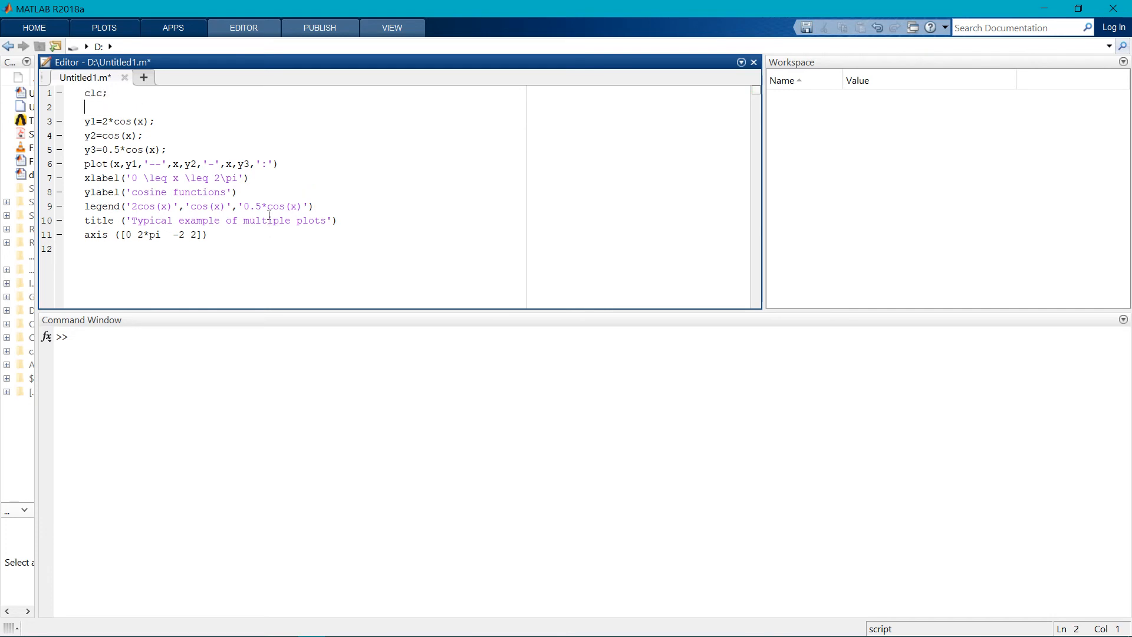
text(clear)
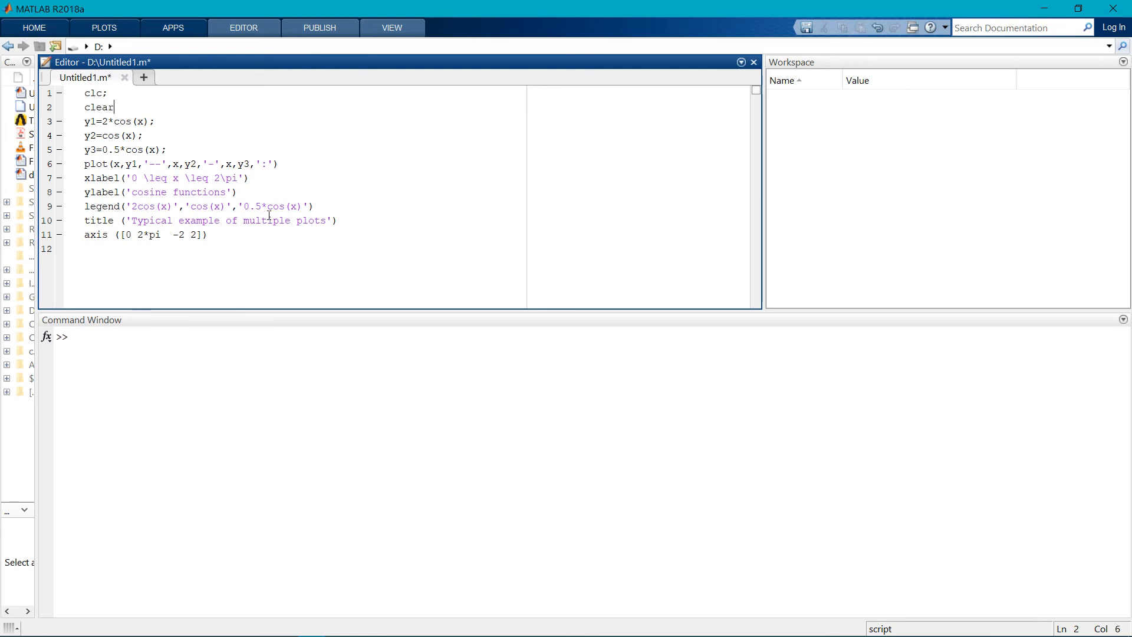
text(all;)
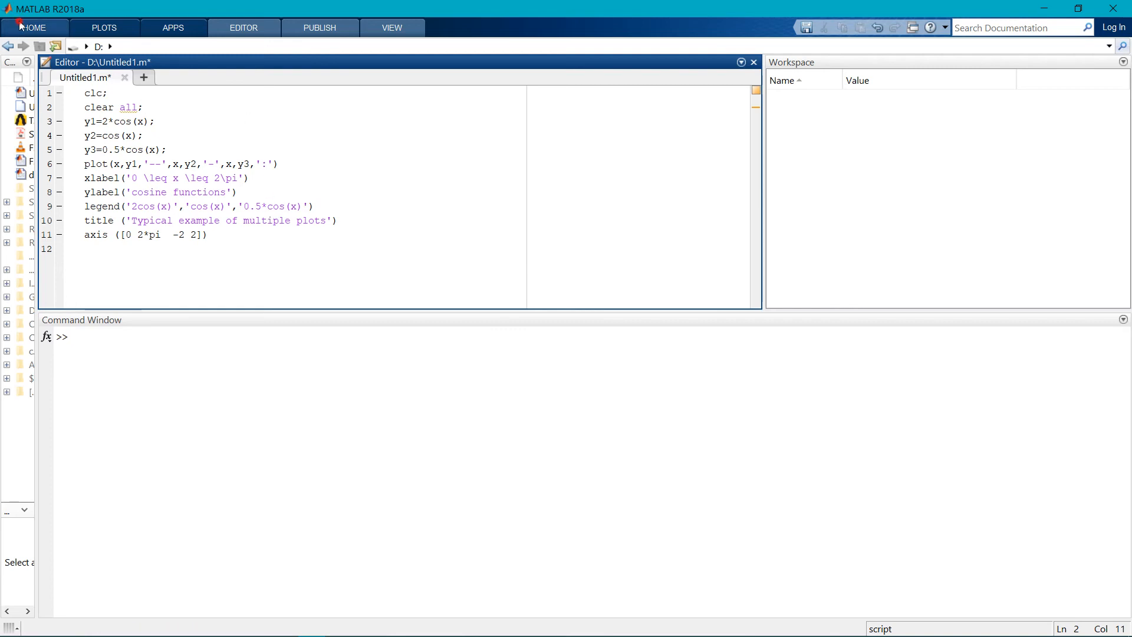
click(33, 27)
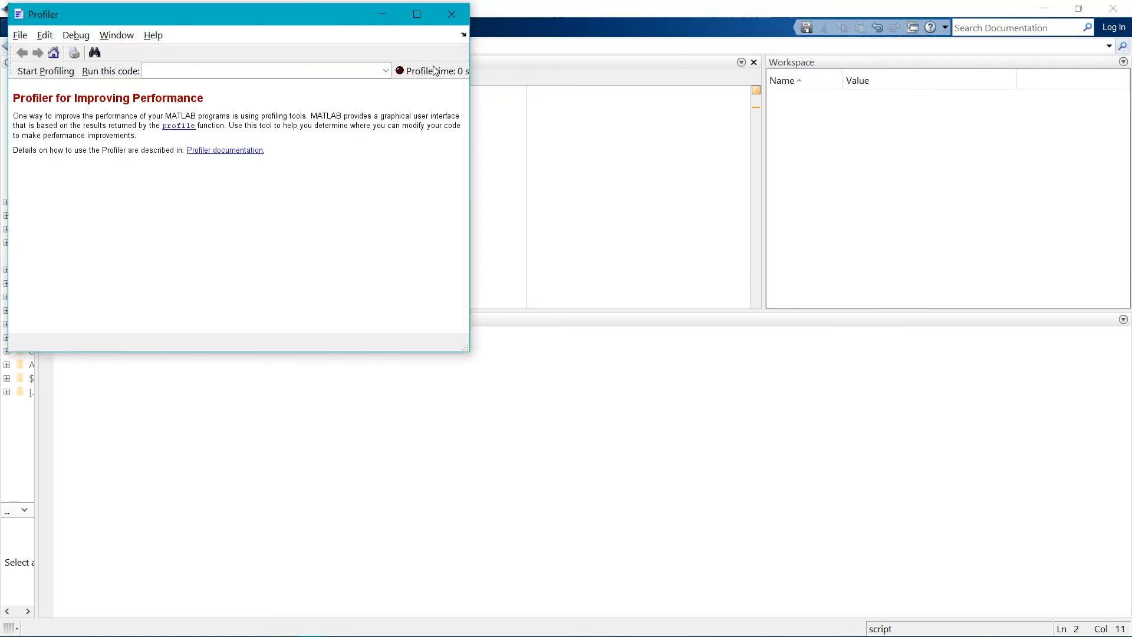
Close the Profiler and run the script with F5, which fails on undefined variable x
click(452, 14)
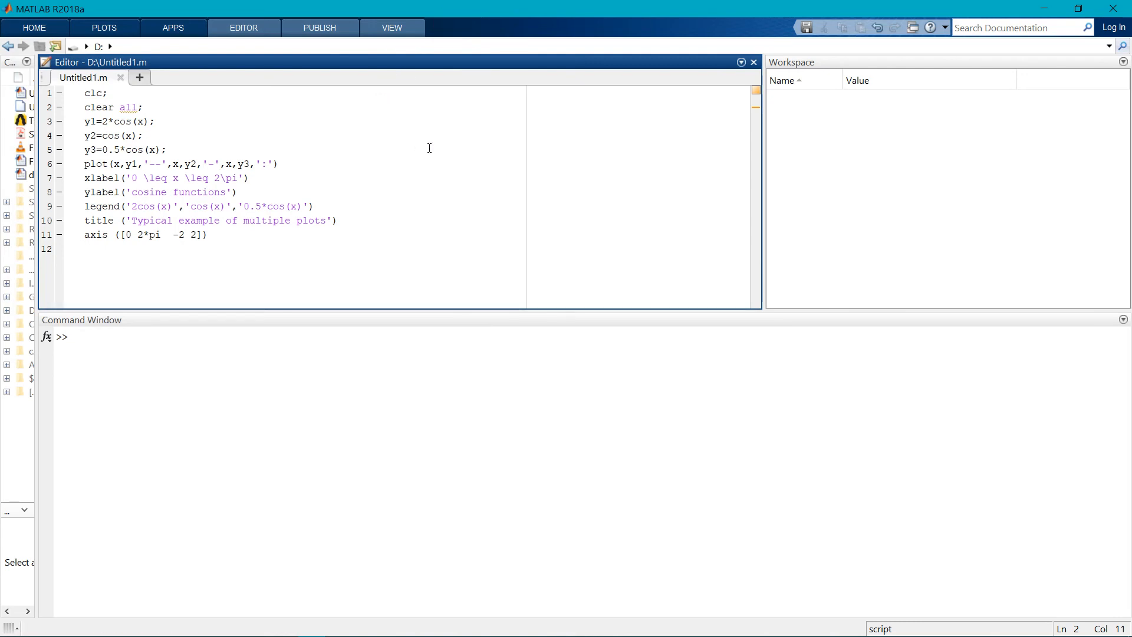
key(F5)
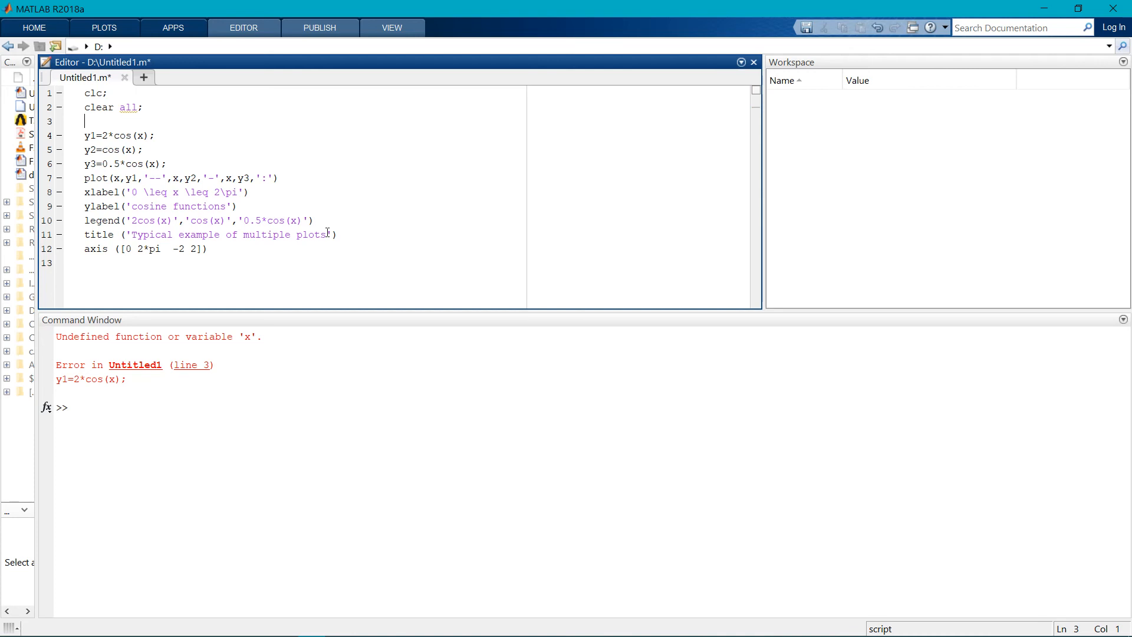
Define x = 0 : pi/100 : 2*pi; on line 3 after clear all and save the script
text(x=)
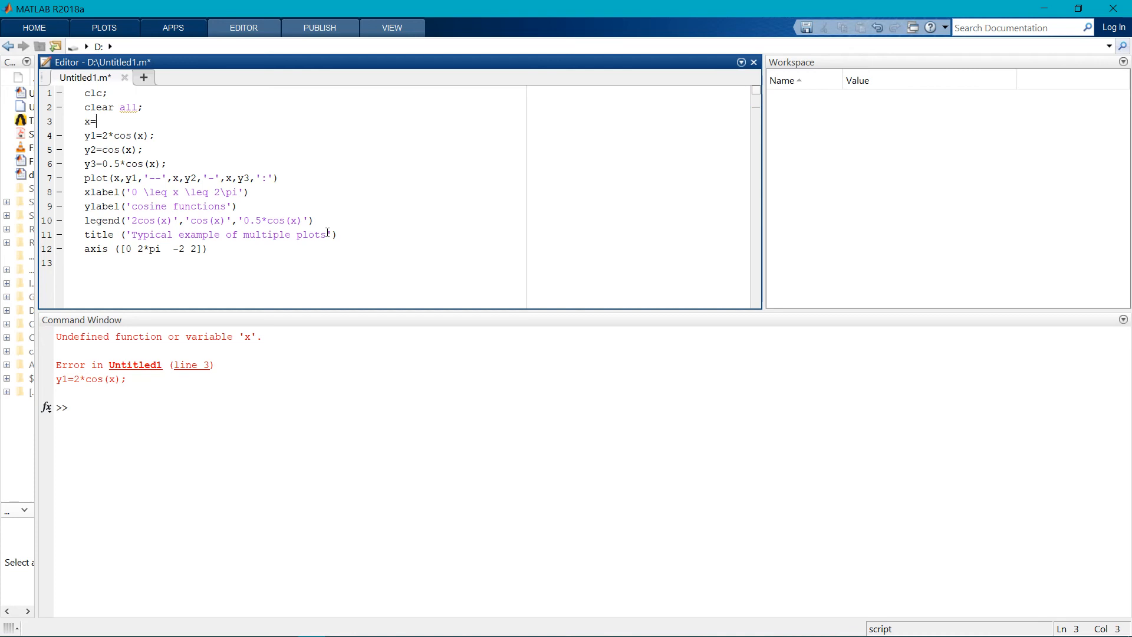
text(0)
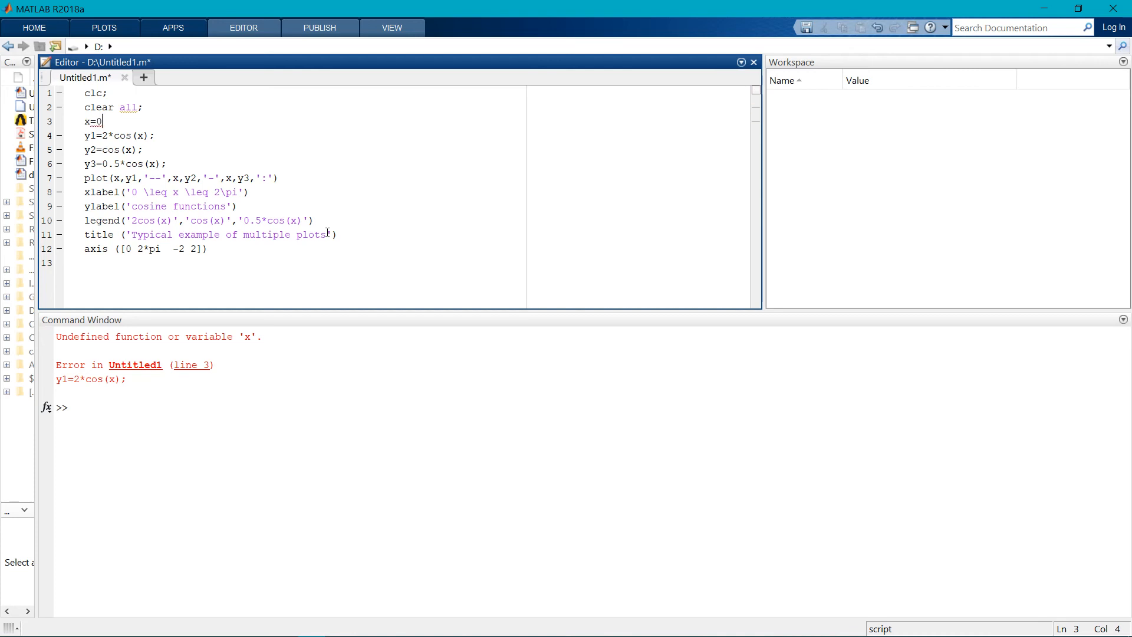
text(:pi)
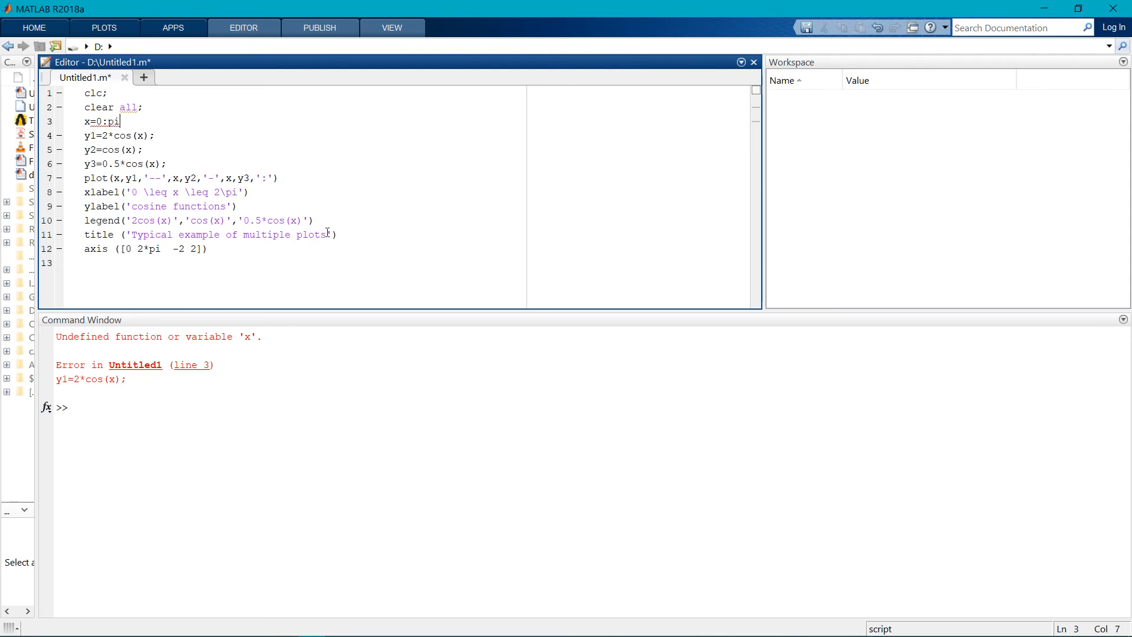
text(/100)
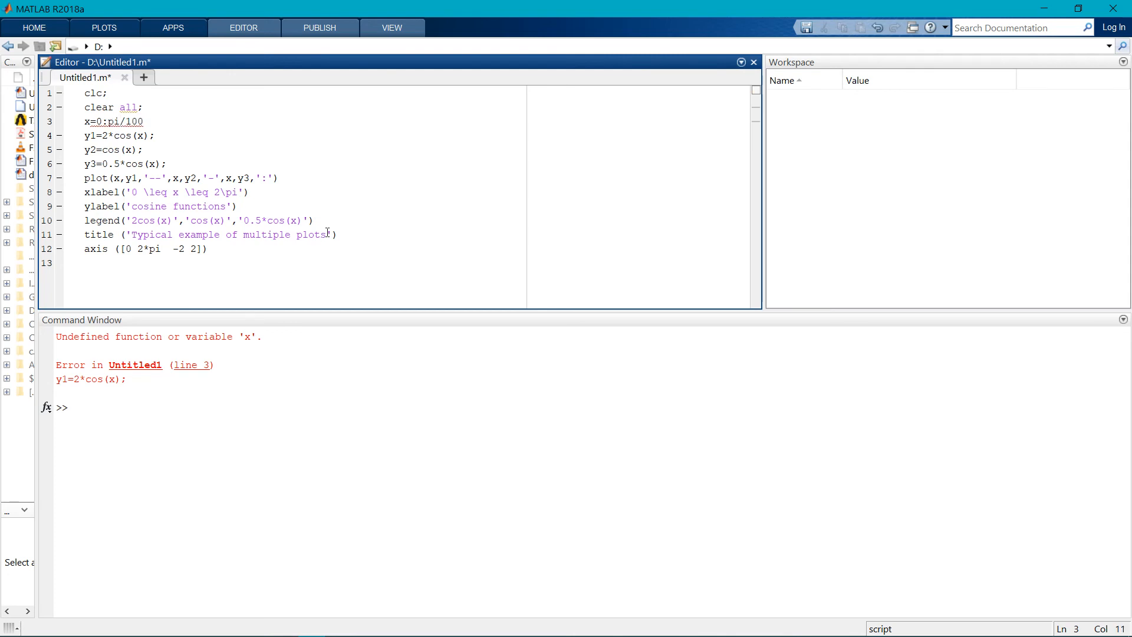
text(;)
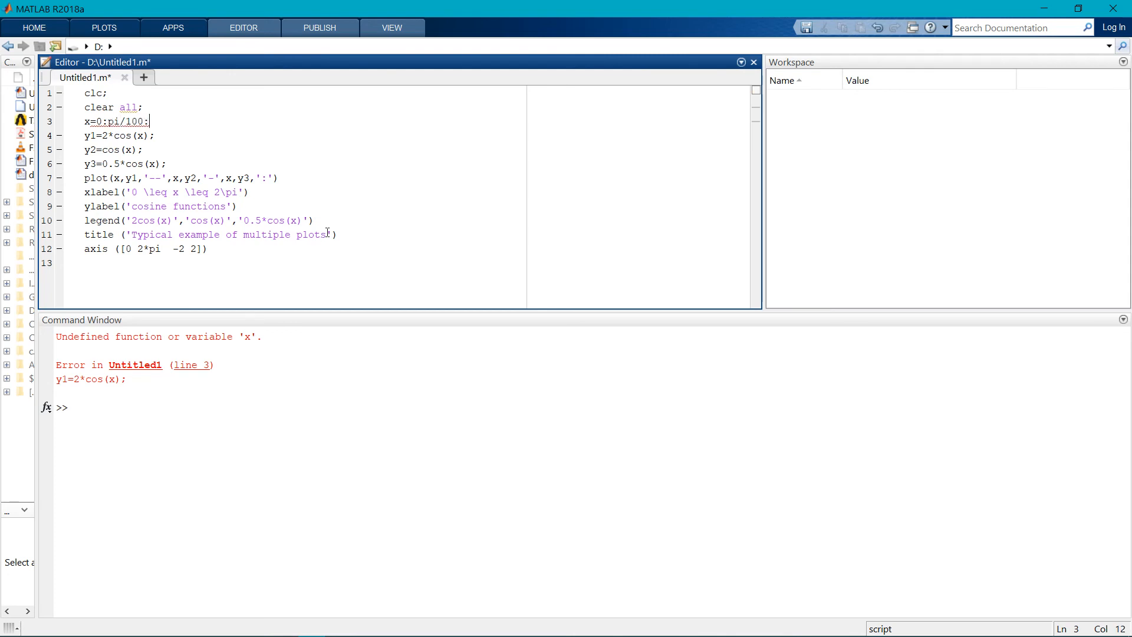
text(2)
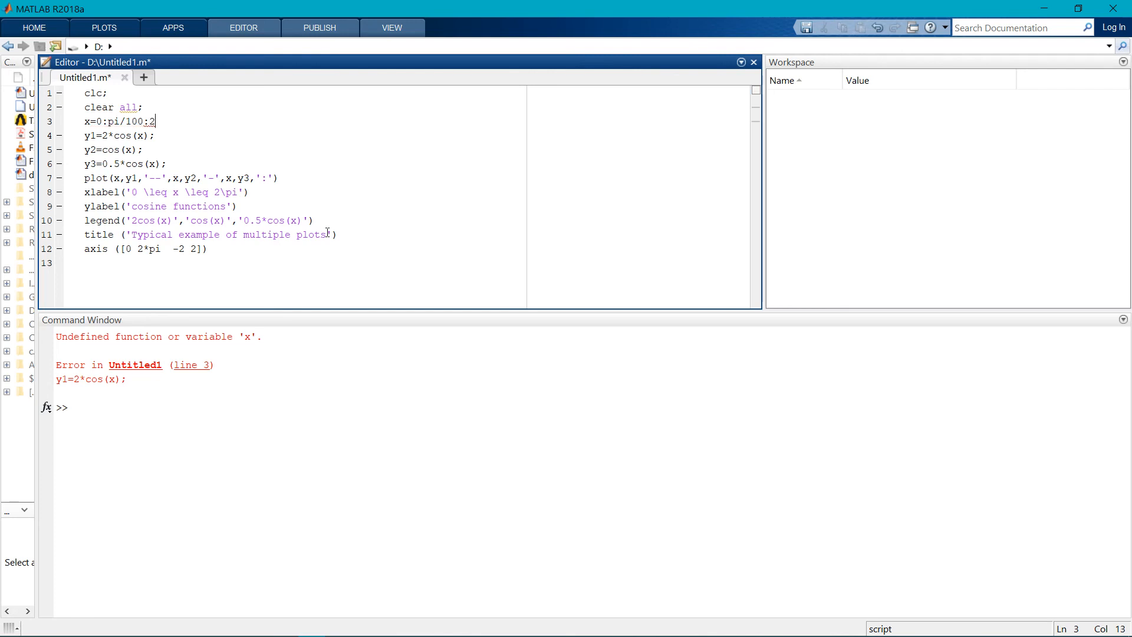
text(*pi)
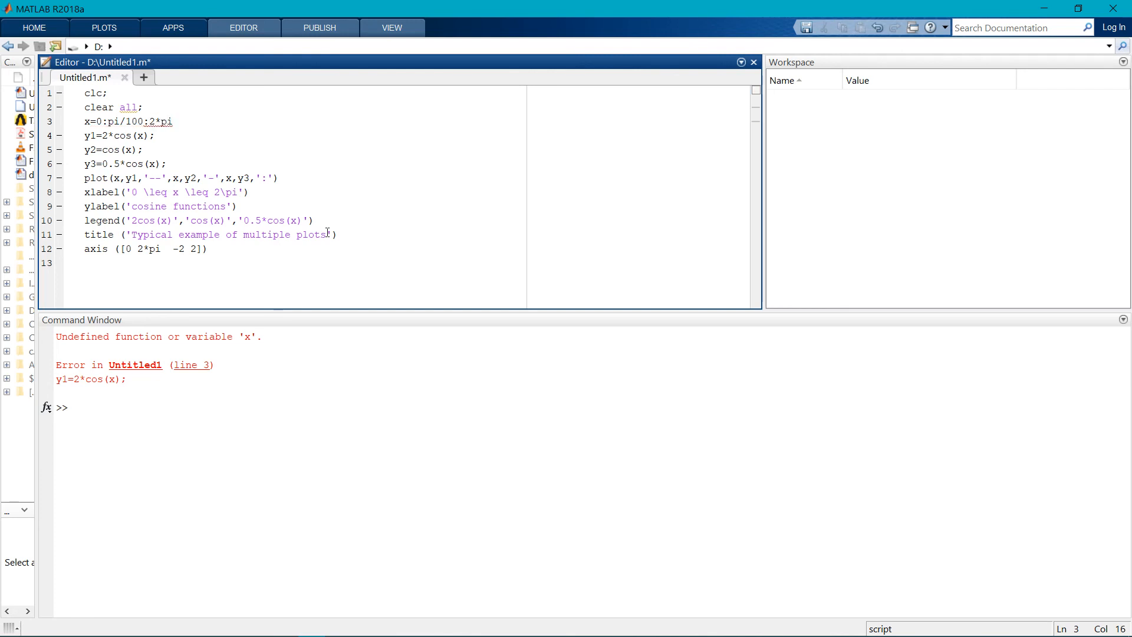
text(;)
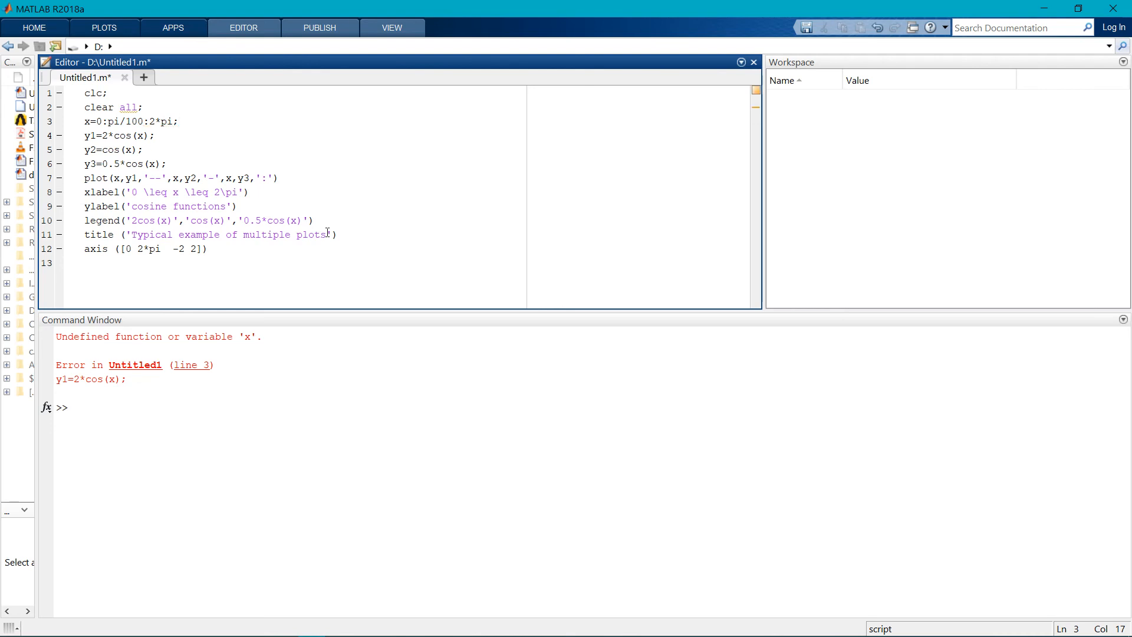
click(123, 121)
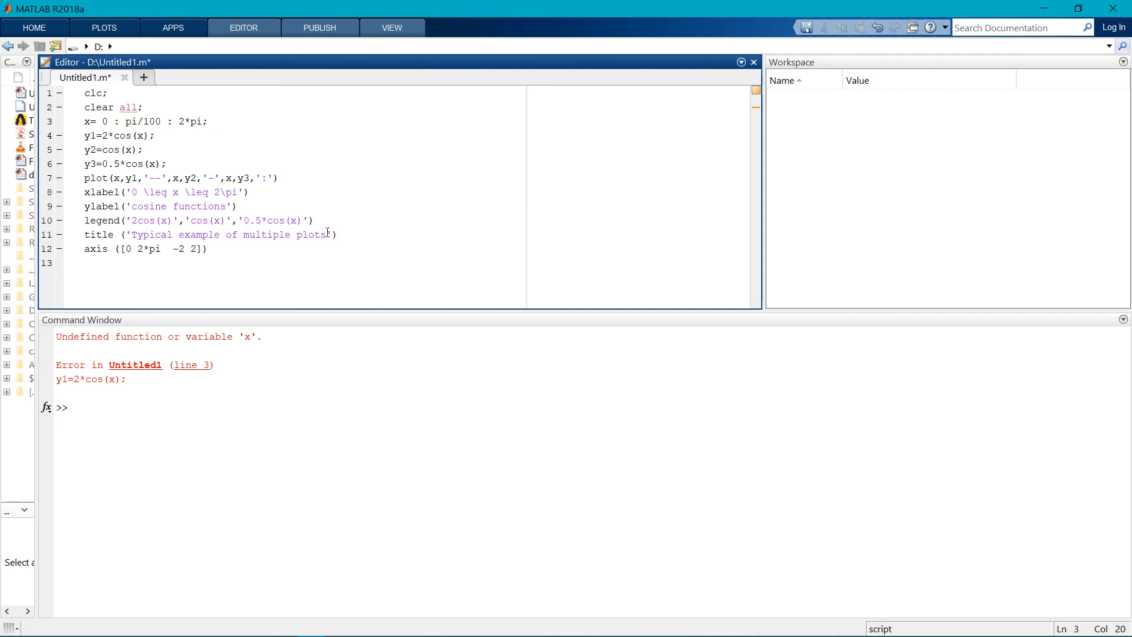
click(197, 120)
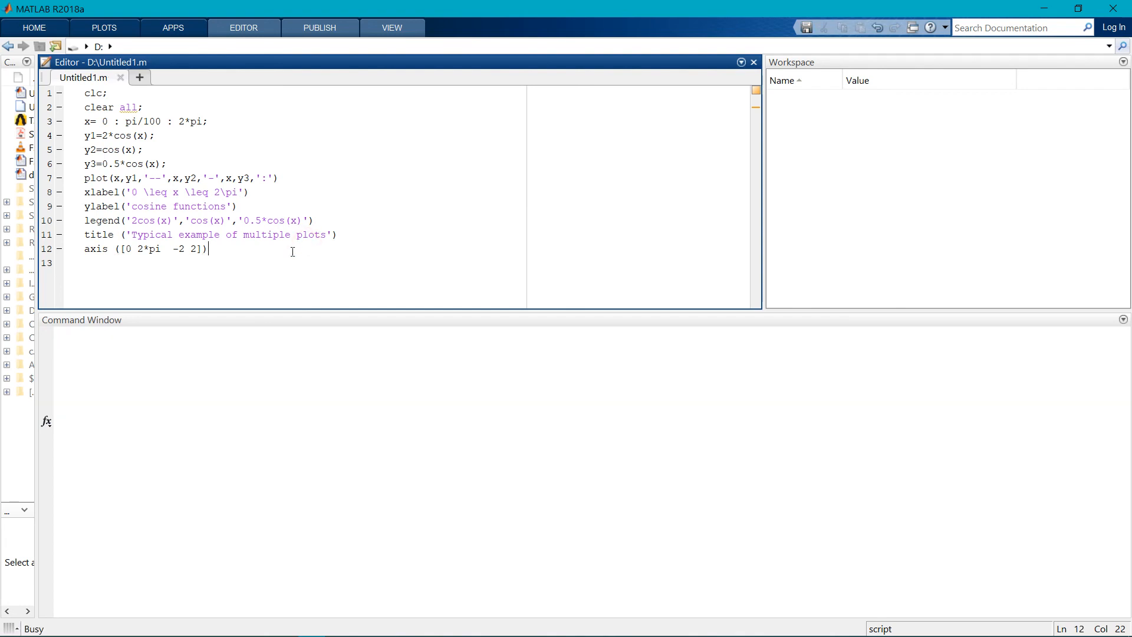
Run the script to plot the three cosine curves and maximize the Figure 1 window
key(F5)
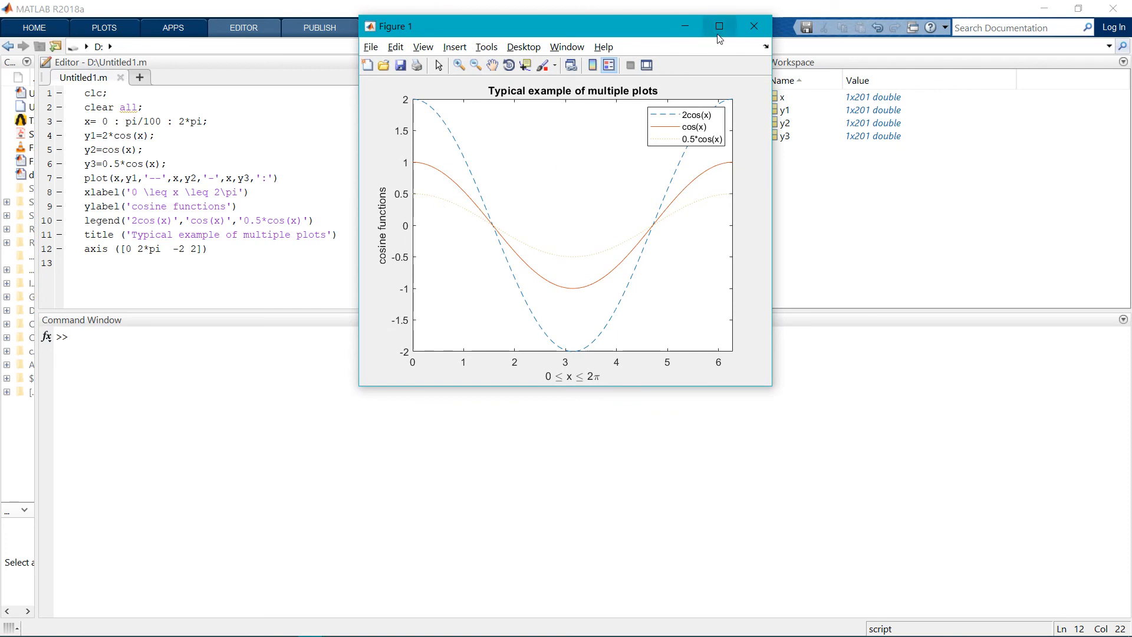
click(719, 26)
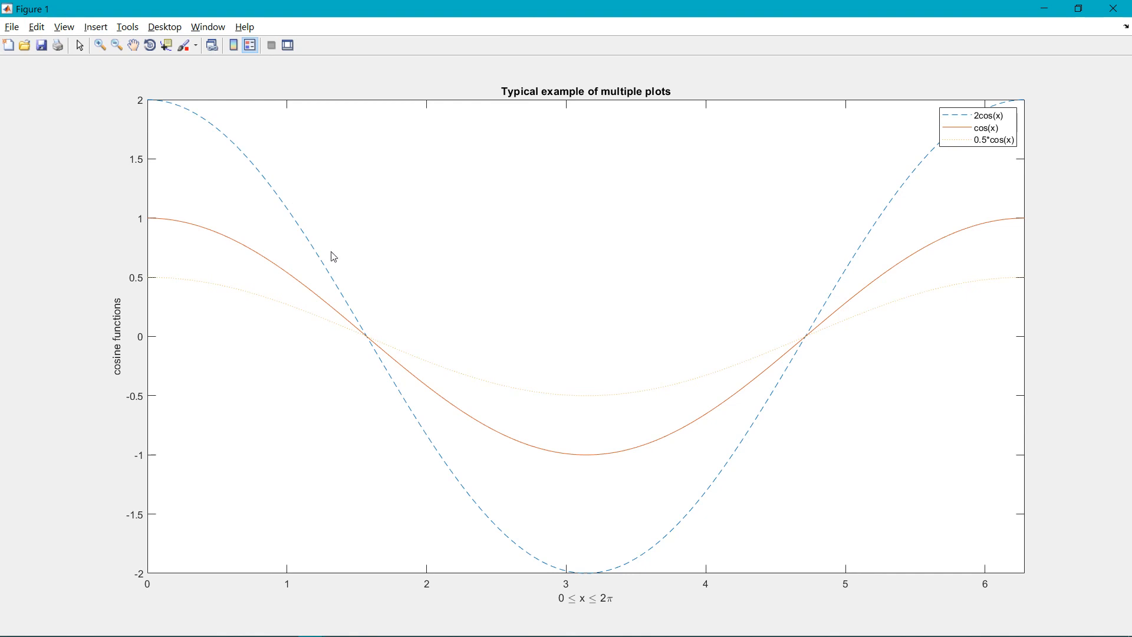
mouse_move(822, 308)
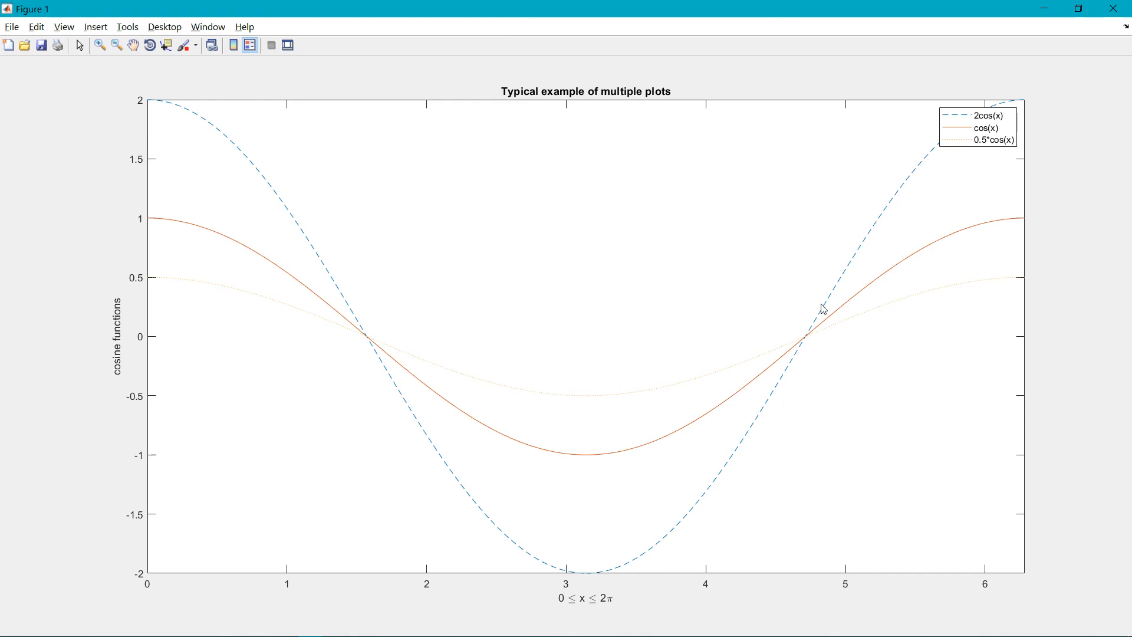
mouse_move(378, 327)
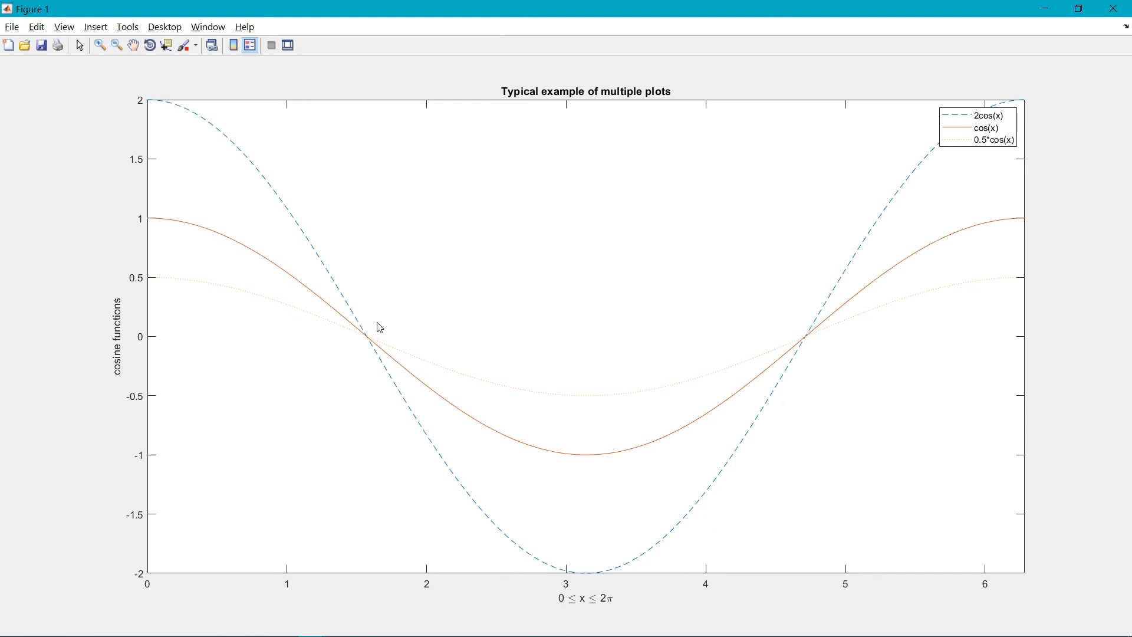
Brush data points on the three cosine curves between about x = 0.9 and 2
click(183, 45)
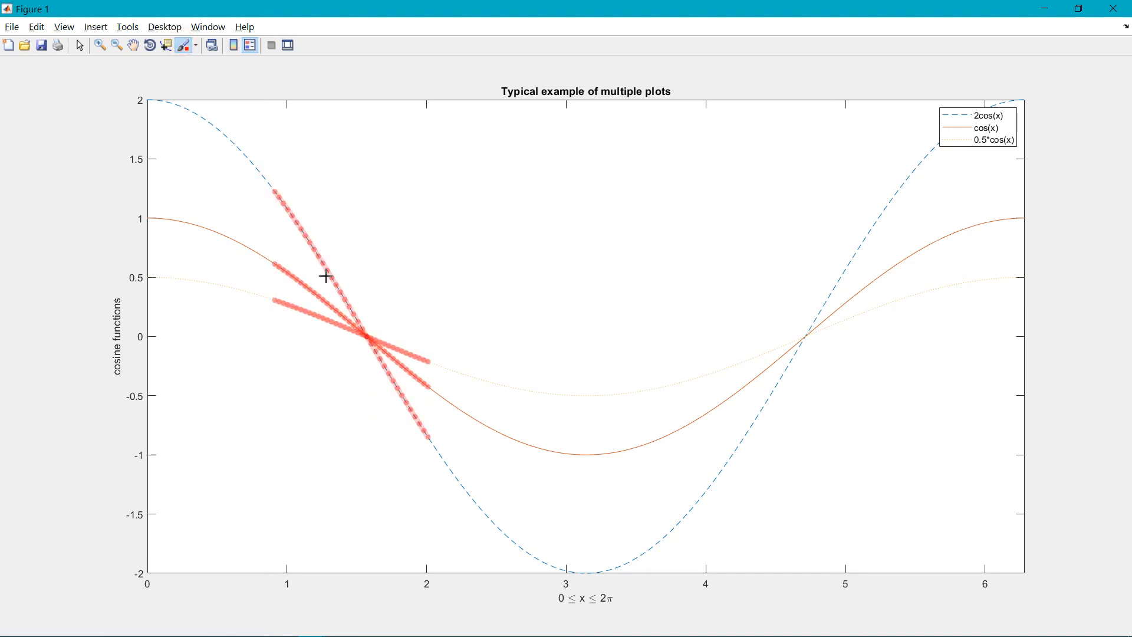
mouse_move(558, 249)
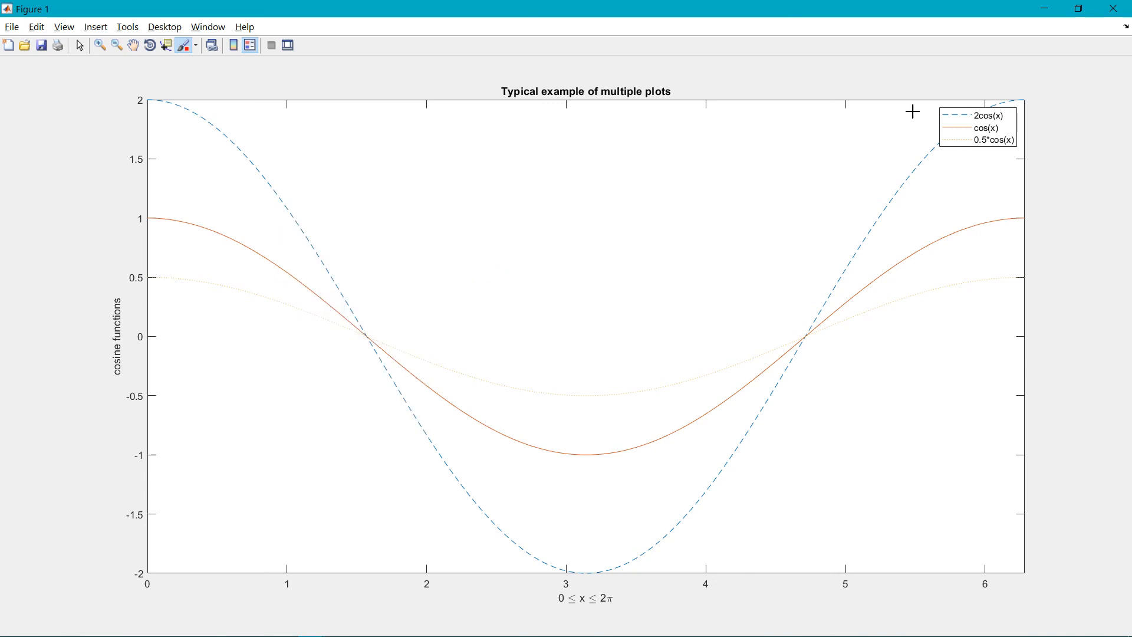
mouse_move(984, 121)
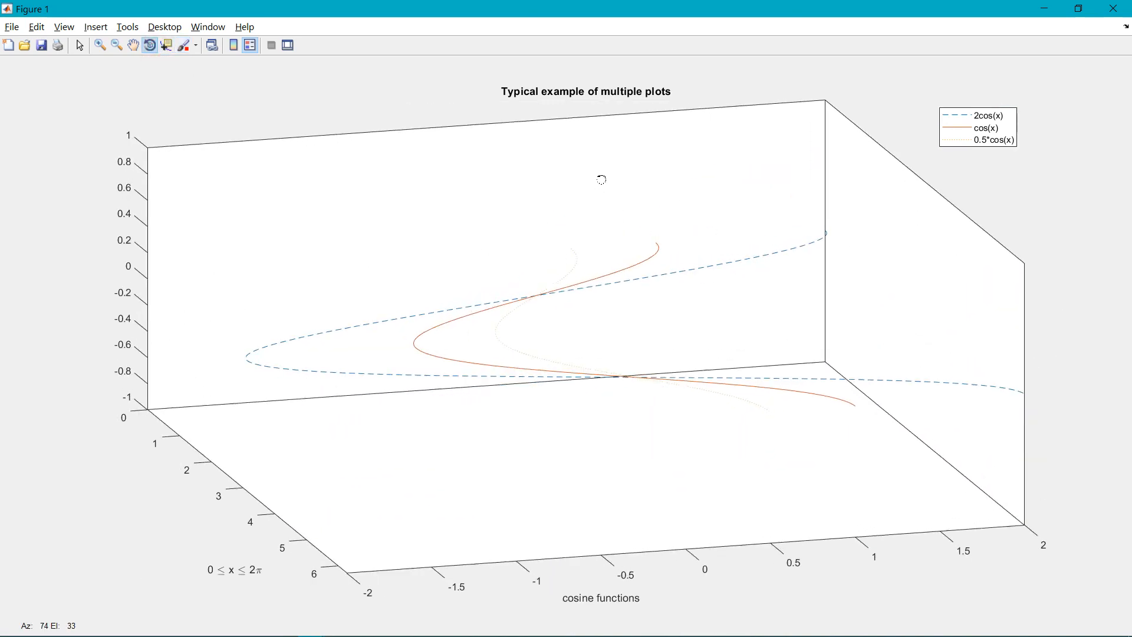
Orbit the plot in Rotate 3D back toward a nearly flat front view
drag(600, 179, 772, 261)
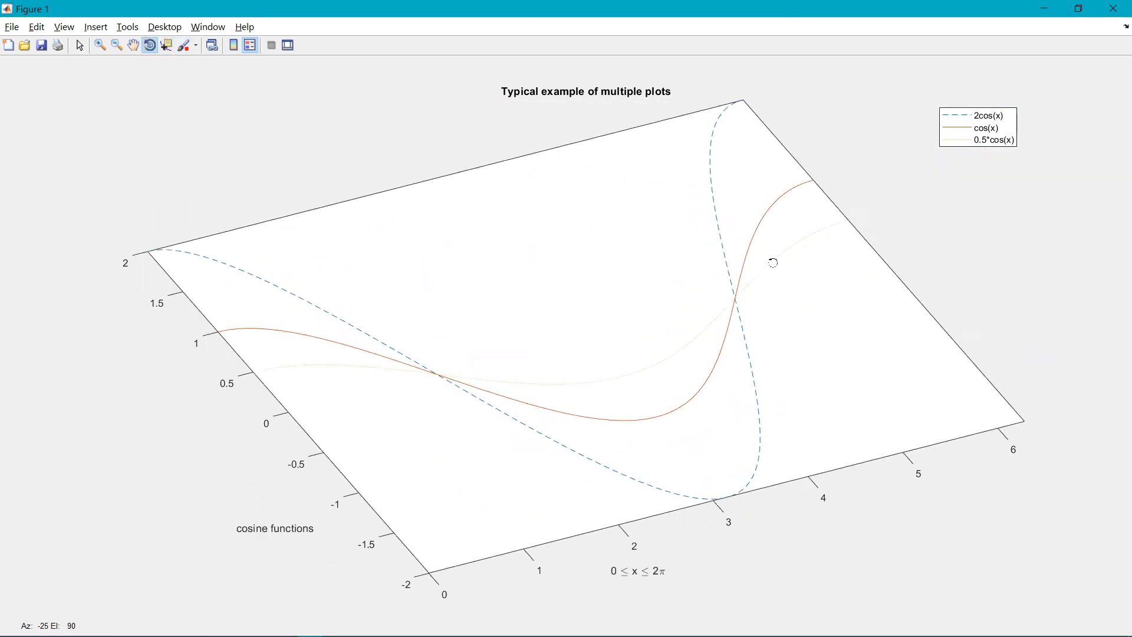
drag(772, 262, 744, 269)
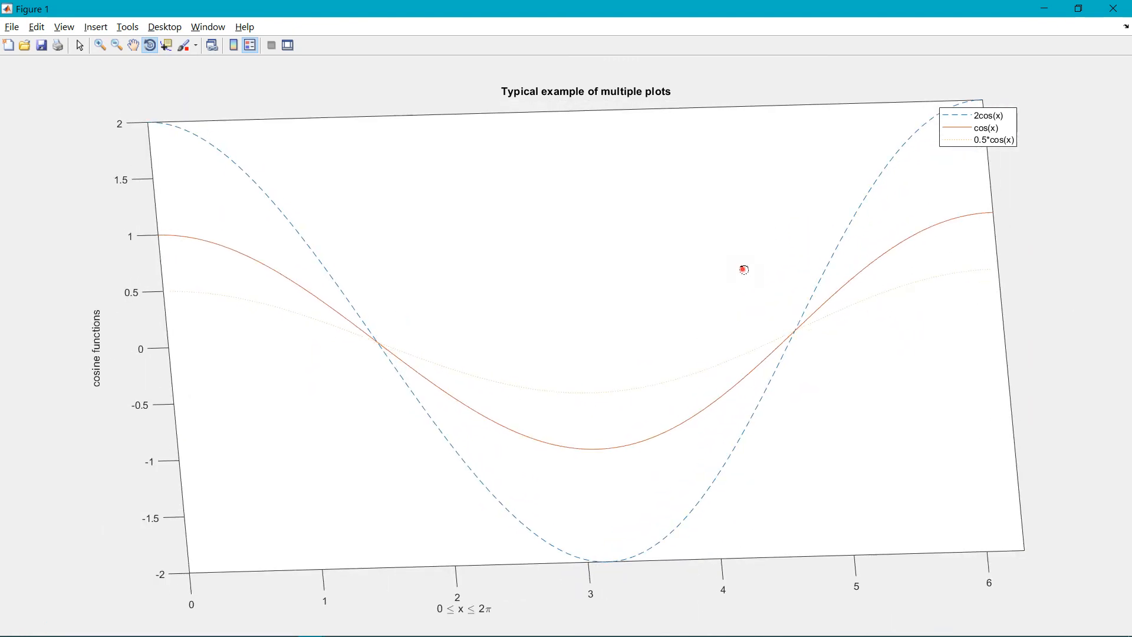